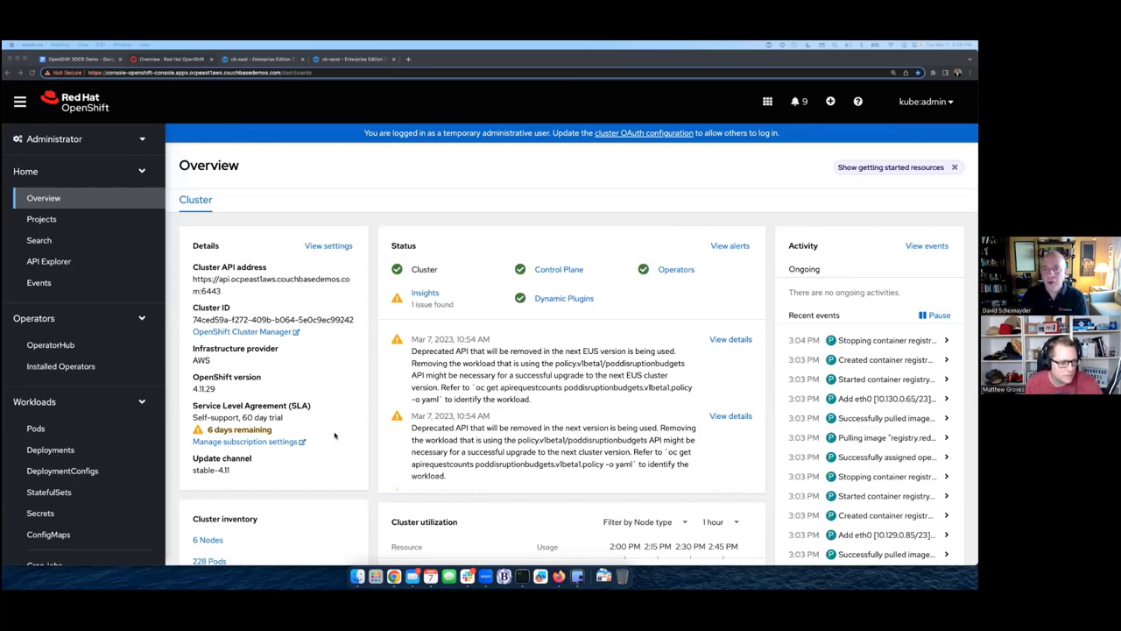
{"action": "mouse_move", "coordinate": [67, 356]}
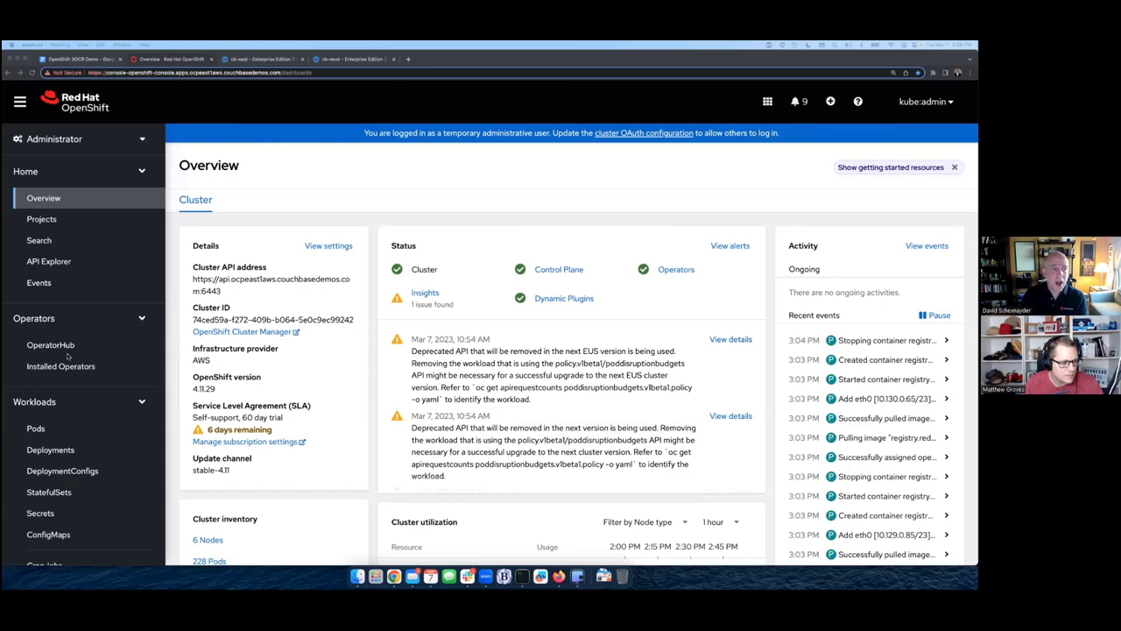
{"action": "mouse_move", "coordinate": [61, 366]}
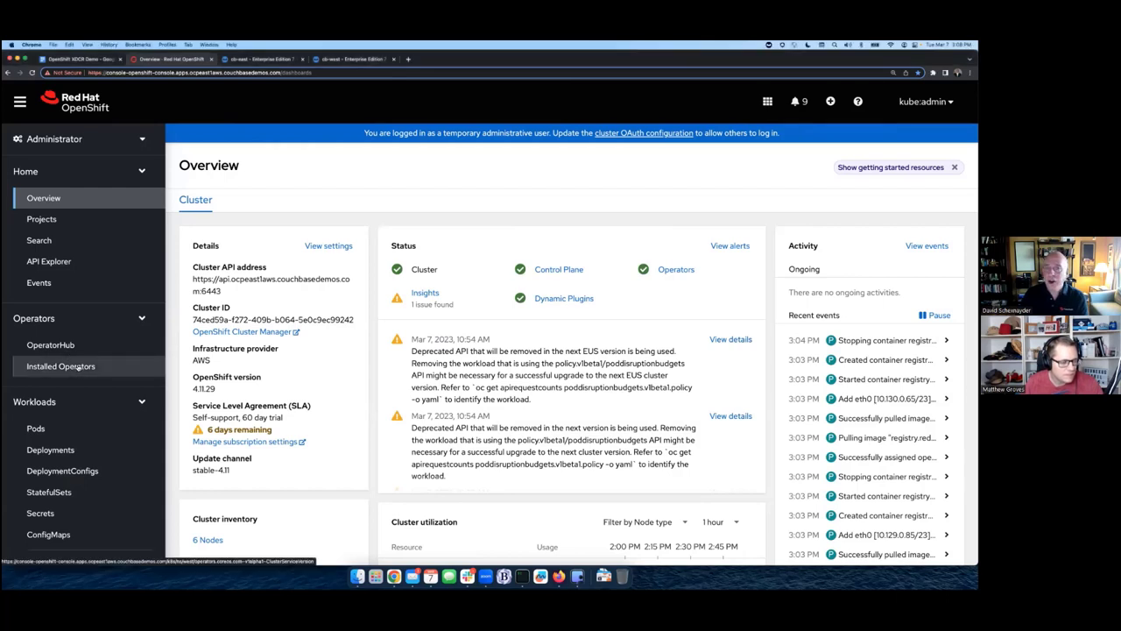
Step: Show the installed Couchbase Operator in the east project
{"action": "left_click", "coordinate": [61, 365]}
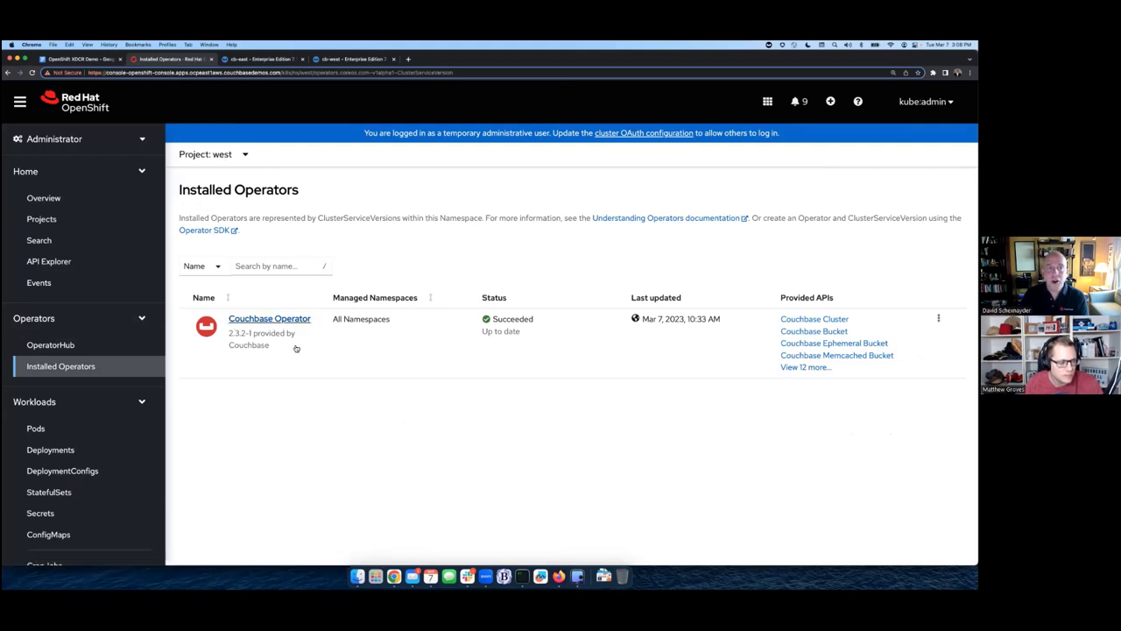
{"action": "left_click", "coordinate": [213, 154]}
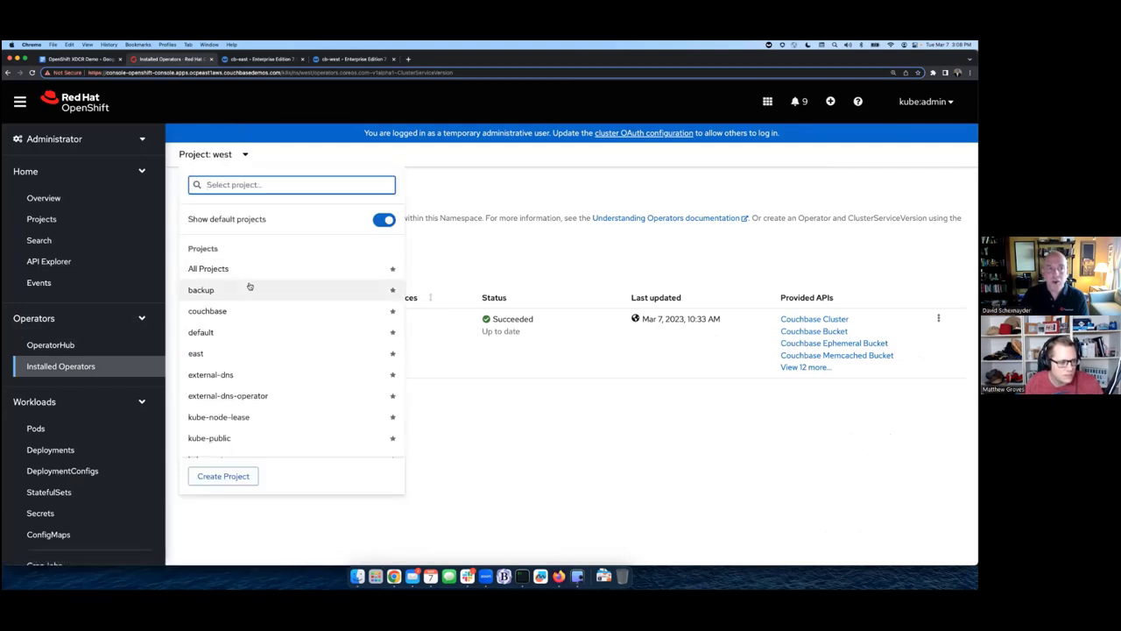
{"action": "left_click", "coordinate": [195, 353]}
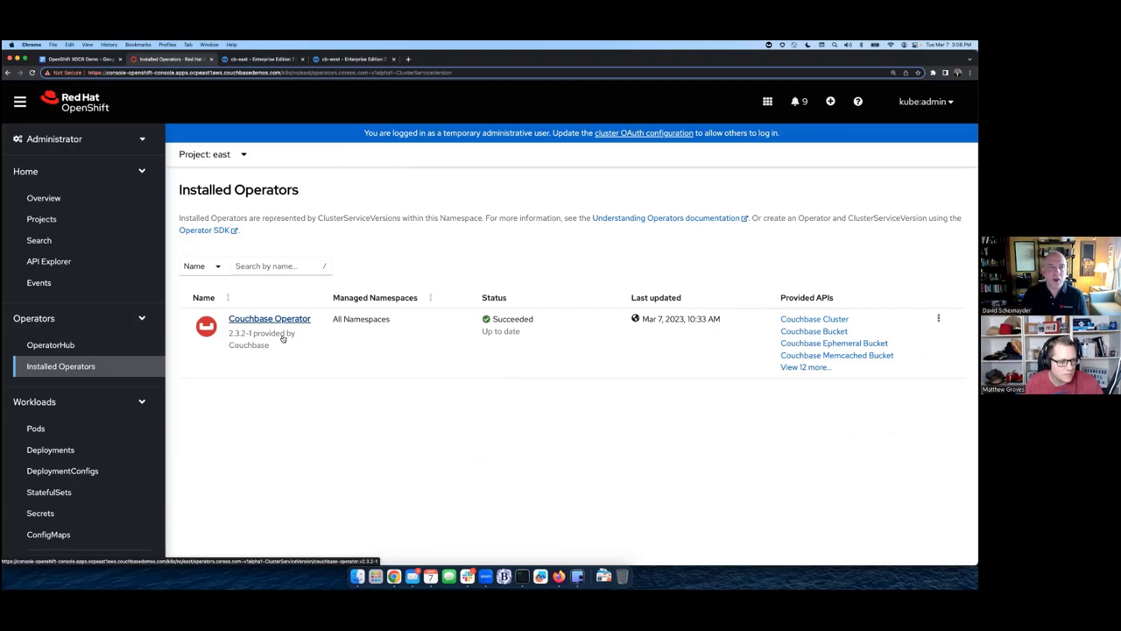
Step: List all Couchbase Operator instances across every namespace, showing cb-east and cb-west
{"action": "left_click", "coordinate": [269, 318]}
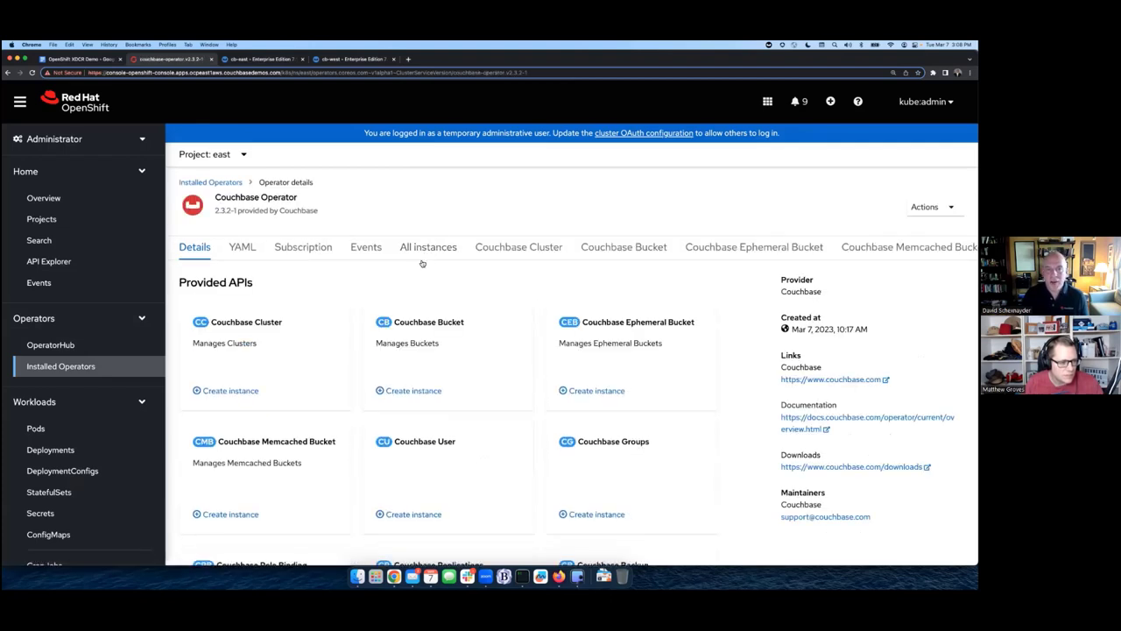
{"action": "left_click", "coordinate": [427, 246]}
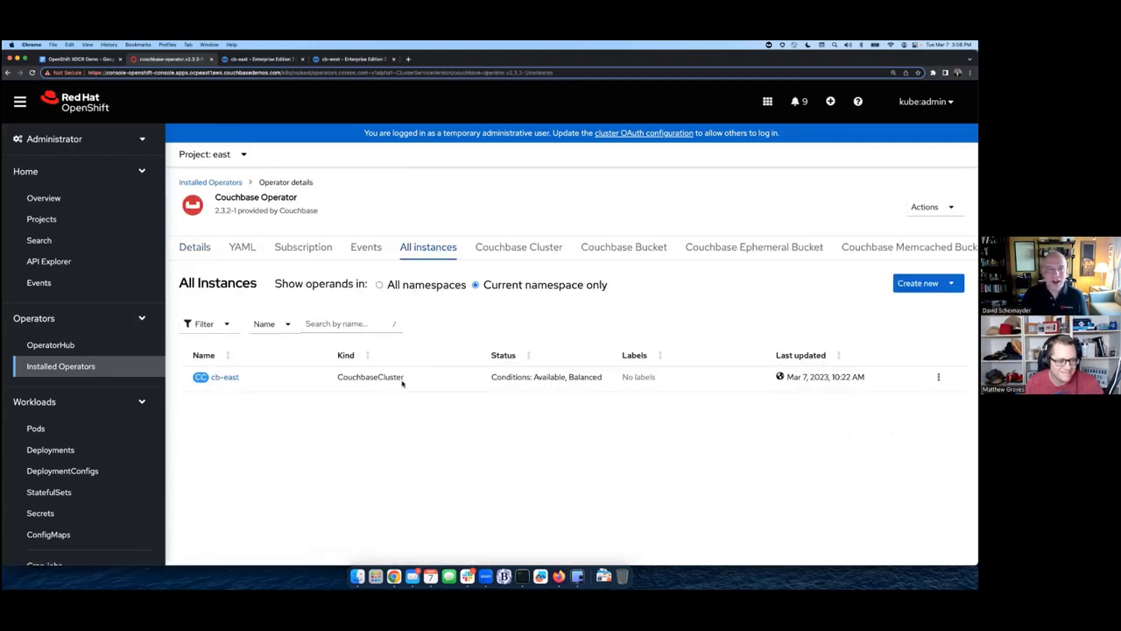
{"action": "mouse_move", "coordinate": [382, 388]}
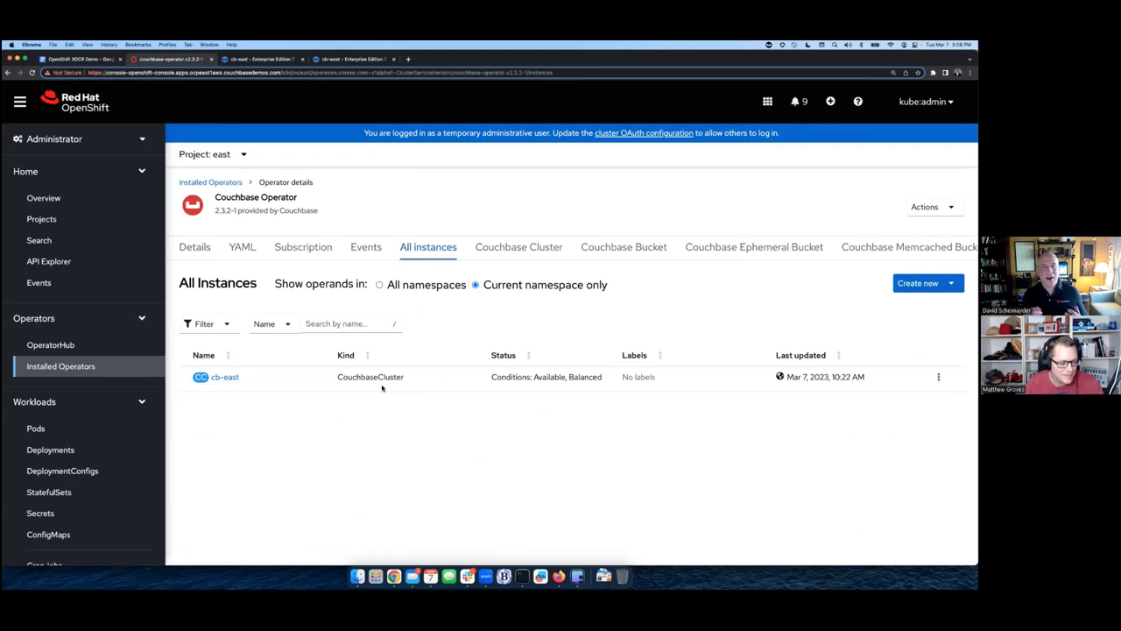
{"action": "mouse_move", "coordinate": [388, 316]}
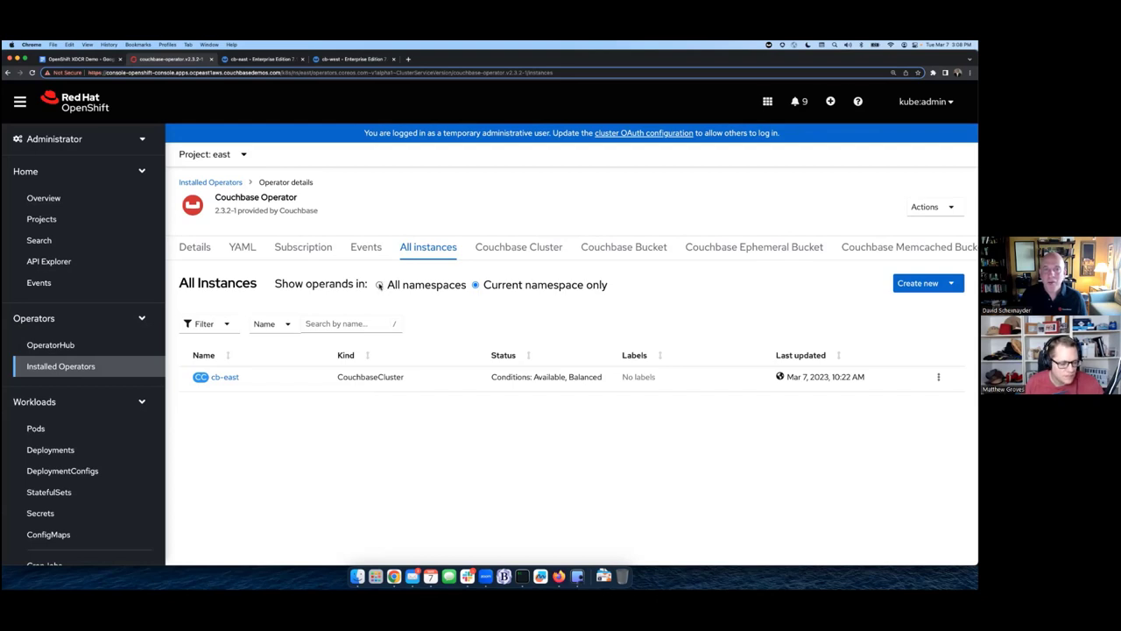
{"action": "left_click", "coordinate": [379, 284]}
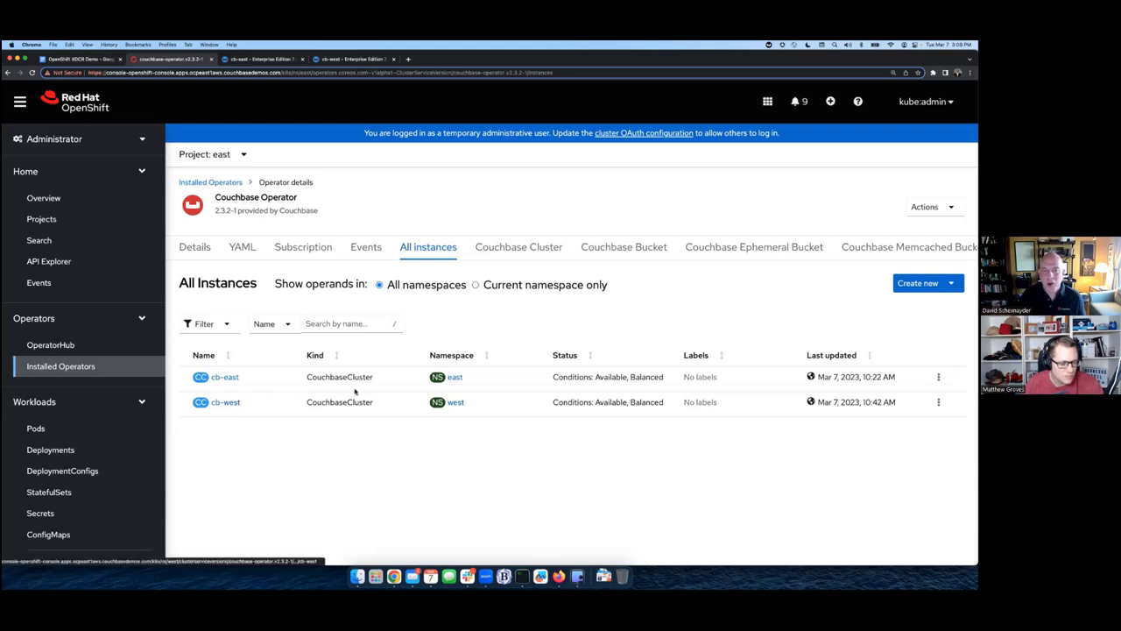
{"action": "mouse_move", "coordinate": [456, 402]}
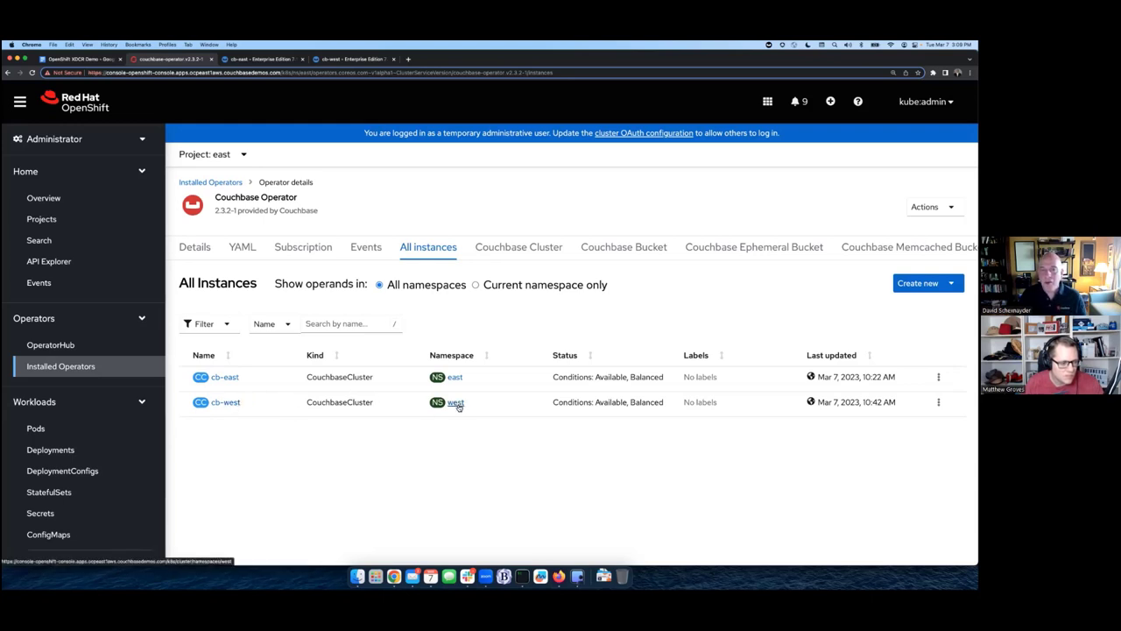
{"action": "mouse_move", "coordinate": [455, 402]}
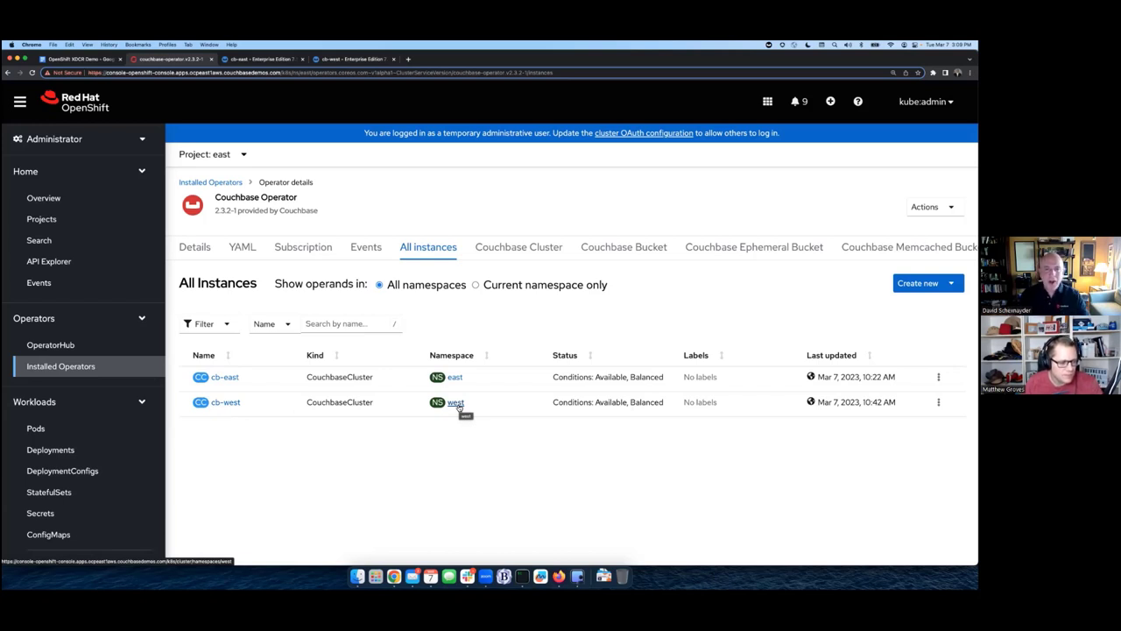
{"action": "mouse_move", "coordinate": [412, 318]}
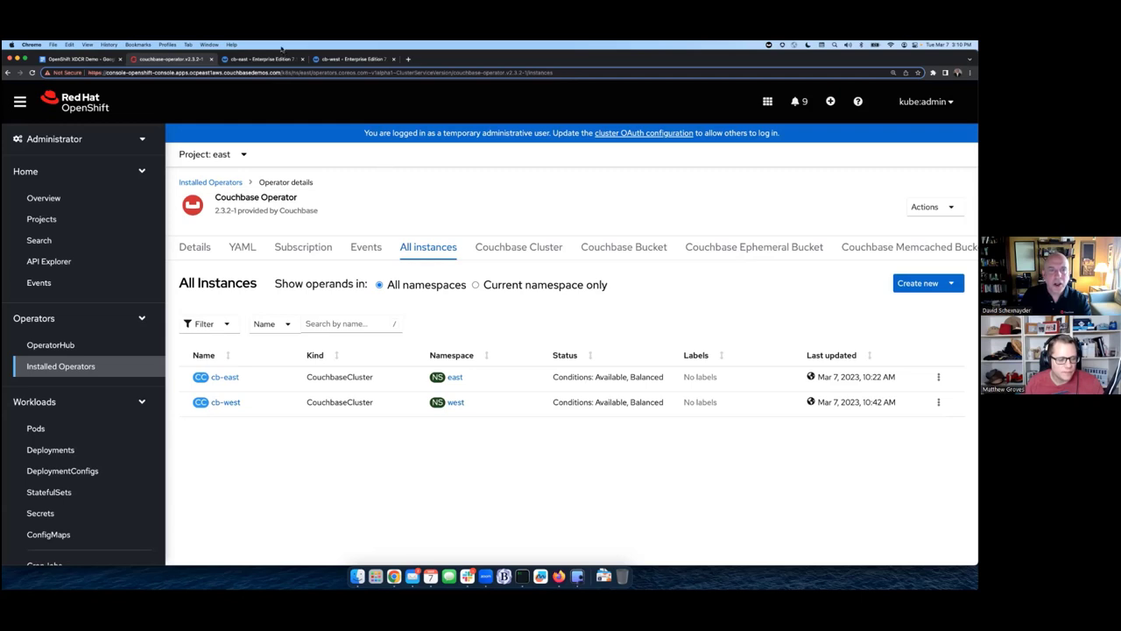
{"action": "mouse_move", "coordinate": [258, 59]}
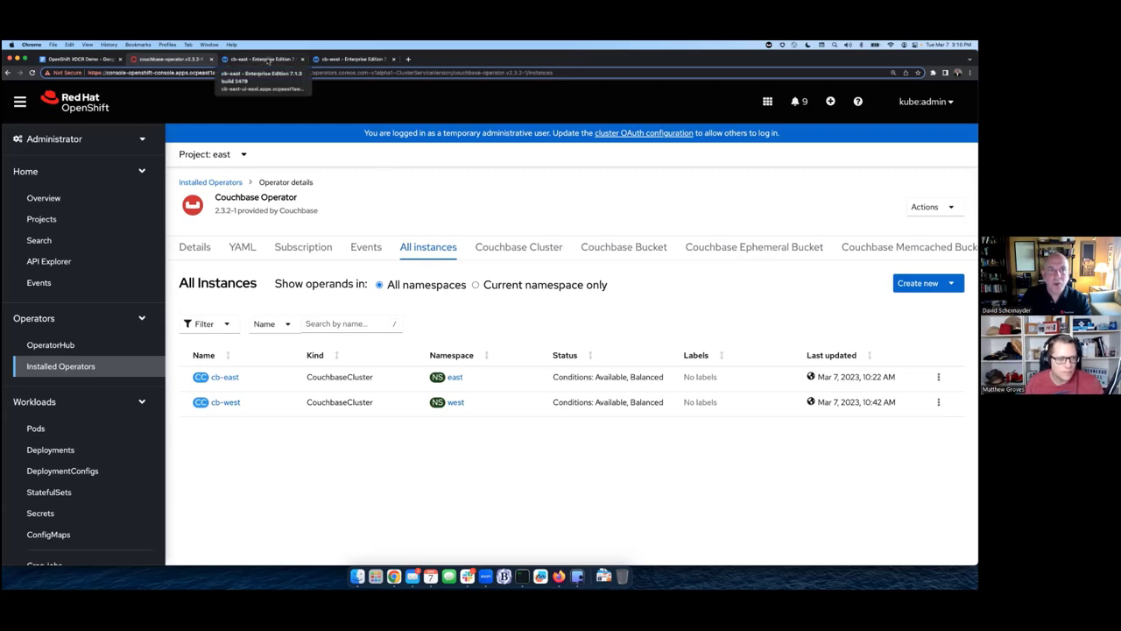
Step: Show cb-east's buckets, beer-sample and travel-sample, in its web console
{"action": "left_click", "coordinate": [263, 59]}
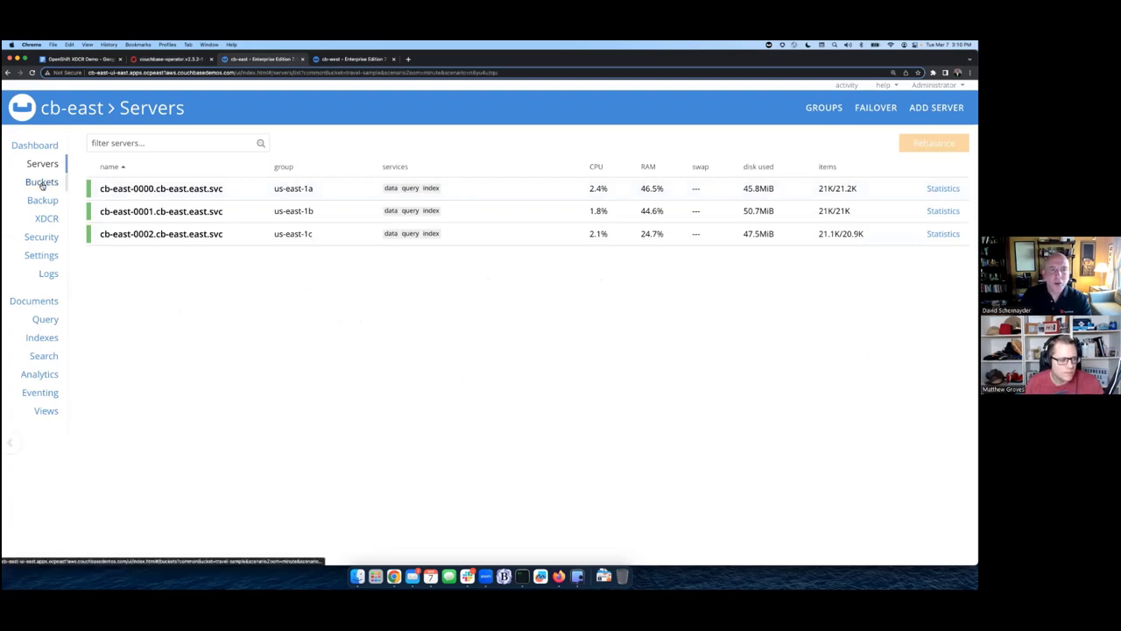
{"action": "left_click", "coordinate": [41, 181]}
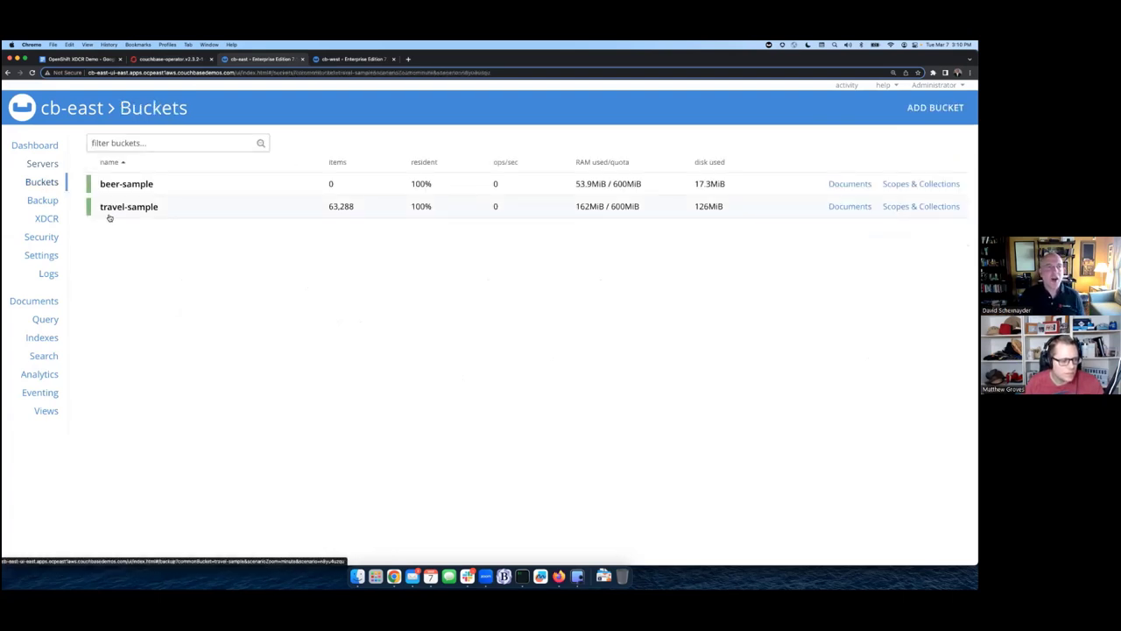
{"action": "mouse_move", "coordinate": [129, 206]}
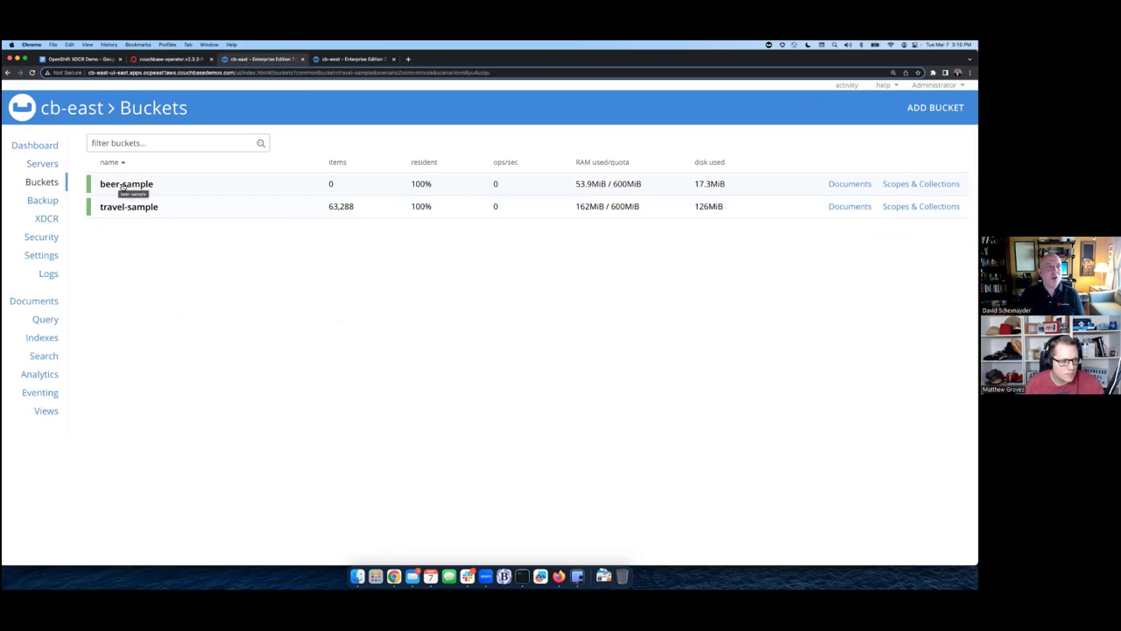
{"action": "mouse_move", "coordinate": [129, 206]}
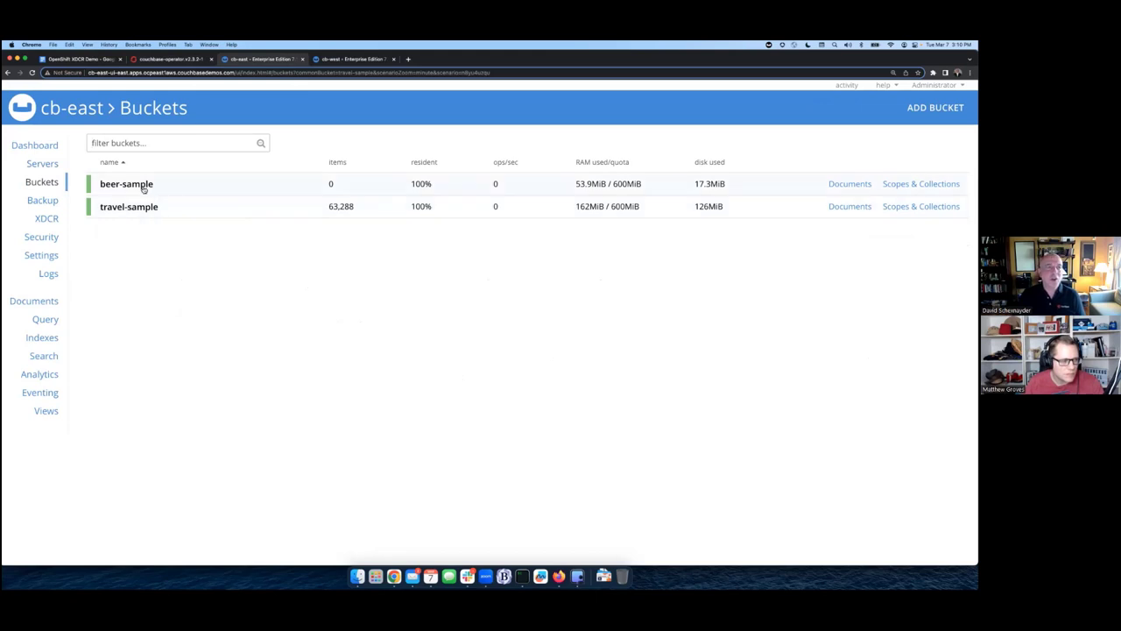
{"action": "mouse_move", "coordinate": [144, 187]}
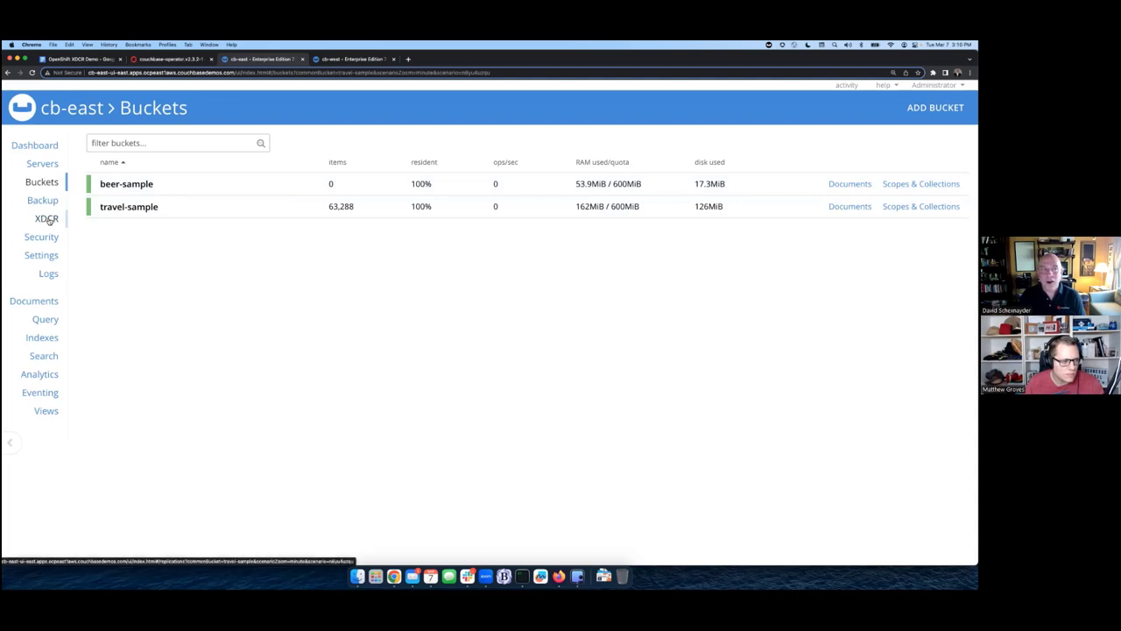
Step: Open XDCR on cb-east, begin adding a remote cluster, then cancel without saving
{"action": "left_click", "coordinate": [46, 218]}
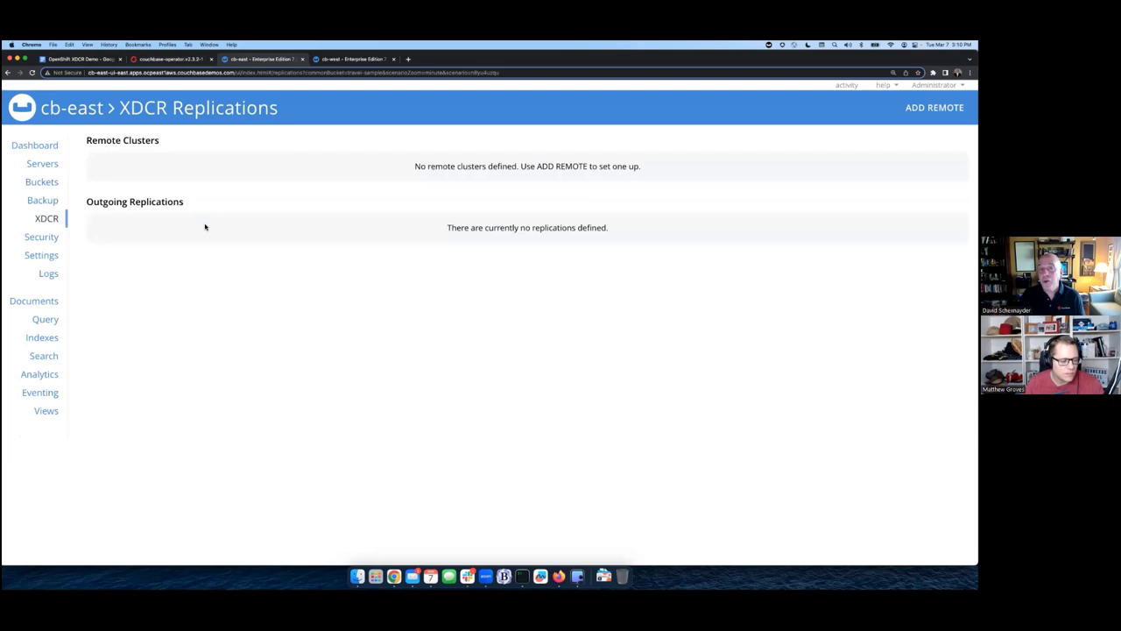
{"action": "mouse_move", "coordinate": [206, 224]}
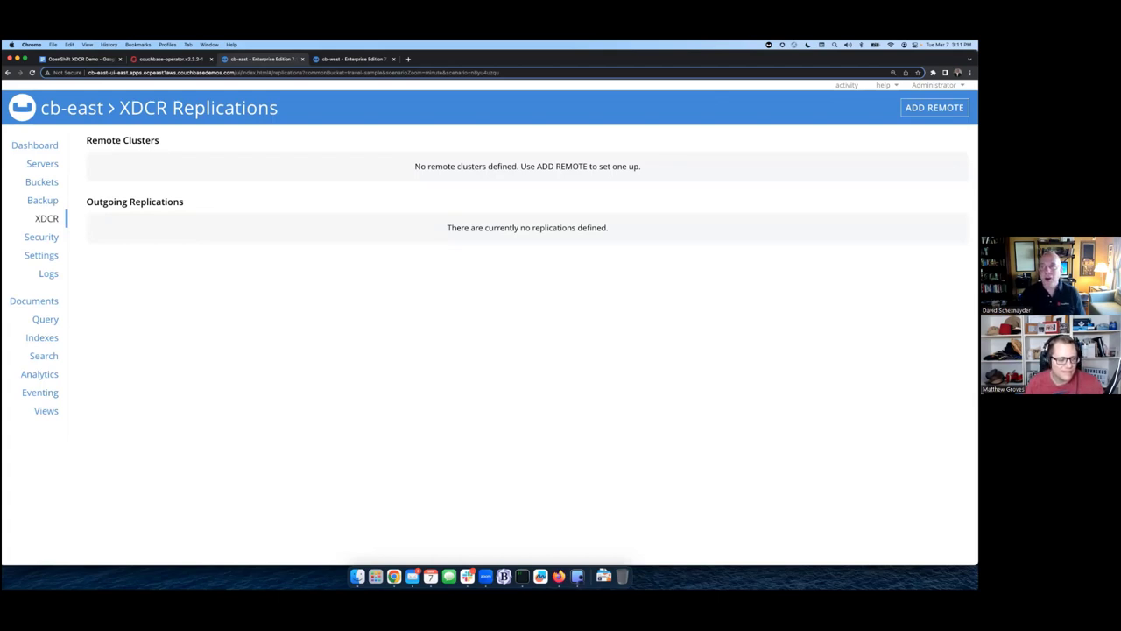
{"action": "left_click", "coordinate": [934, 107]}
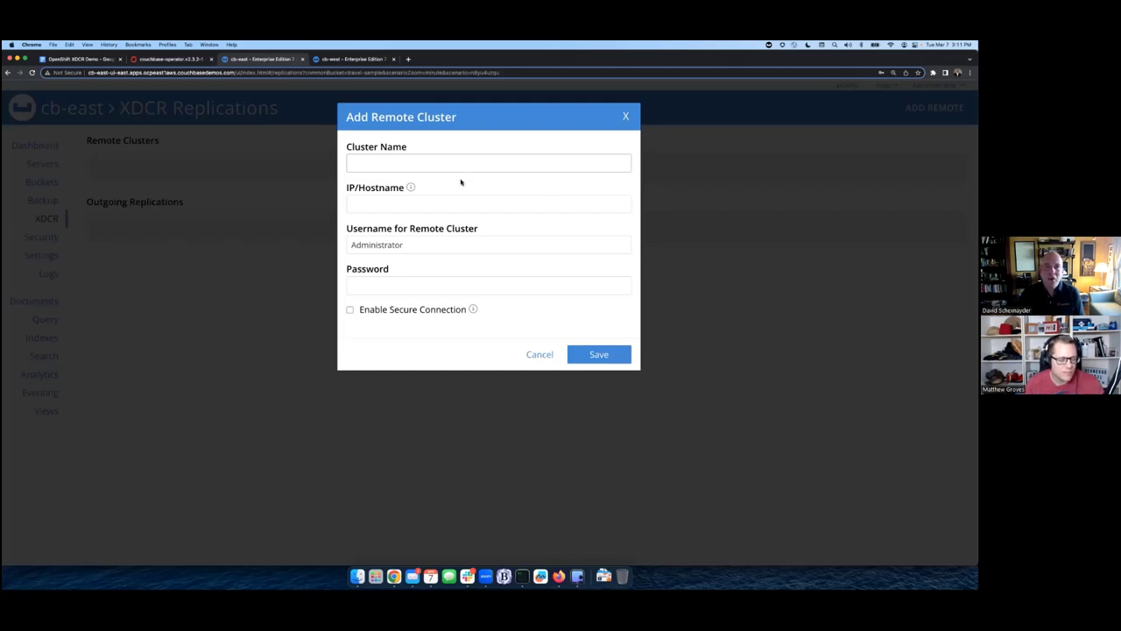
{"action": "left_click", "coordinate": [488, 163]}
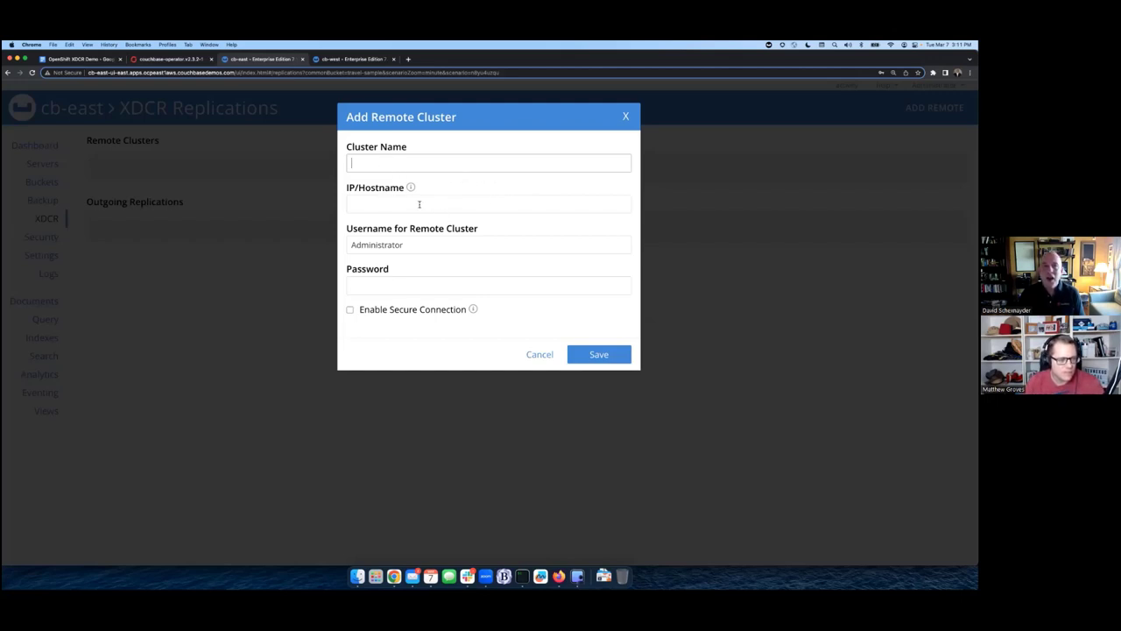
{"action": "mouse_move", "coordinate": [429, 244]}
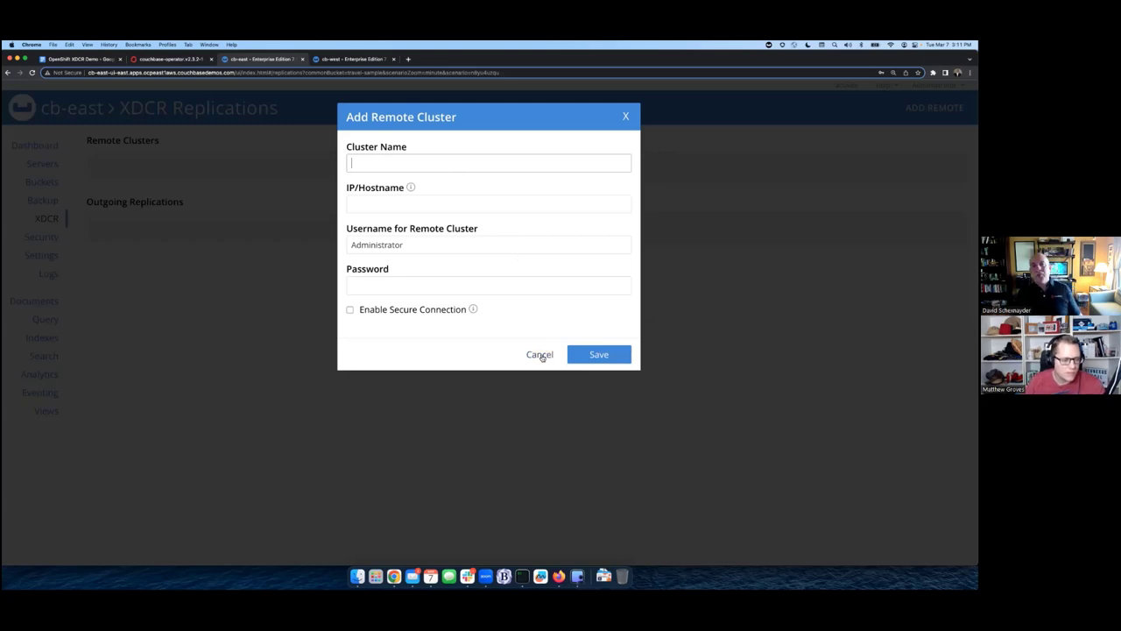
{"action": "left_click", "coordinate": [539, 354]}
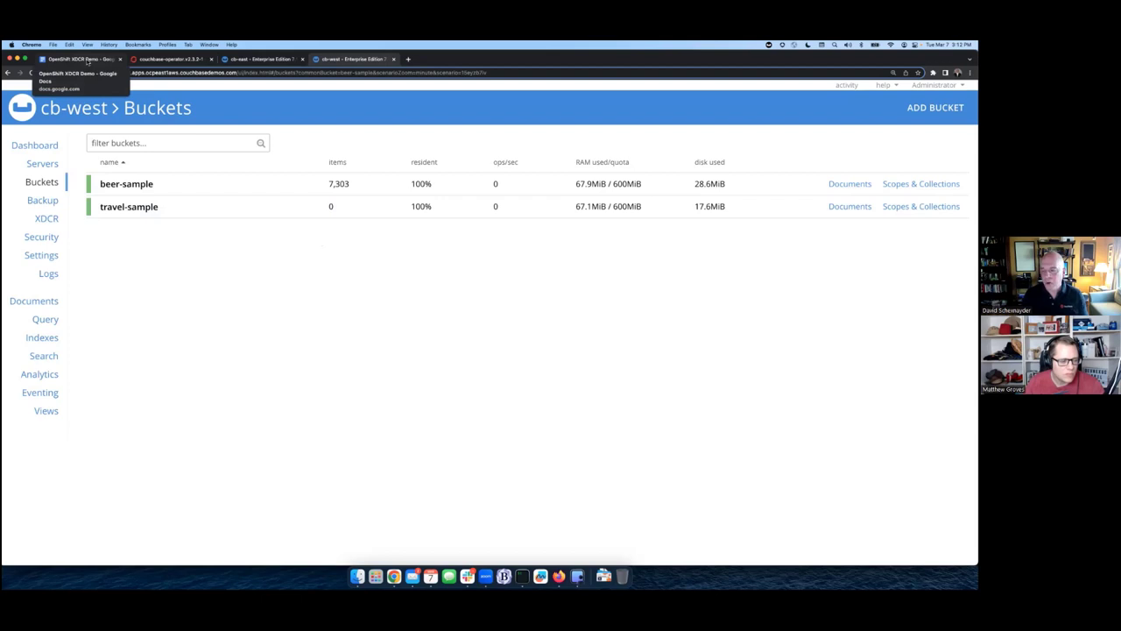
Step: Copy the cb-xdcr-auth secret YAML from the XDCR Demo guide and return to OpenShift
{"action": "left_click", "coordinate": [79, 58]}
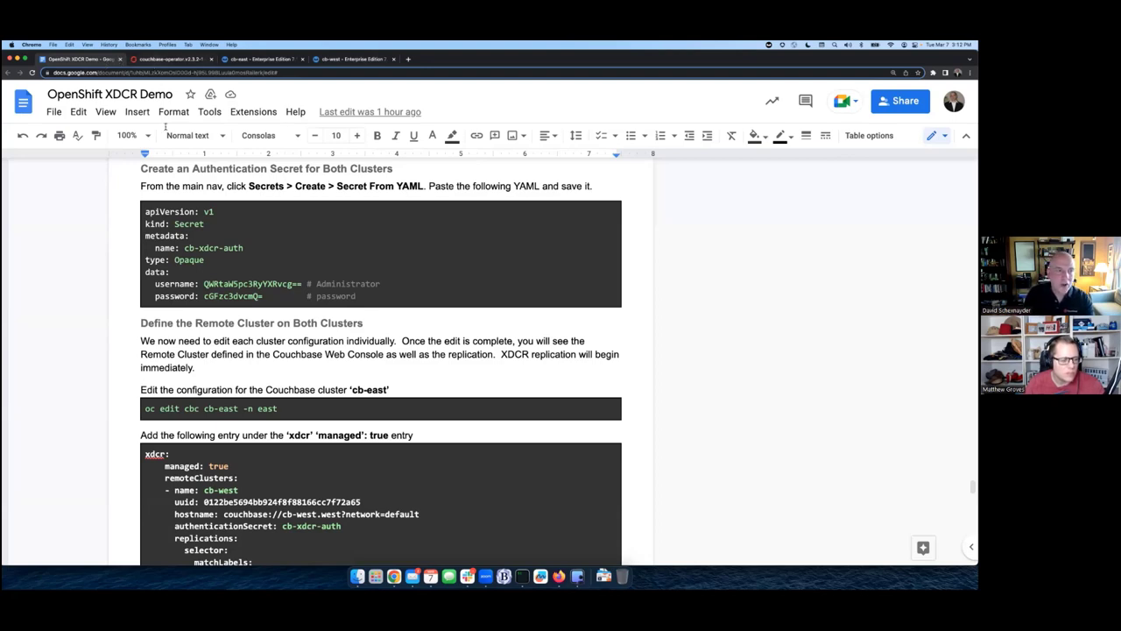
{"action": "left_click_drag", "start_coordinate": [146, 211], "coordinate": [357, 296]}
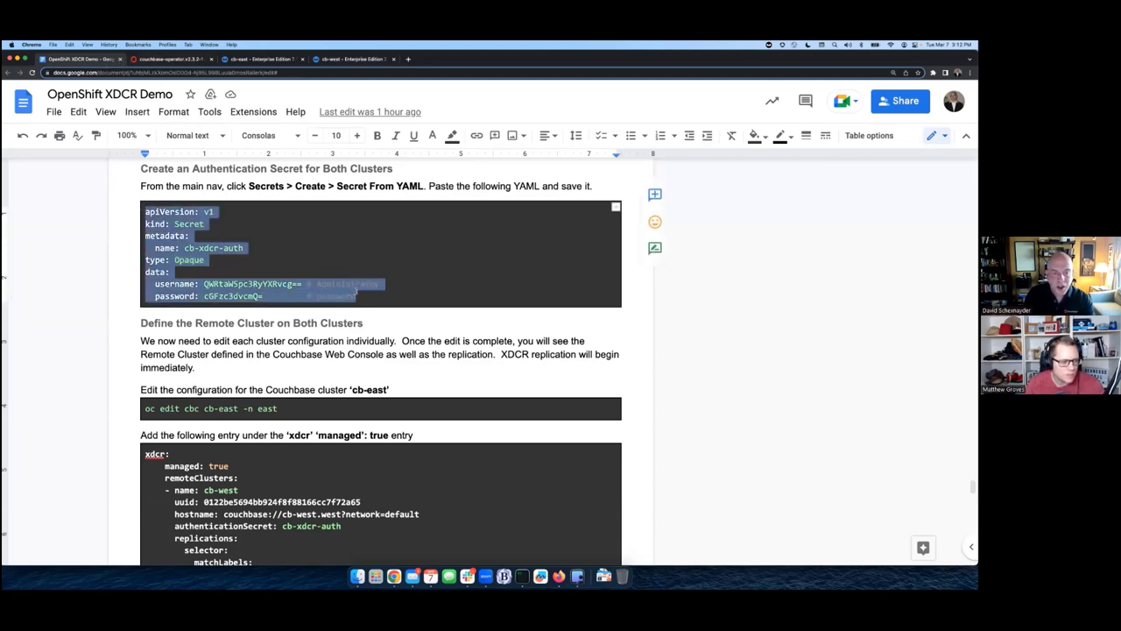
{"action": "left_click", "coordinate": [171, 58]}
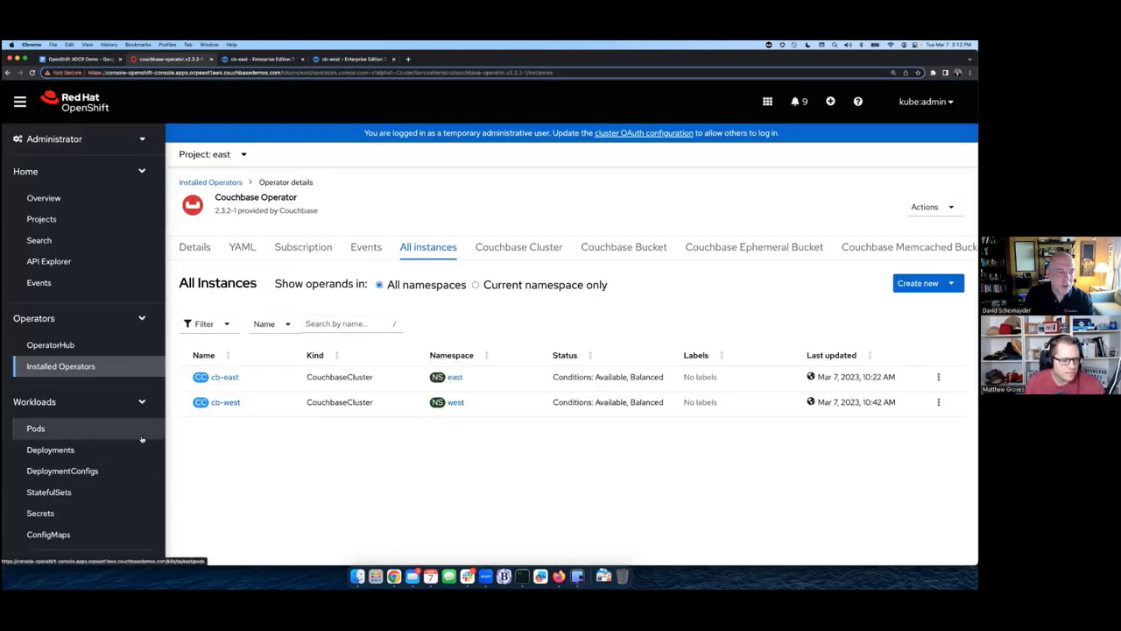
Step: Create the cb-xdcr-auth secret from YAML in the east project
{"action": "left_click", "coordinate": [40, 513]}
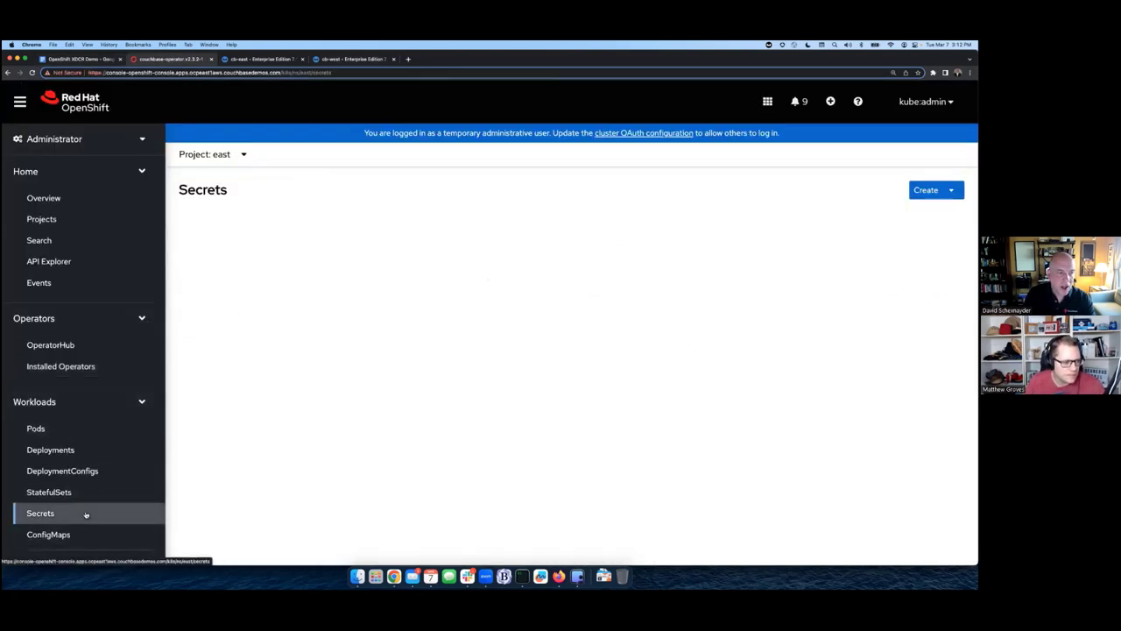
{"action": "left_click", "coordinate": [40, 513]}
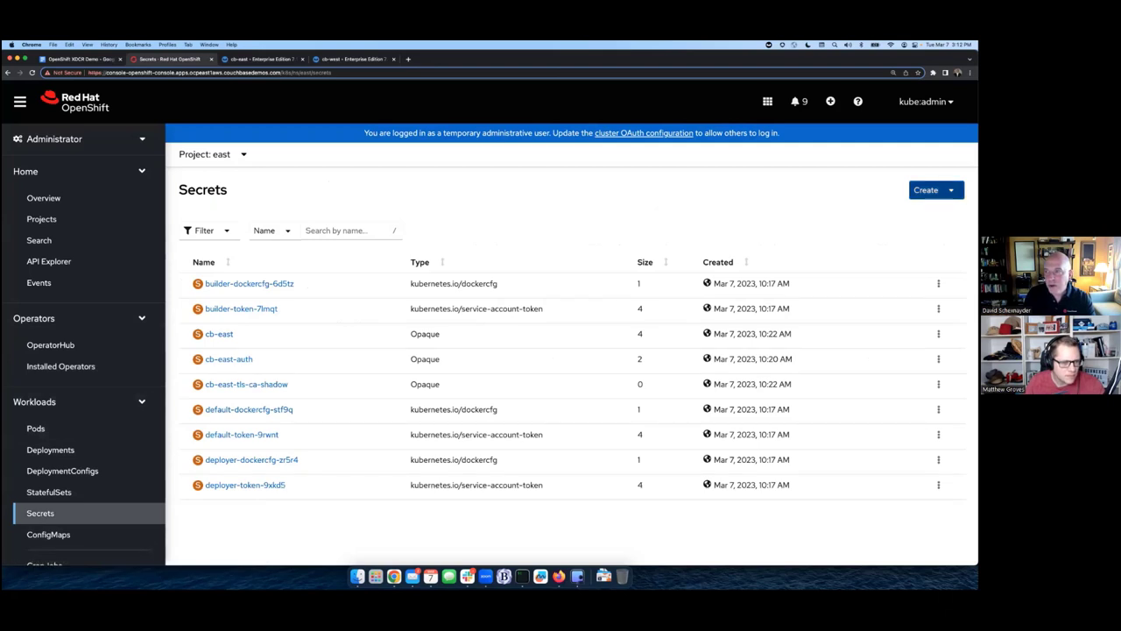
{"action": "left_click", "coordinate": [925, 189]}
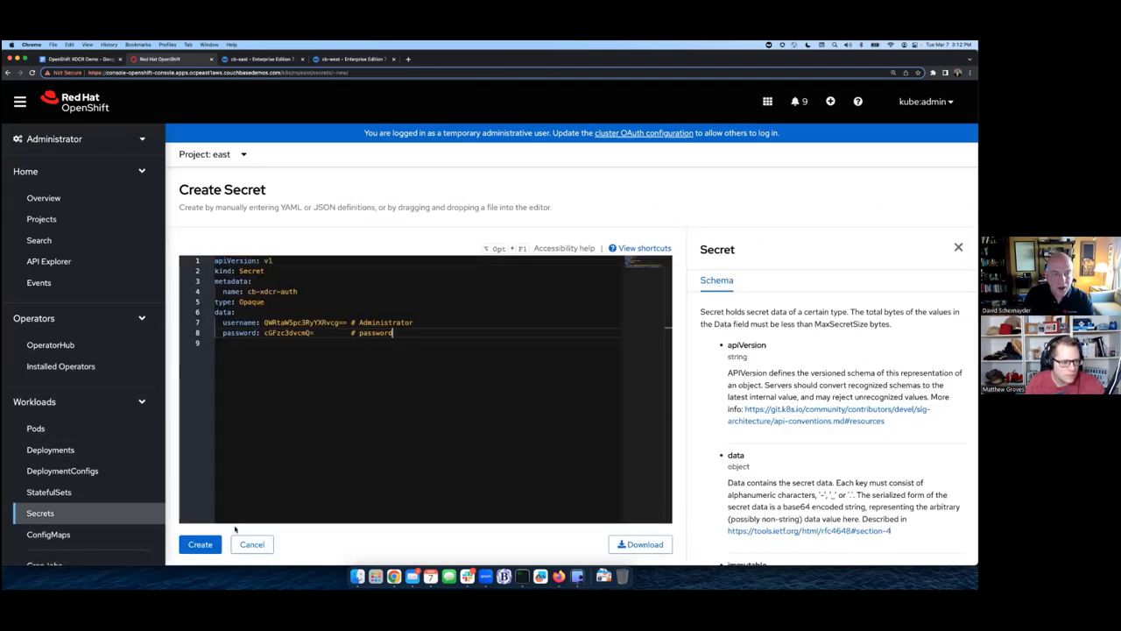
{"action": "left_click", "coordinate": [200, 544]}
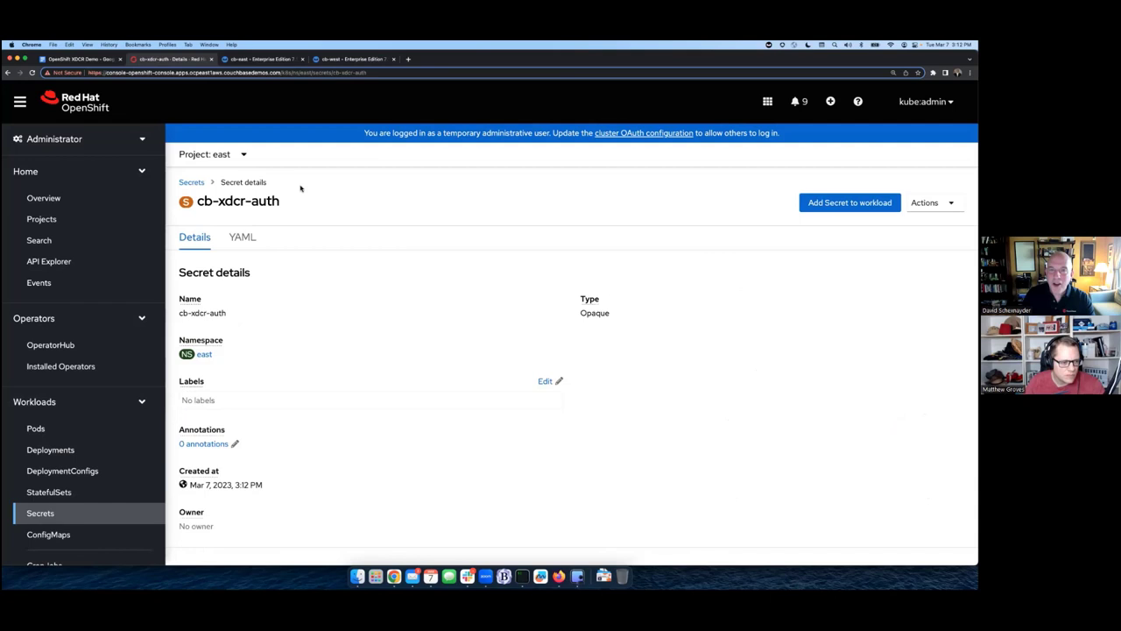
{"action": "left_click", "coordinate": [212, 155]}
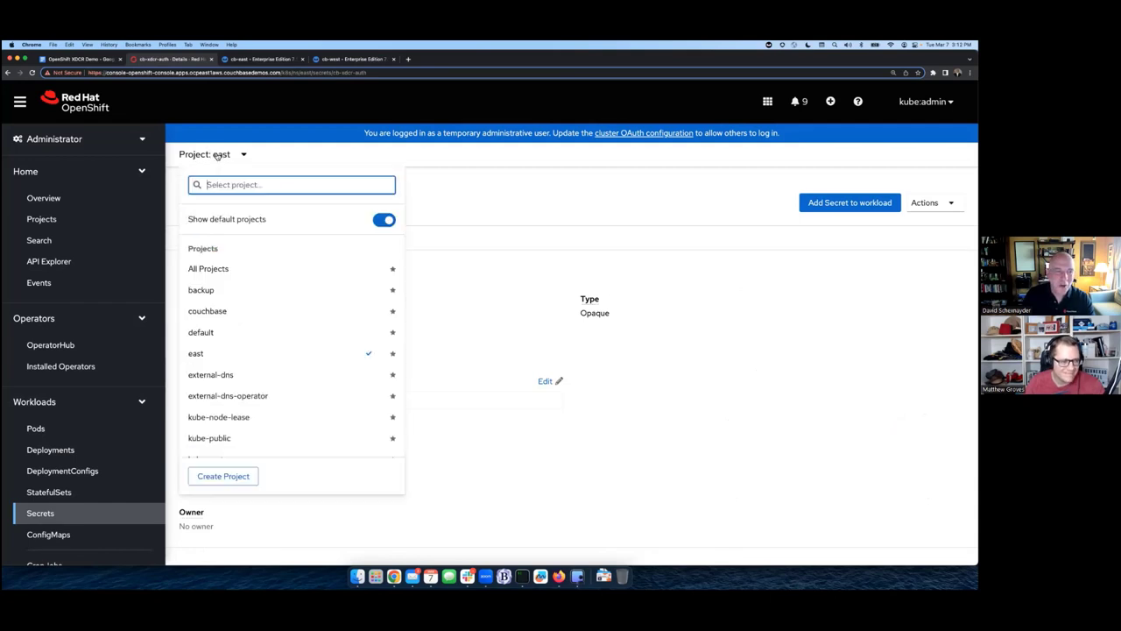
Step: Switch to the west project and create the cb-xdcr-auth secret from the pasted YAML
{"action": "scroll", "scroll_direction": "down", "scroll_amount": 3}
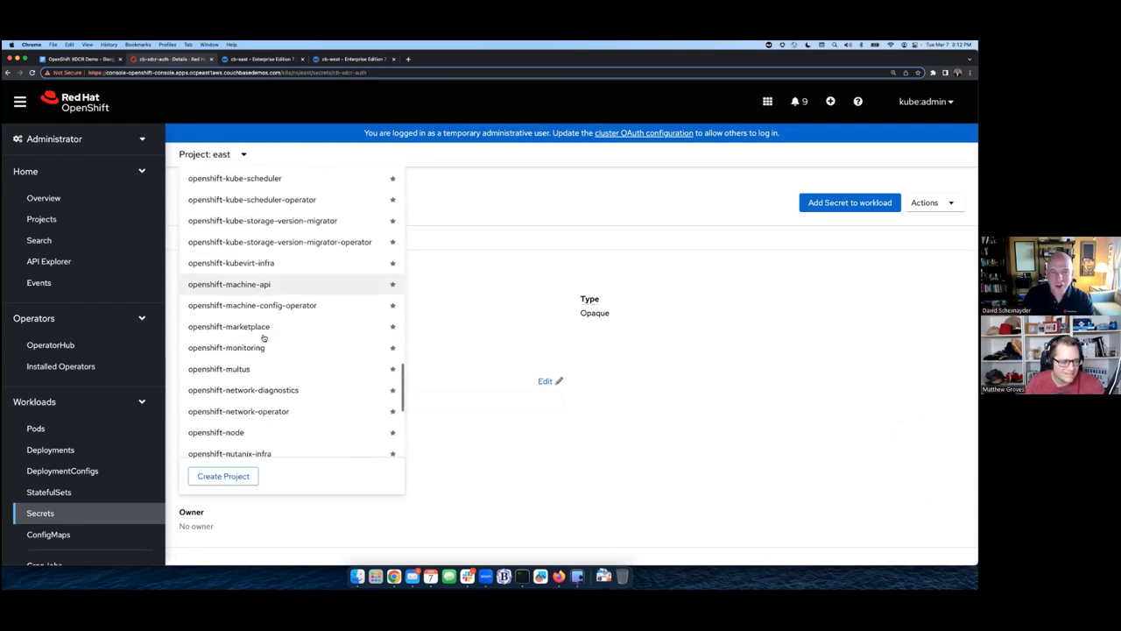
{"action": "scroll", "scroll_direction": "down", "scroll_amount": 3}
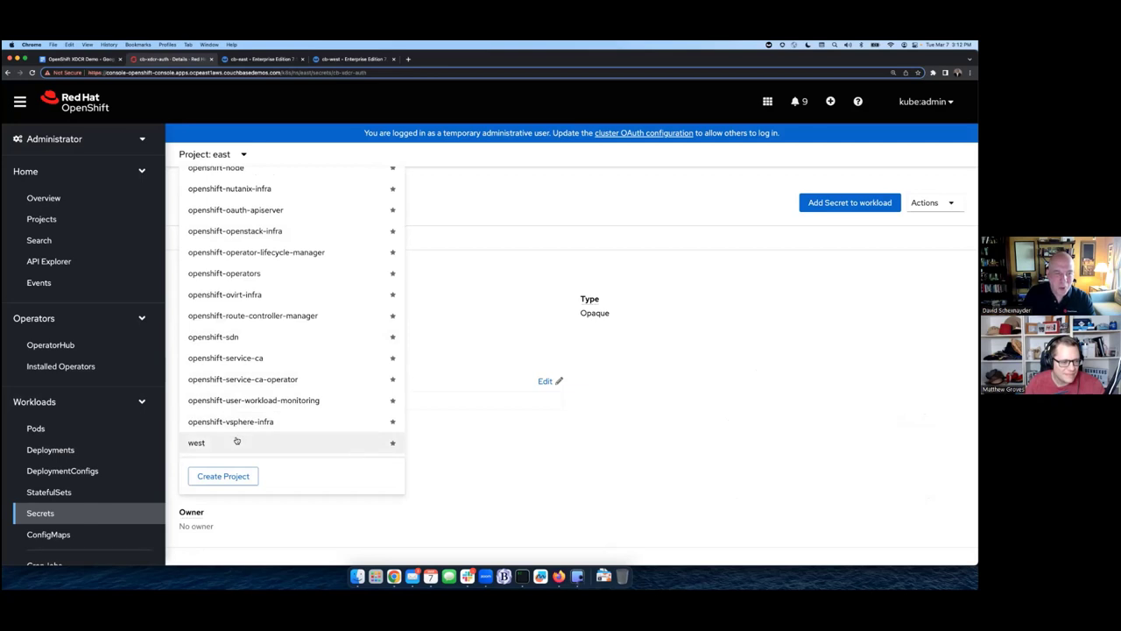
{"action": "left_click", "coordinate": [196, 442]}
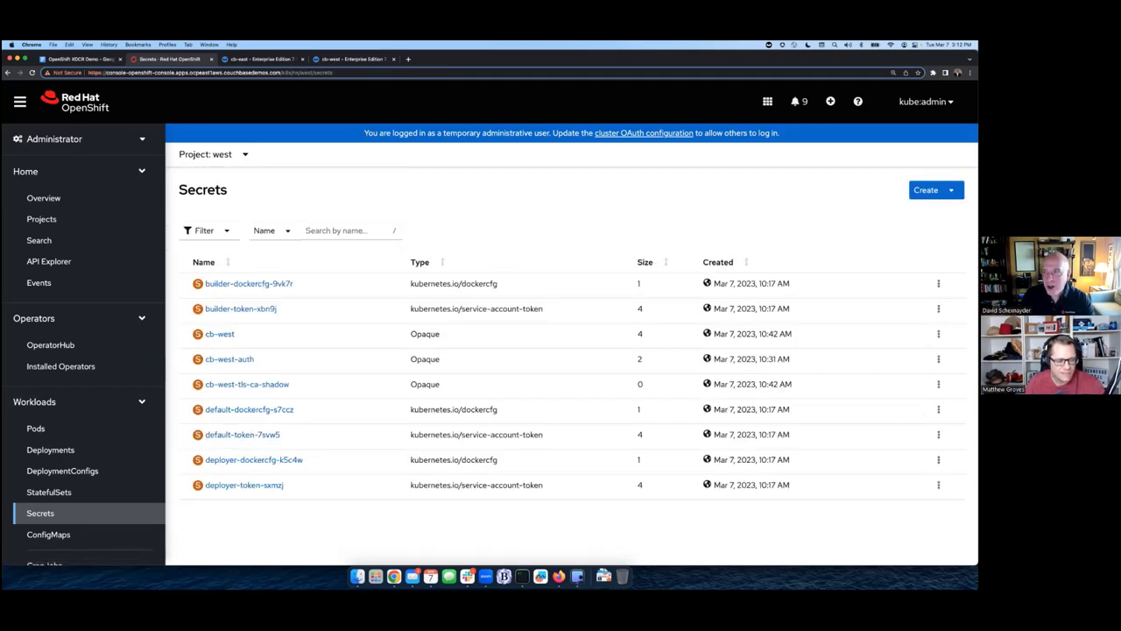
{"action": "left_click", "coordinate": [930, 190]}
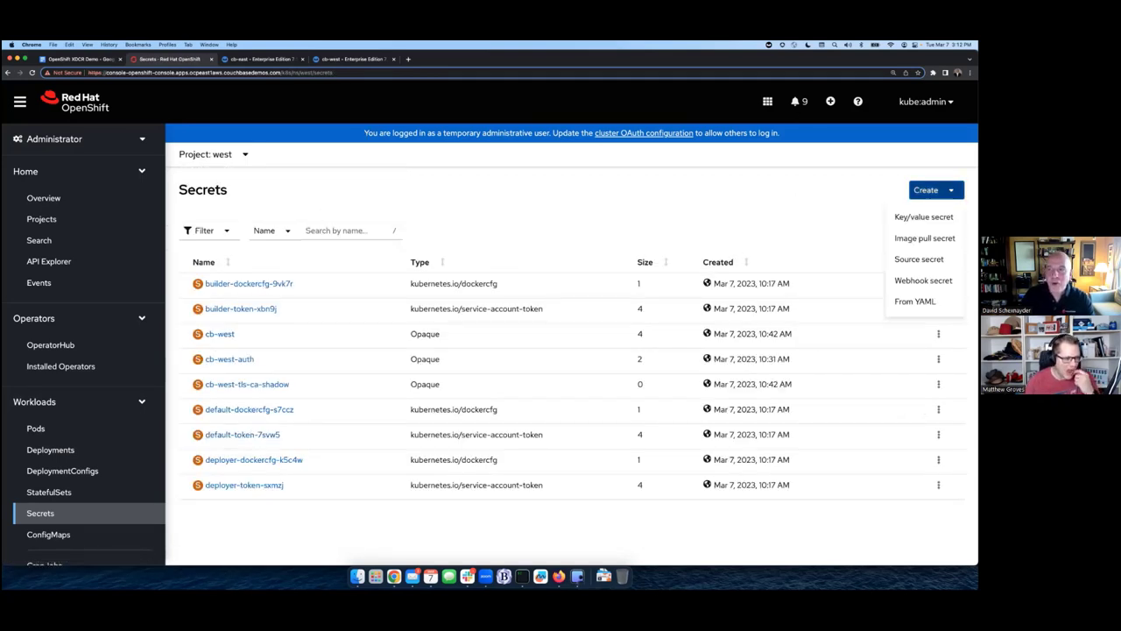
{"action": "left_click", "coordinate": [915, 300]}
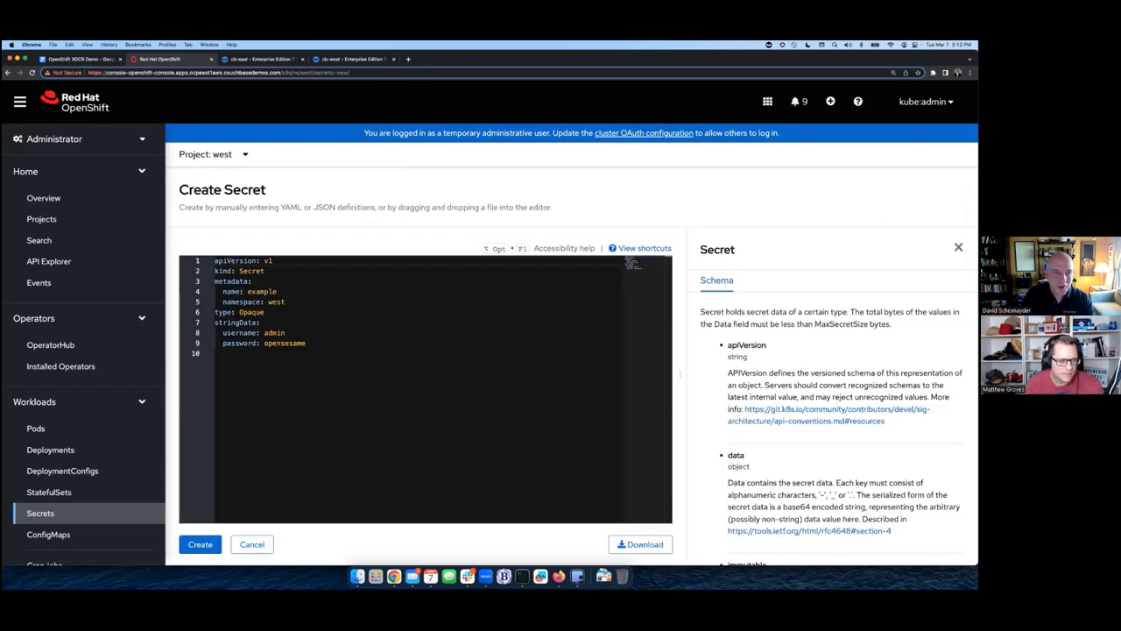
{"action": "key", "text": "cmd+a"}
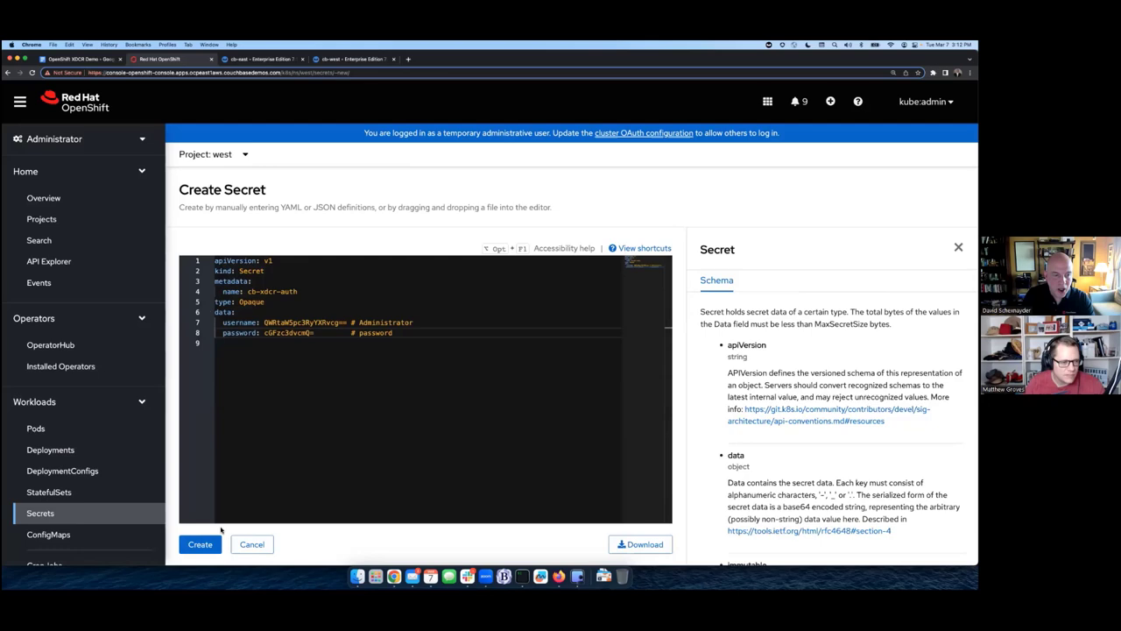
{"action": "left_click", "coordinate": [200, 544]}
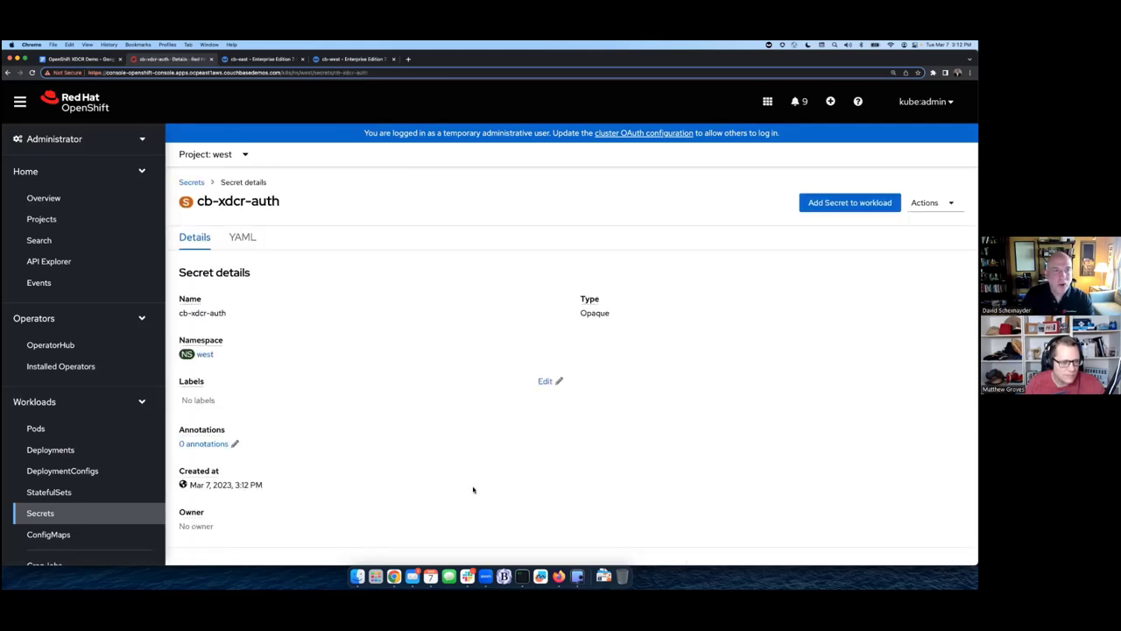
{"action": "left_click", "coordinate": [80, 58]}
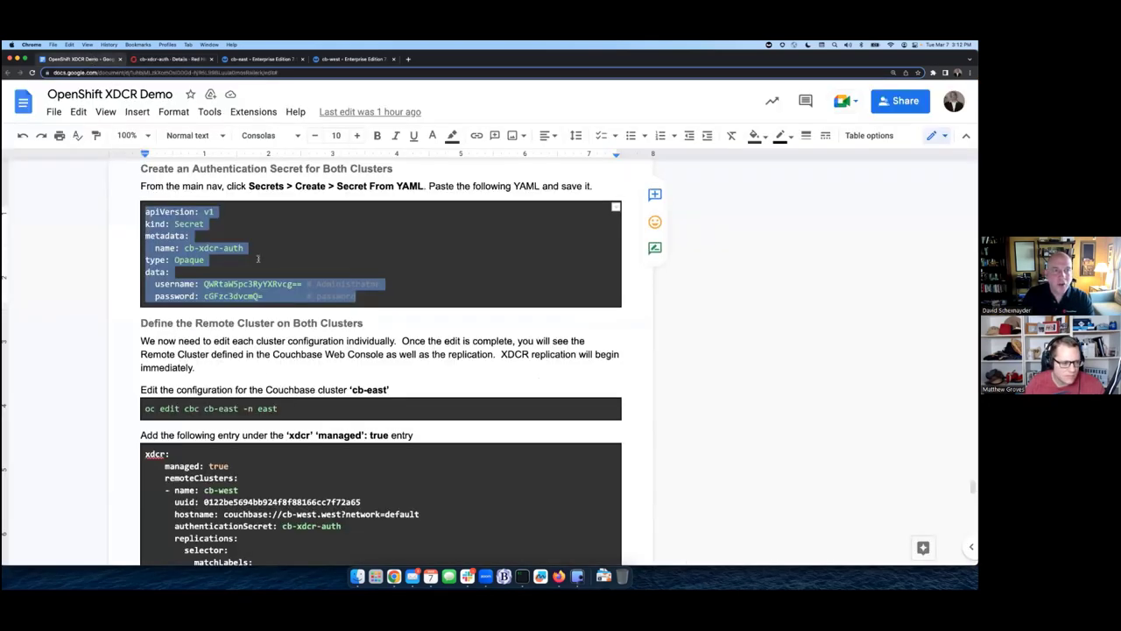
Step: Scroll the guide down to 'Define the Remote Cluster on Both Clusters'
{"action": "scroll", "scroll_direction": "down", "scroll_amount": 3}
{"action": "type", "text": "kubectl get"}
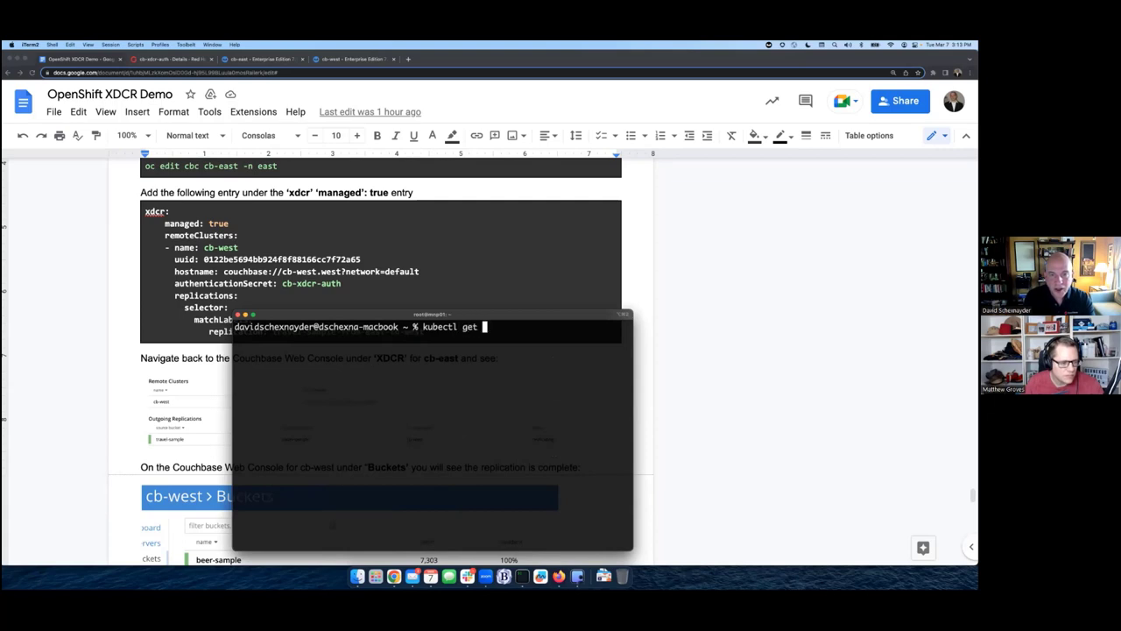
Step: Check cb-west with kubectl get, then add its remoteClusters block to cb-east's xdcr config
{"action": "type", "text": "cbc cb-west"}
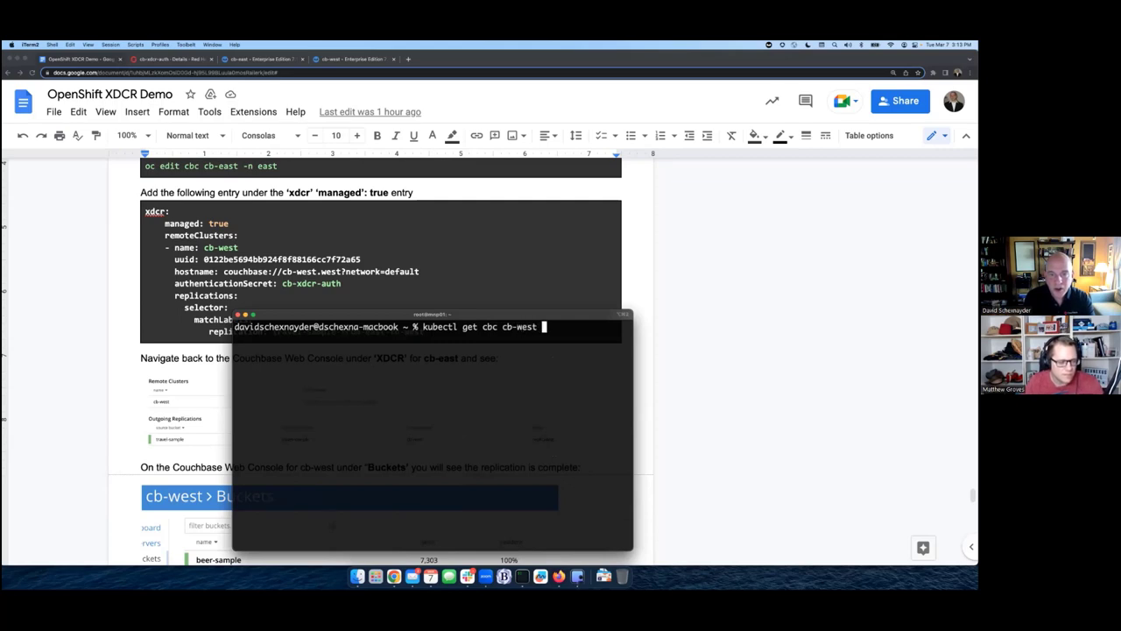
{"action": "type", "text": "-n west"}
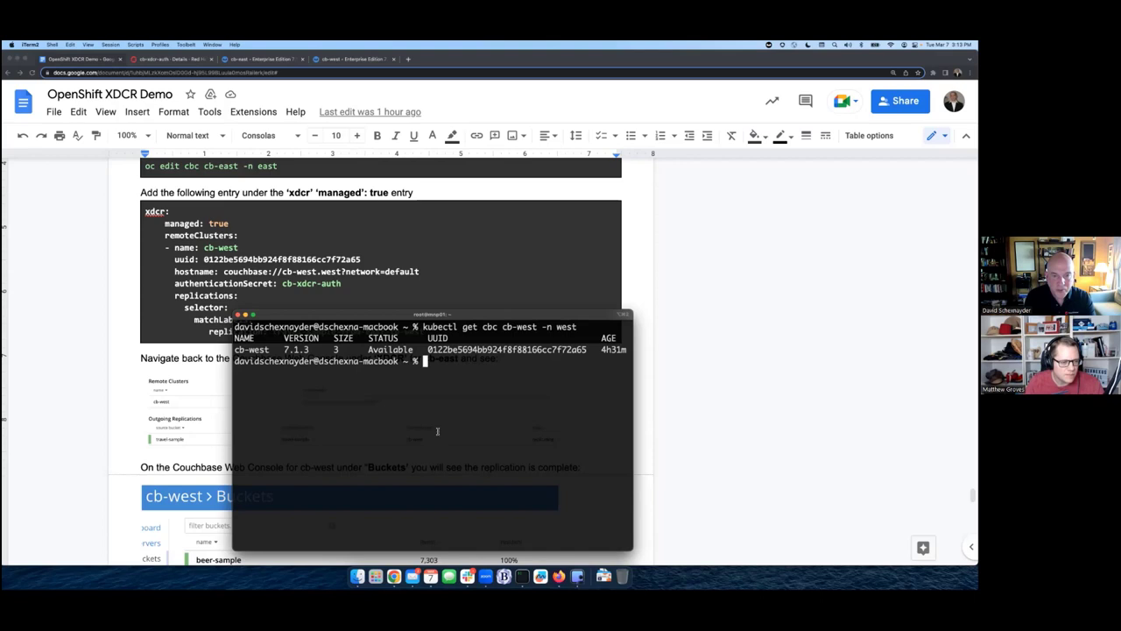
{"action": "type", "text": "kubectl edit cb"}
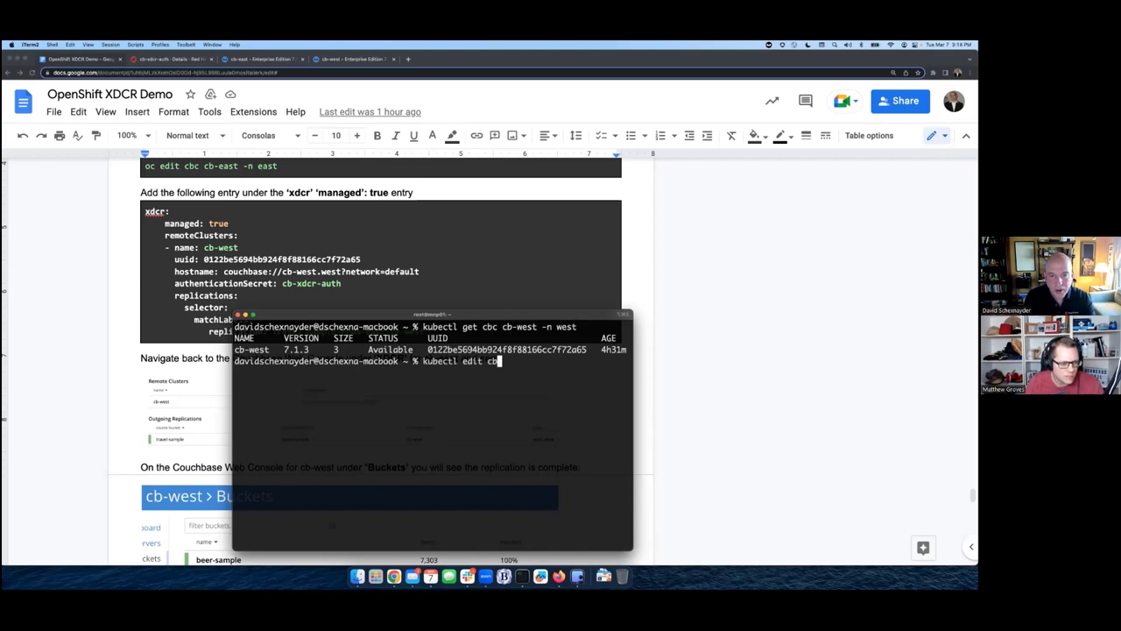
{"action": "key", "text": "enter"}
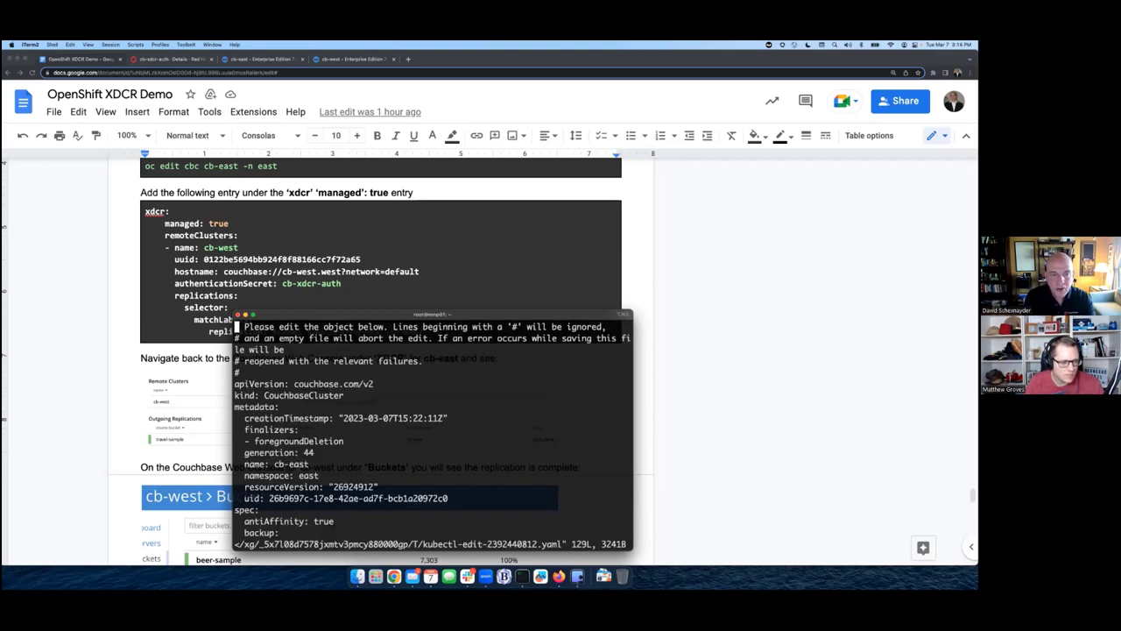
{"action": "type", "text": "/xdcr"}
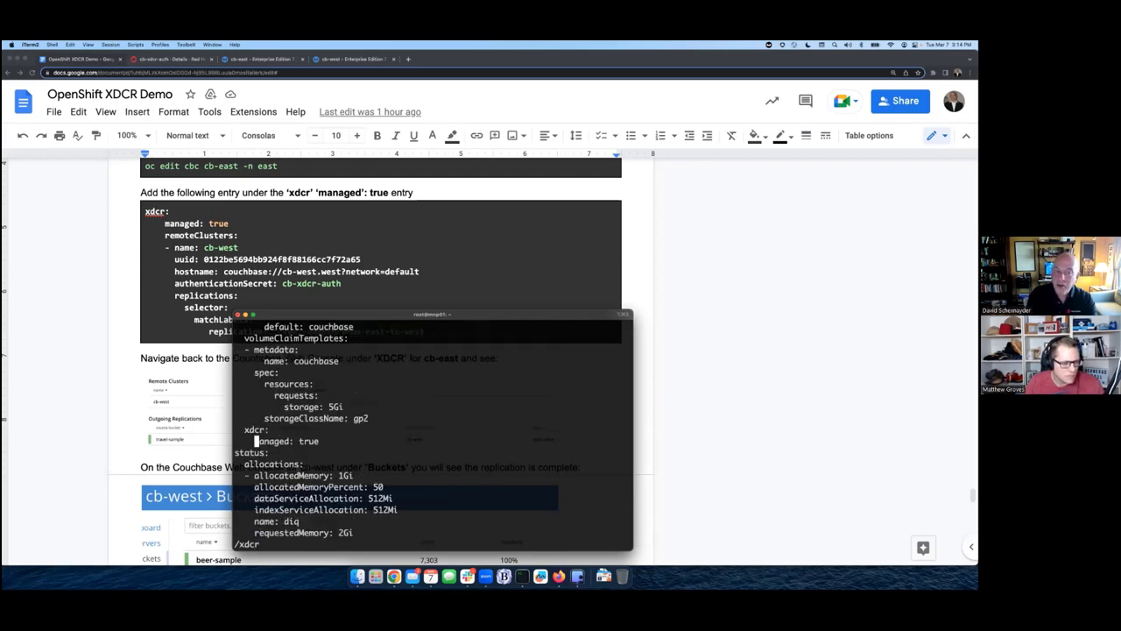
{"action": "key", "text": "i"}
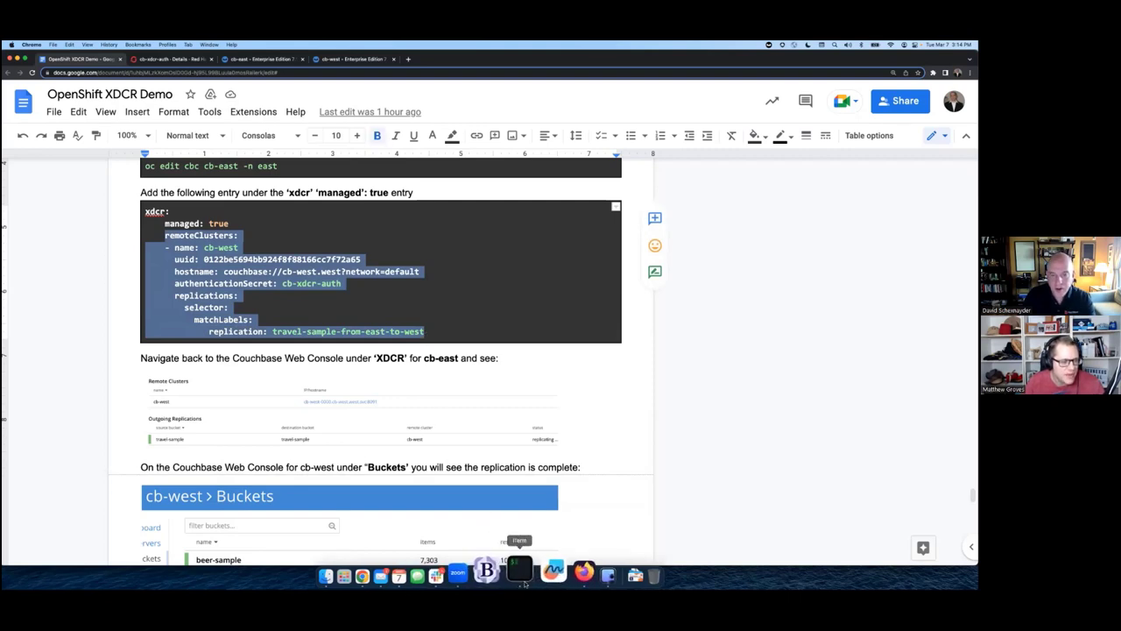
{"action": "left_click", "coordinate": [522, 575]}
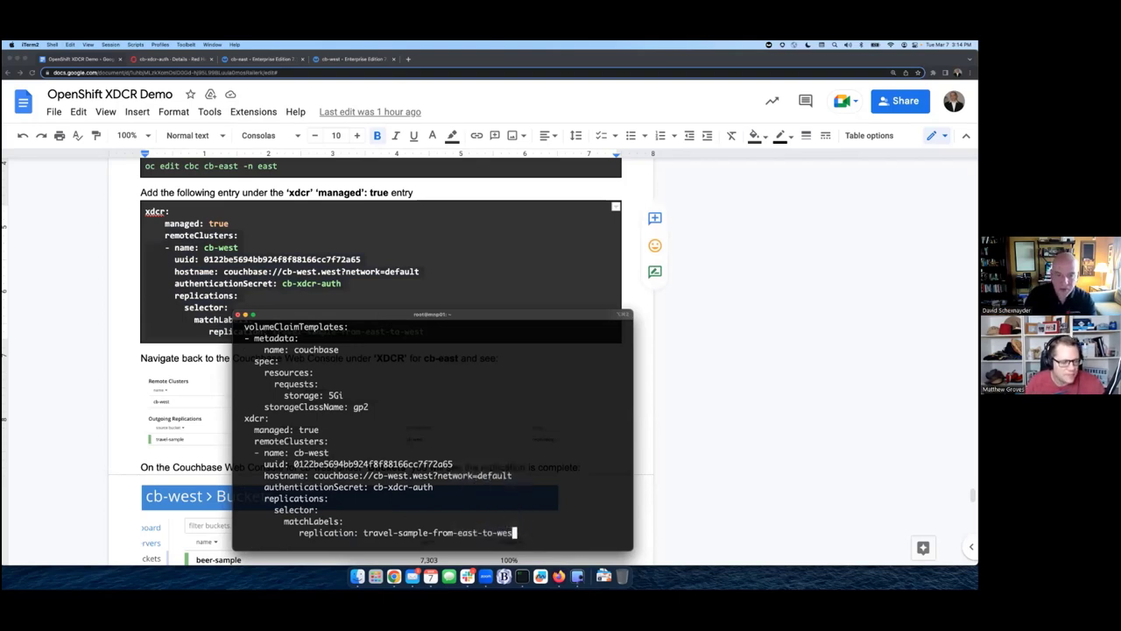
{"action": "type", "text": ":wq"}
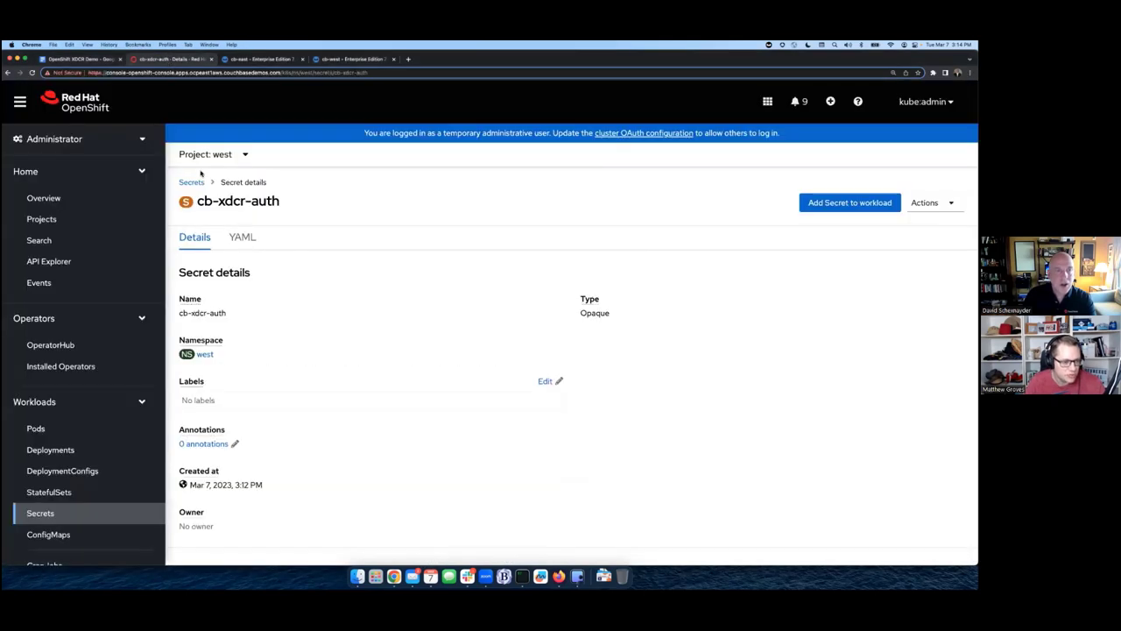
Step: Open the cb-east CouchbaseCluster in the east project and view its YAML spec
{"action": "left_click", "coordinate": [60, 365]}
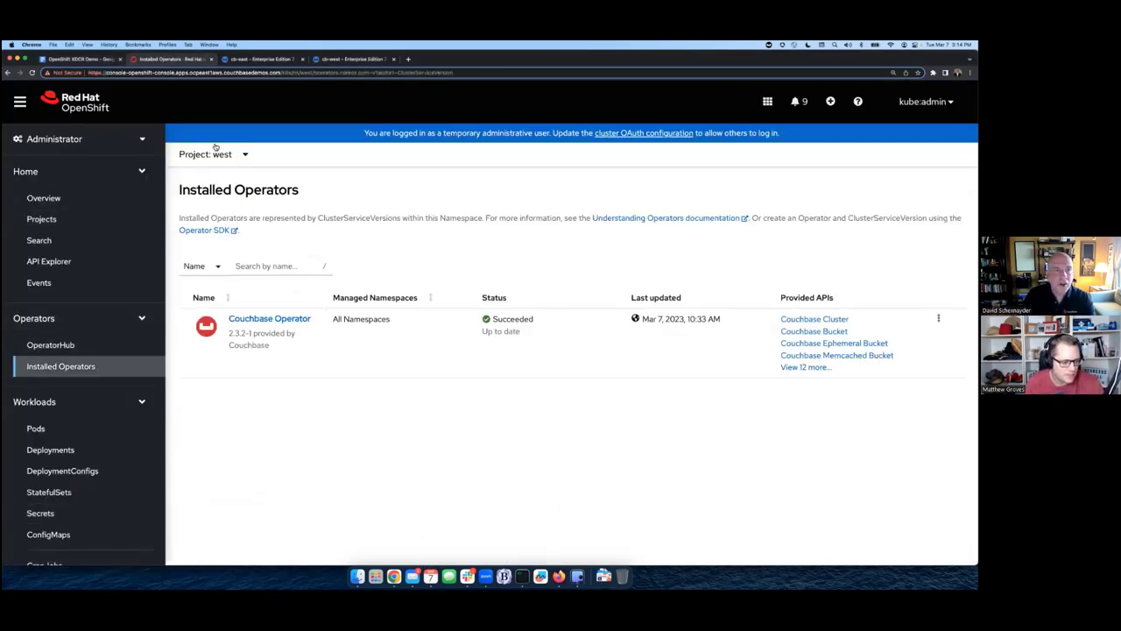
{"action": "left_click", "coordinate": [212, 153]}
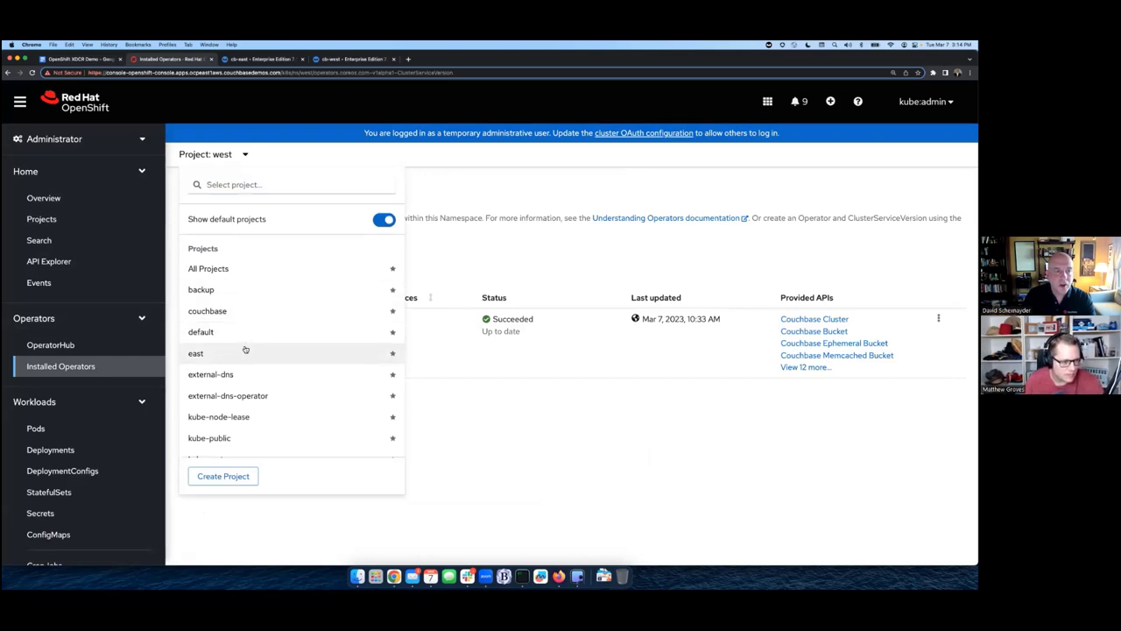
{"action": "left_click", "coordinate": [196, 352]}
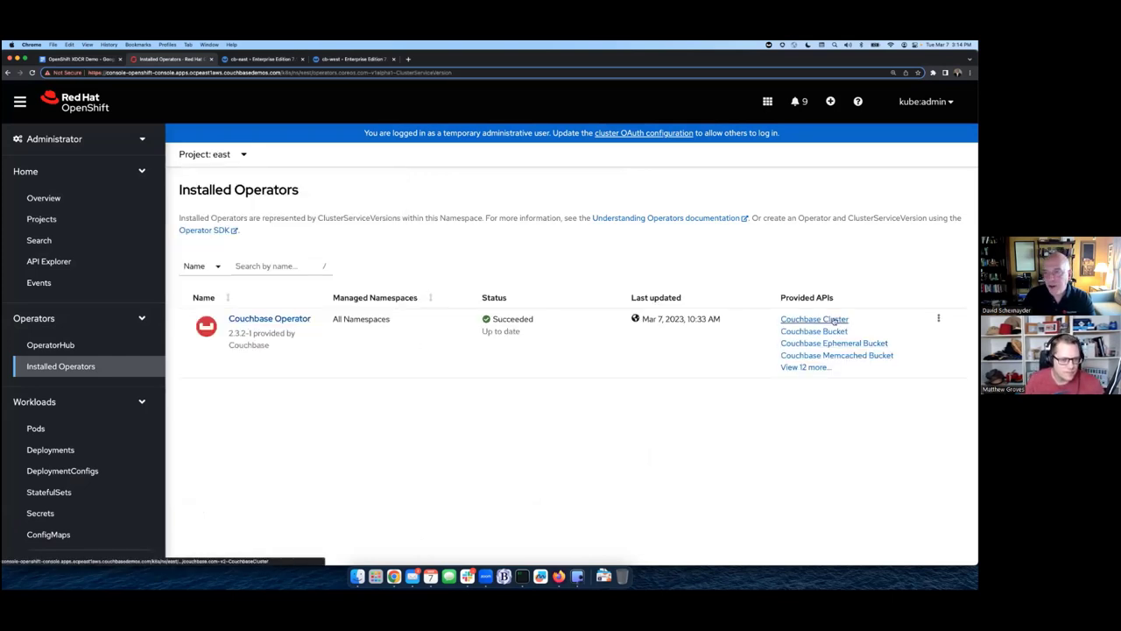
{"action": "left_click", "coordinate": [814, 318]}
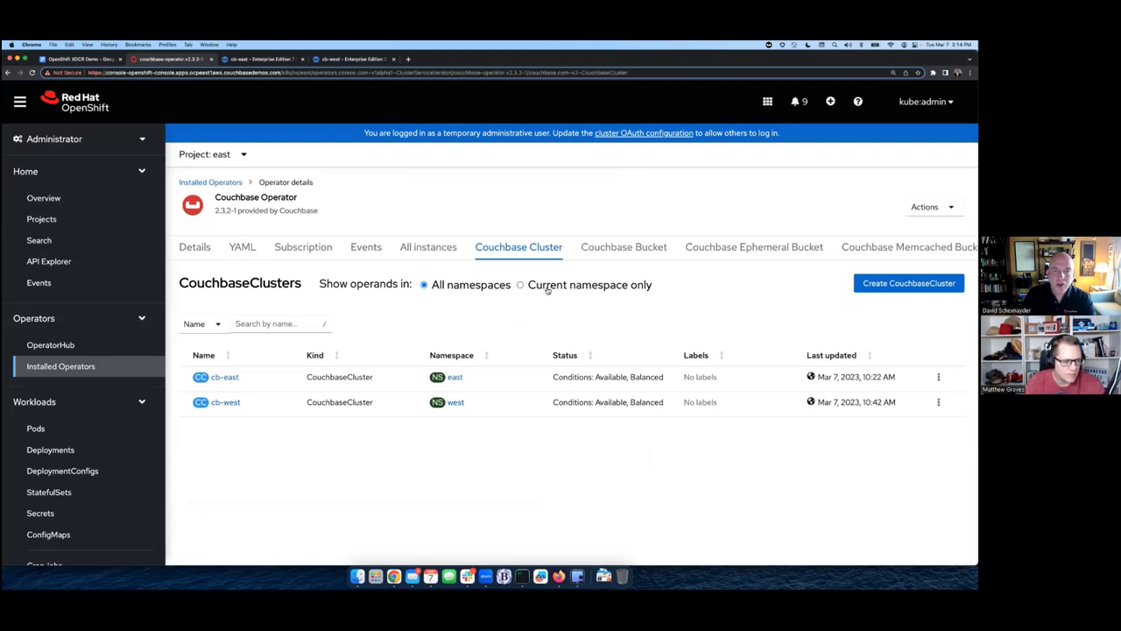
{"action": "left_click", "coordinate": [521, 284]}
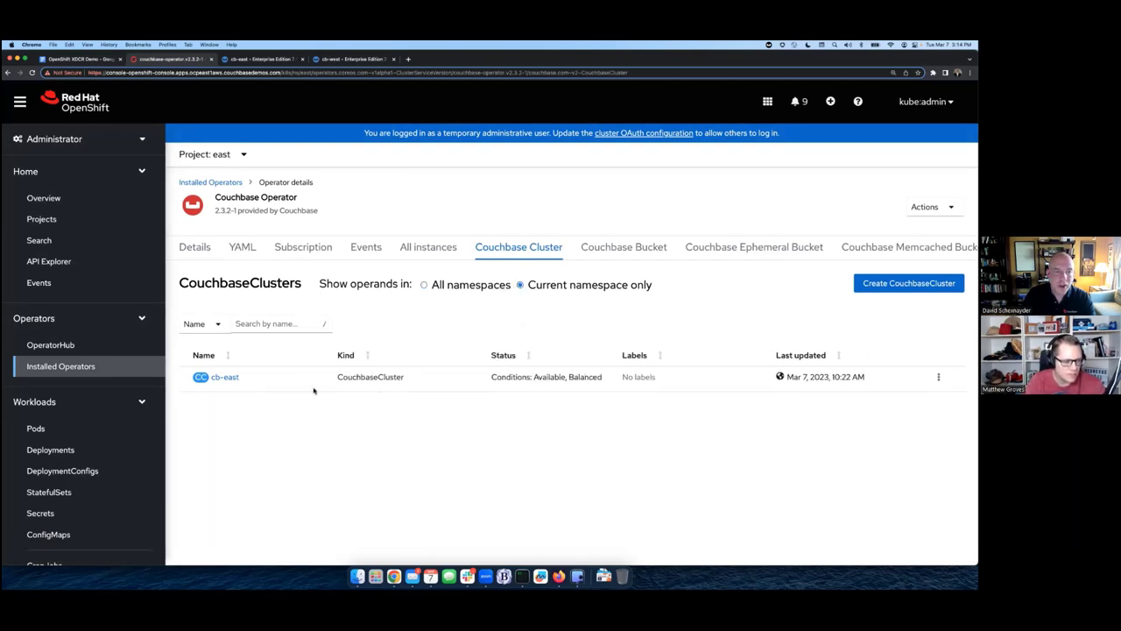
{"action": "left_click", "coordinate": [224, 376]}
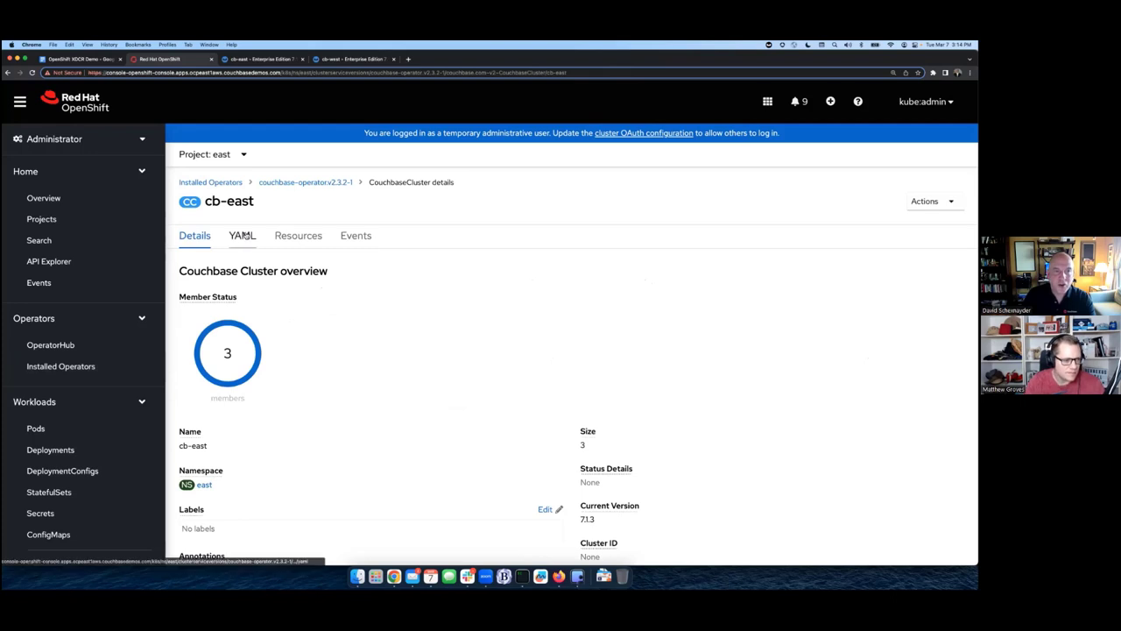
{"action": "left_click", "coordinate": [242, 235]}
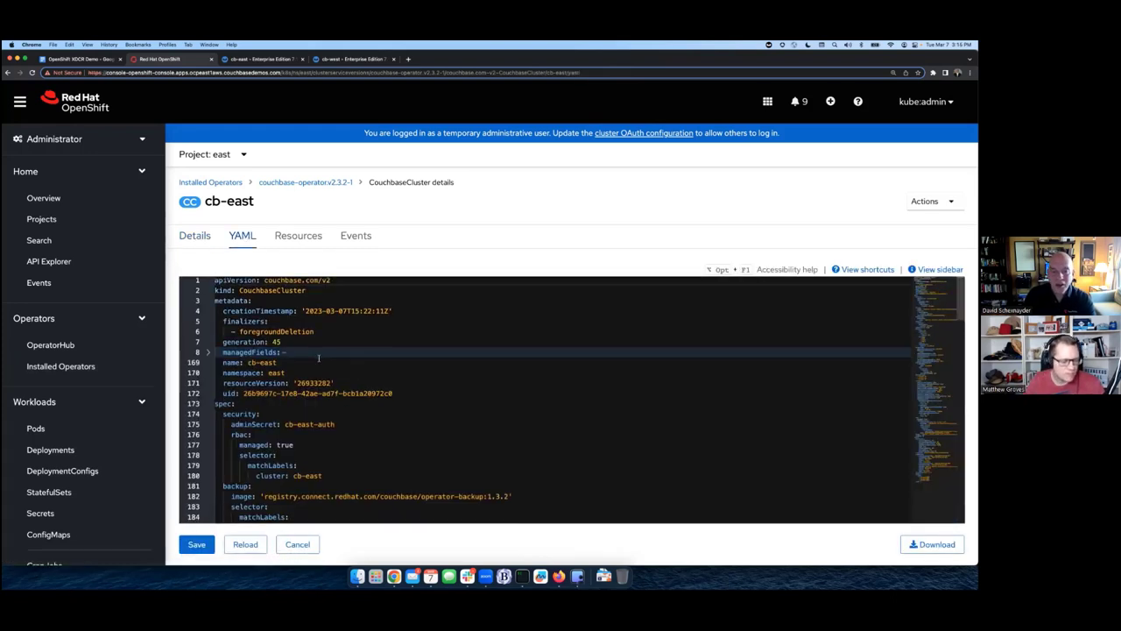
{"action": "scroll", "scroll_direction": "down", "scroll_amount": 3}
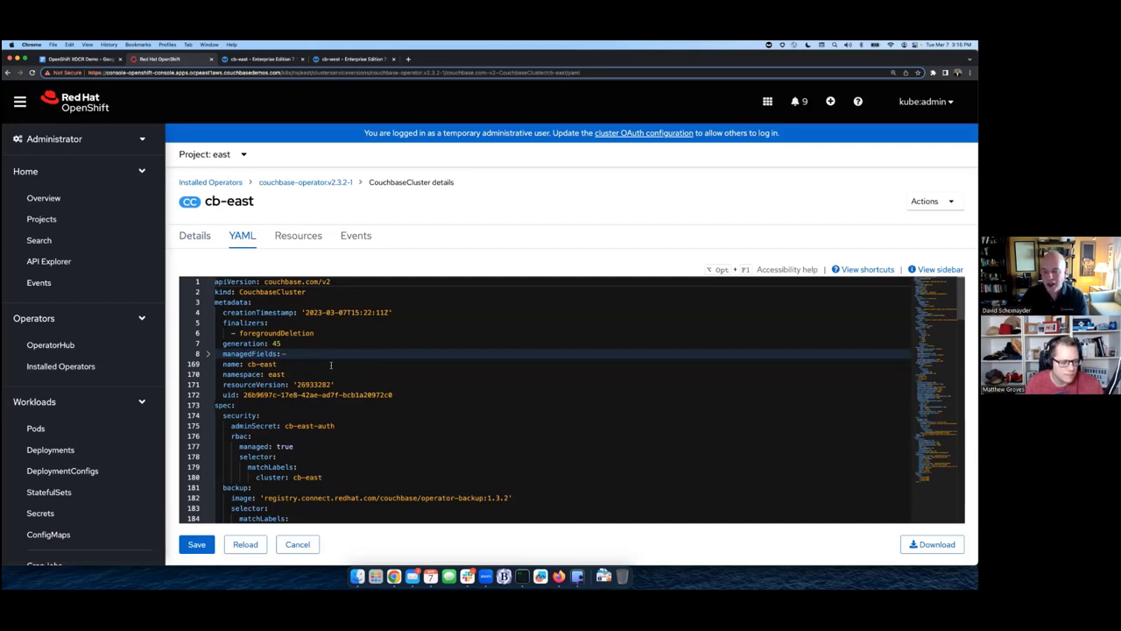
{"action": "mouse_move", "coordinate": [320, 487]}
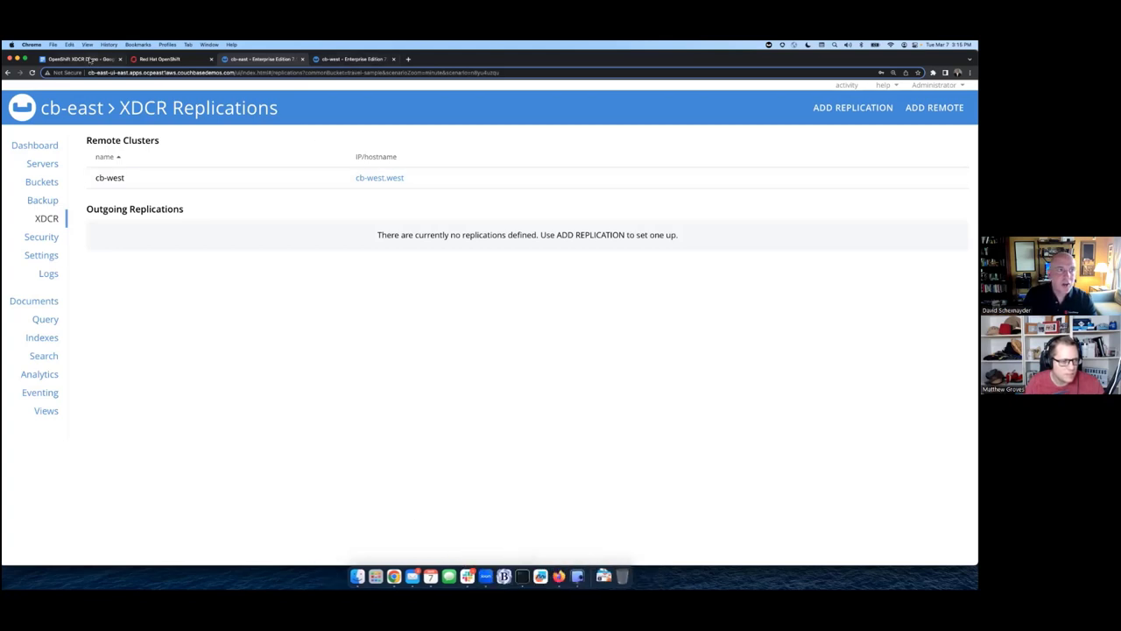
Step: Switch to the XDCR demo instructions document and scroll down through the steps
{"action": "left_click", "coordinate": [79, 59]}
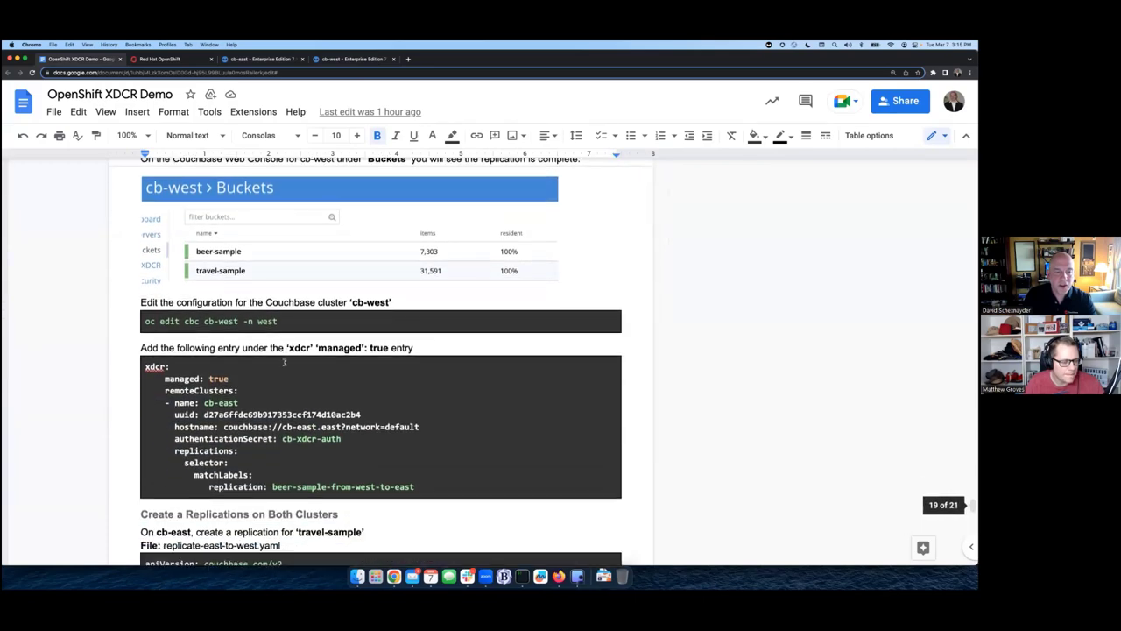
{"action": "scroll", "scroll_direction": "down", "scroll_amount": 3}
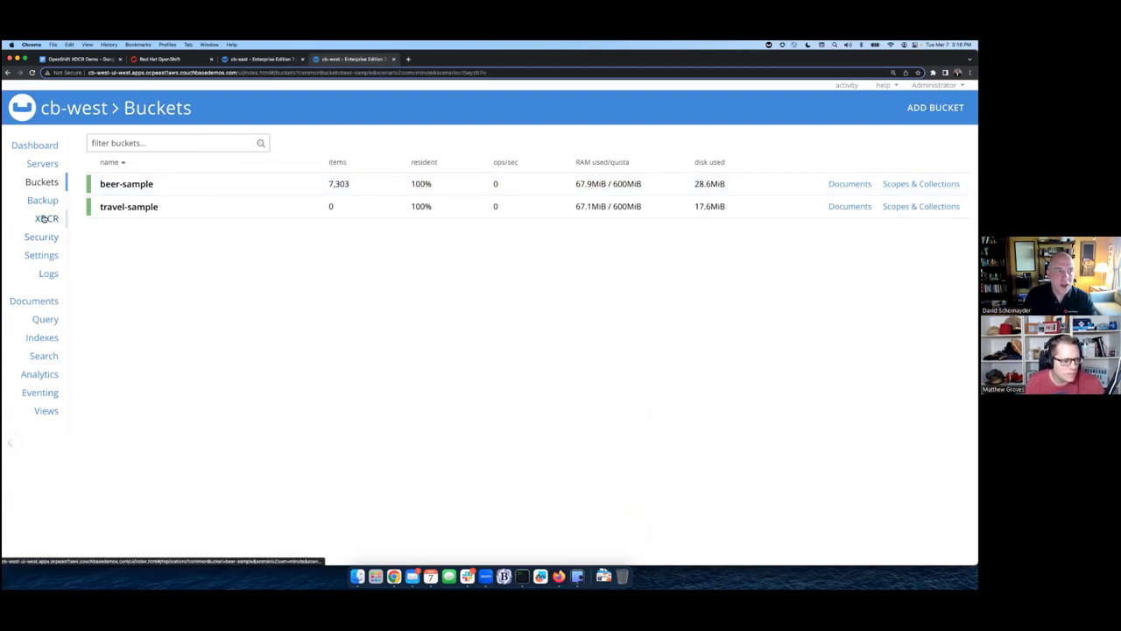
Step: Check cb-west's XDCR page, showing no remote clusters, and cb-east's, then return to the guide
{"action": "left_click", "coordinate": [47, 218]}
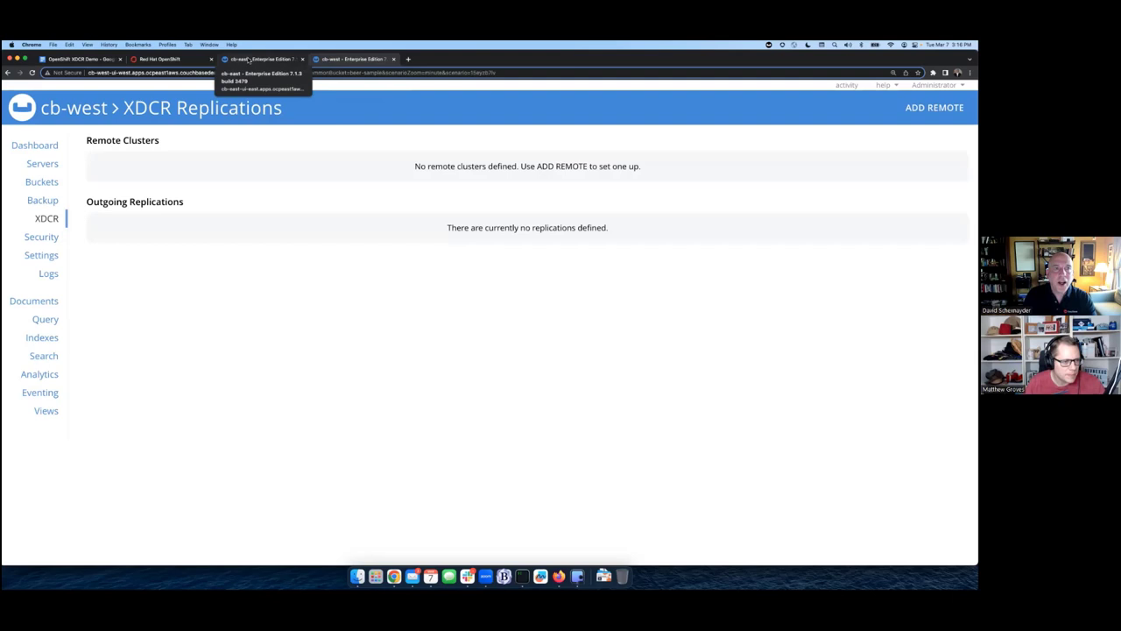
{"action": "left_click", "coordinate": [258, 59]}
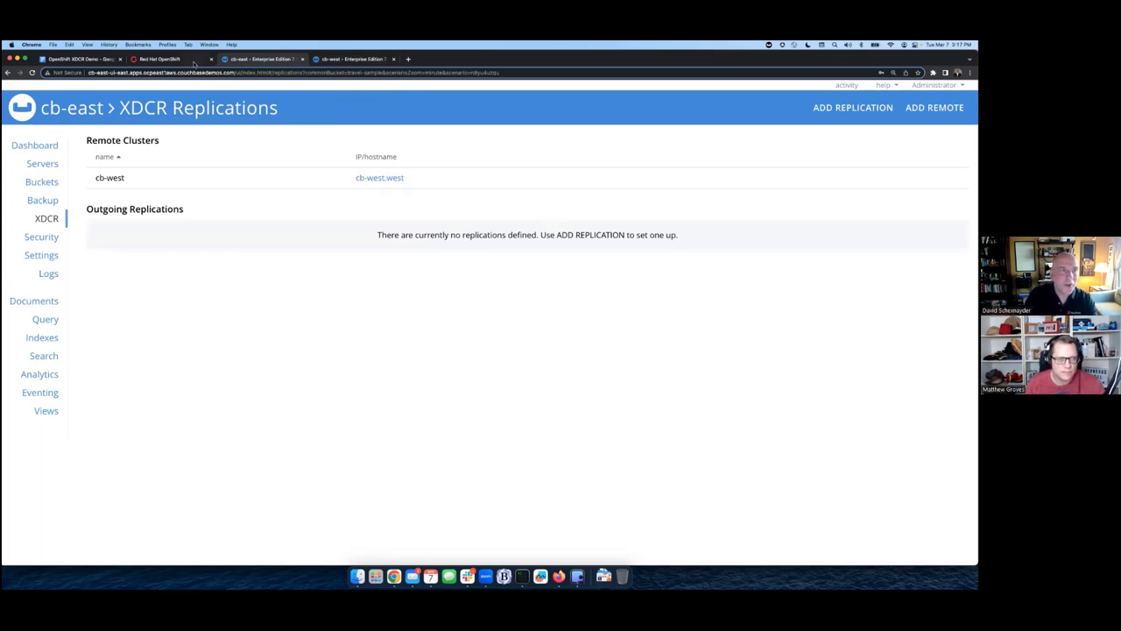
{"action": "left_click", "coordinate": [81, 59]}
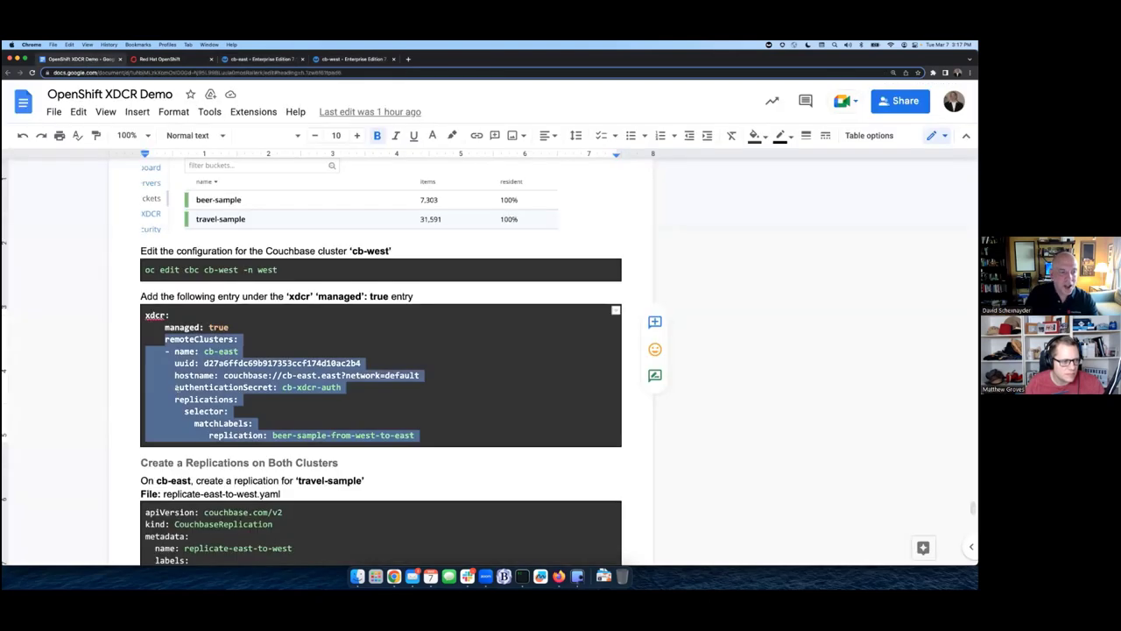
Step: Scroll to 'Create a Replications on Both Clusters' and copy the replicate-east-to-west YAML block
{"action": "scroll", "scroll_direction": "down", "scroll_amount": 3}
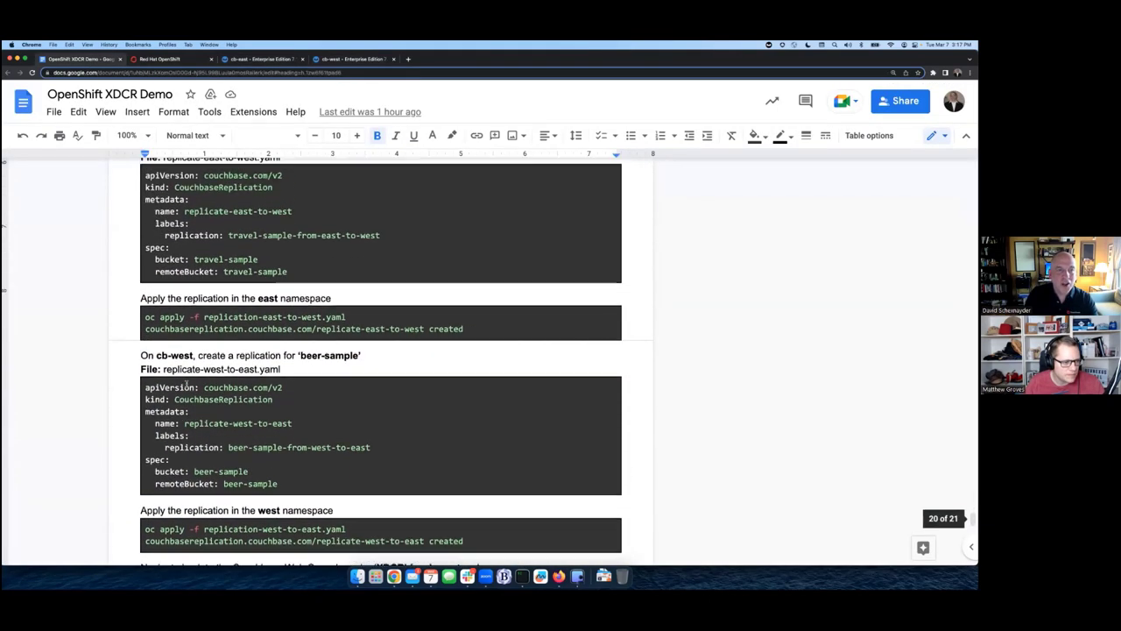
{"action": "scroll", "scroll_direction": "down", "scroll_amount": 3}
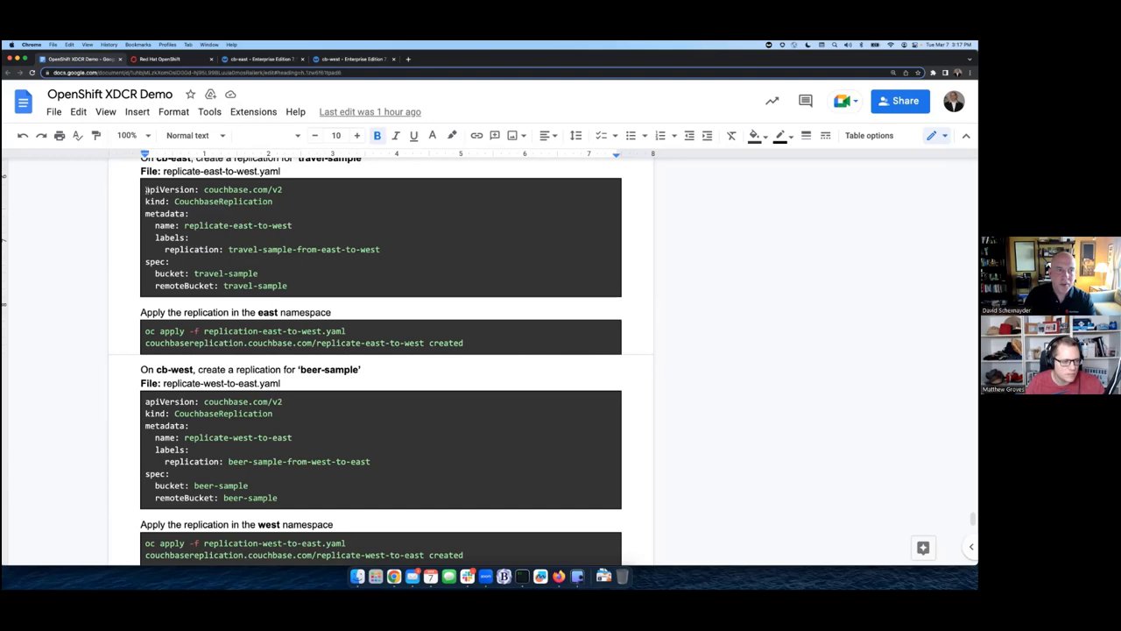
{"action": "left_click_drag", "start_coordinate": [146, 189], "coordinate": [262, 274]}
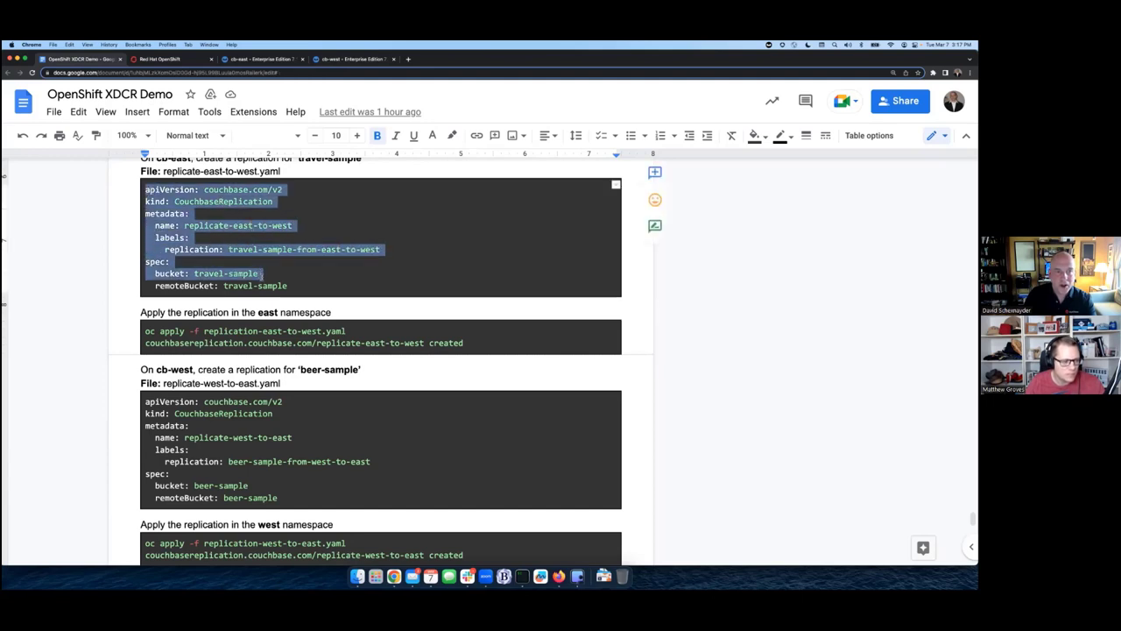
{"action": "left_click", "coordinate": [286, 286]}
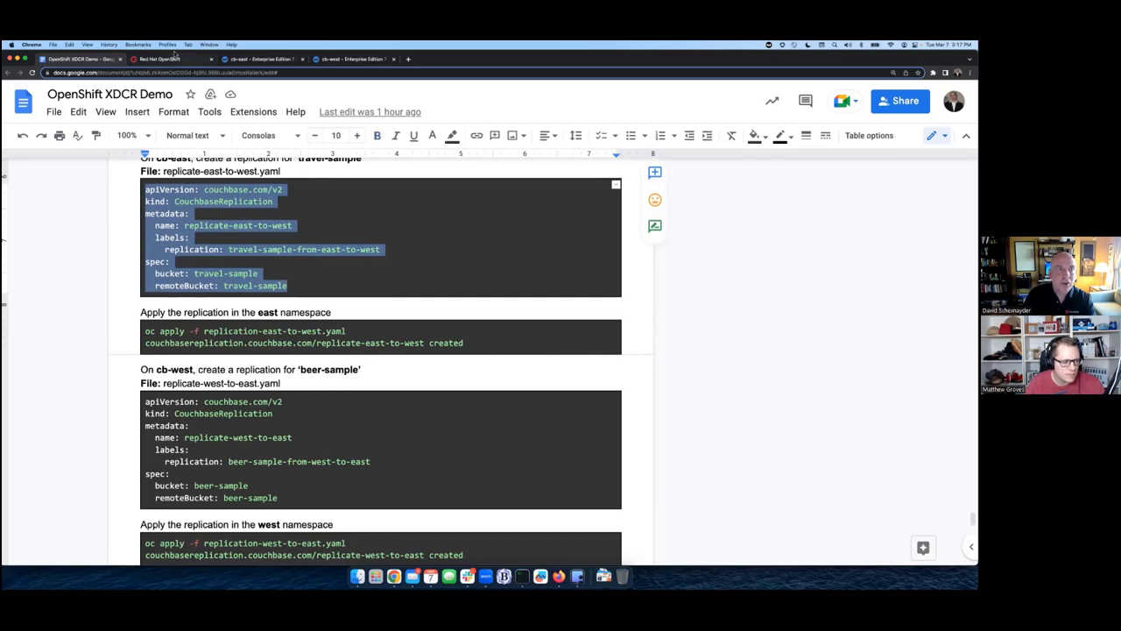
{"action": "left_click", "coordinate": [157, 59]}
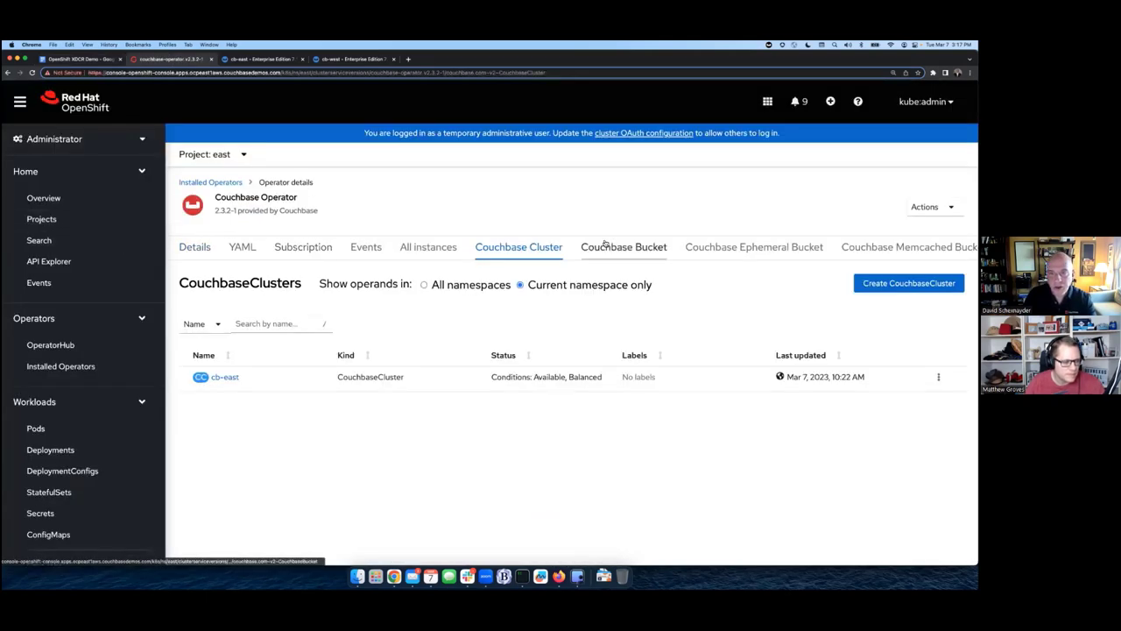
Step: Create a Couchbase Replication from the pasted replicate-east-to-west YAML under All instances
{"action": "left_click", "coordinate": [429, 246]}
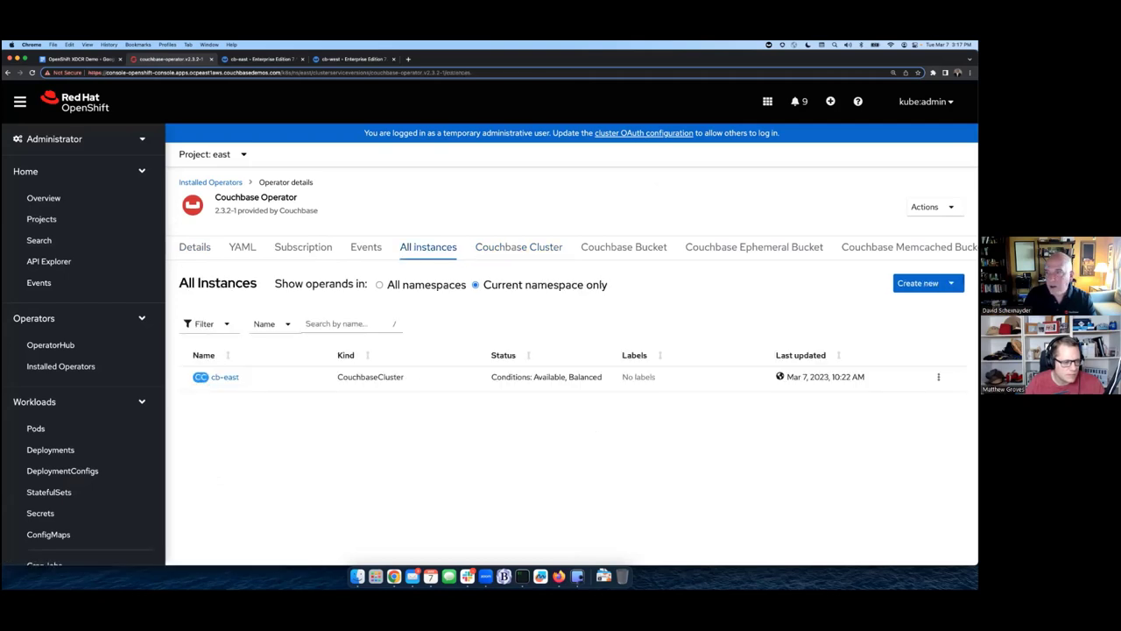
{"action": "left_click", "coordinate": [918, 283]}
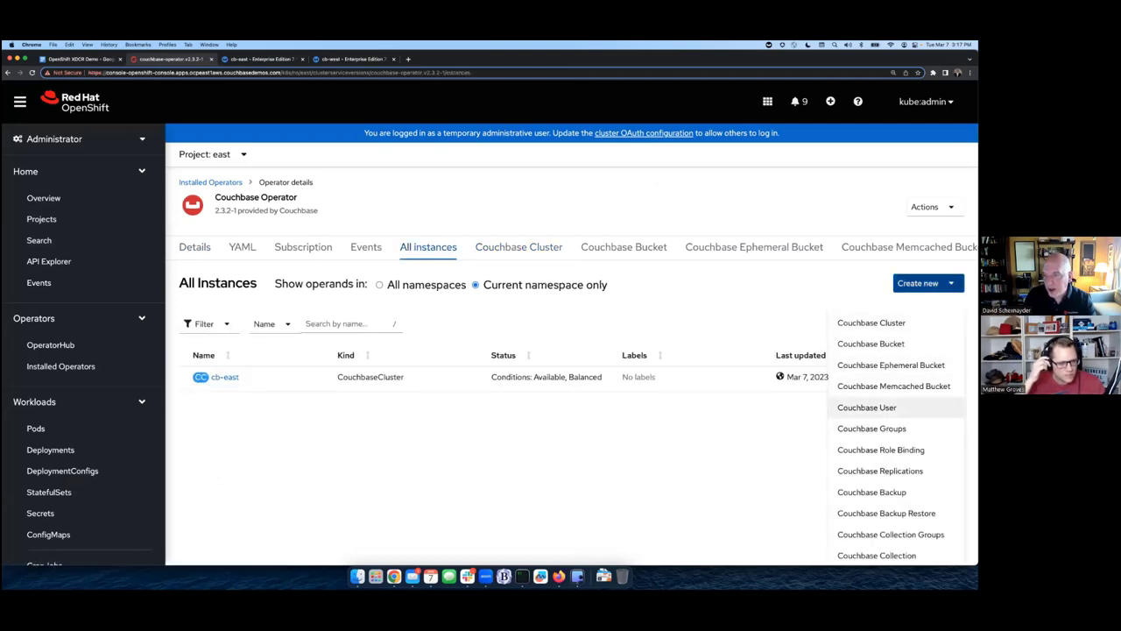
{"action": "left_click", "coordinate": [881, 470]}
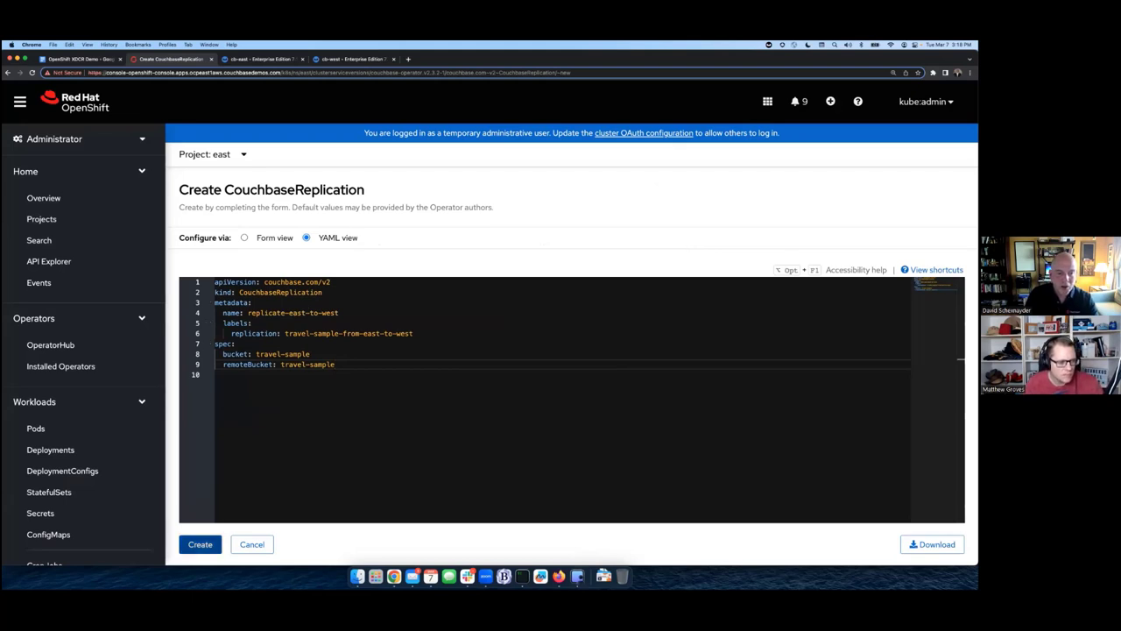
{"action": "left_click", "coordinate": [200, 544]}
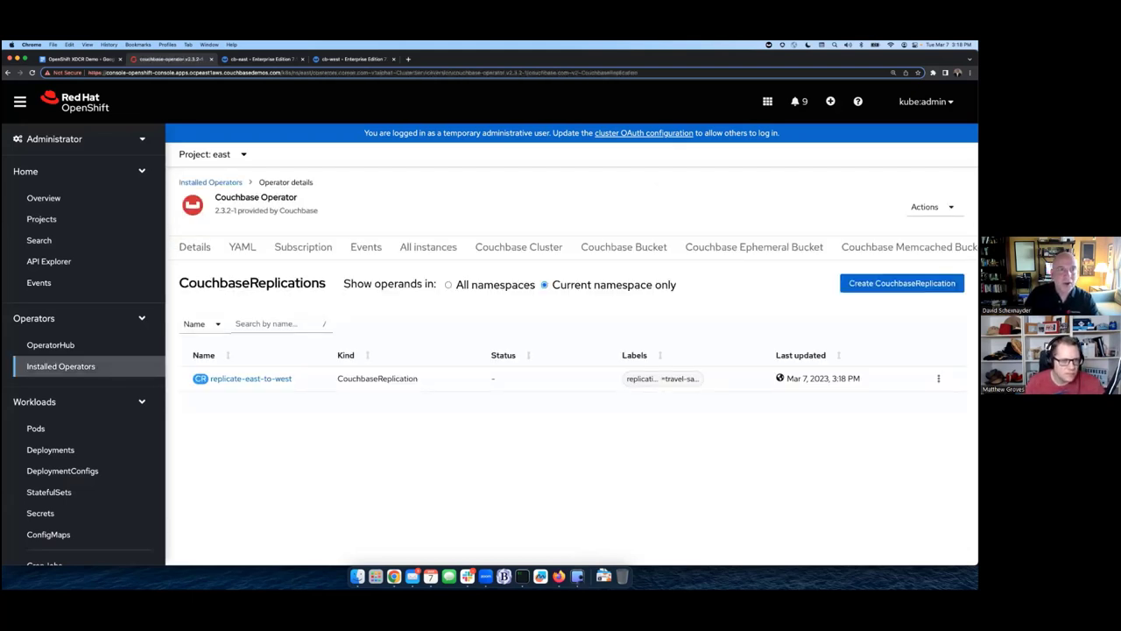
{"action": "left_click", "coordinate": [258, 59]}
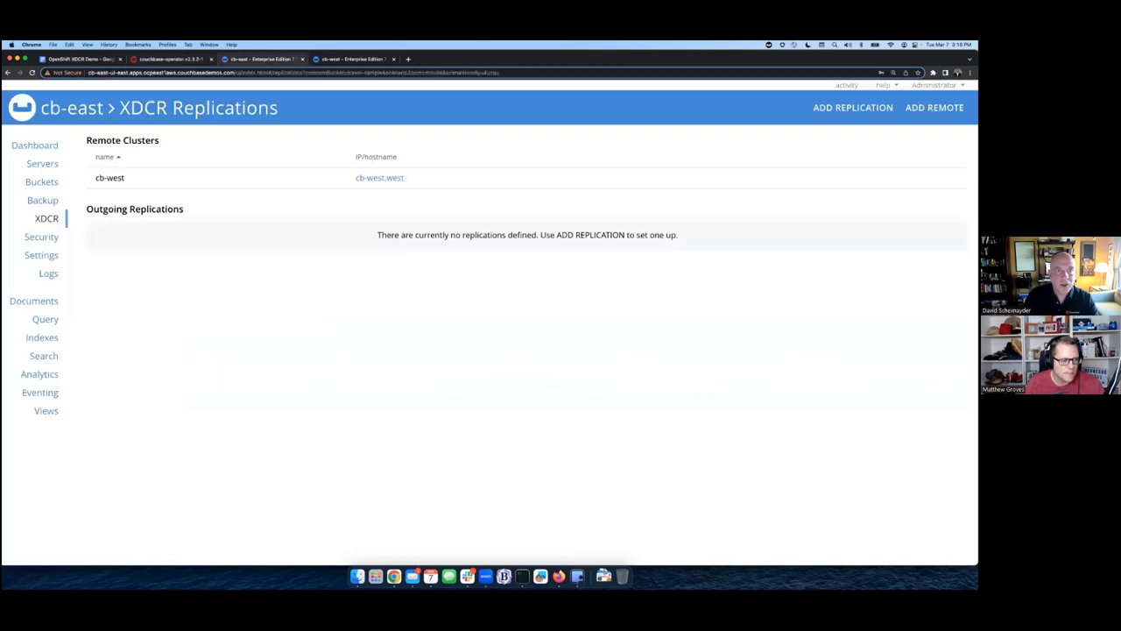
Step: Check cb-west's buckets, where travel-sample has 0 items, then open cb-east's Documents workbench
{"action": "left_click", "coordinate": [351, 58]}
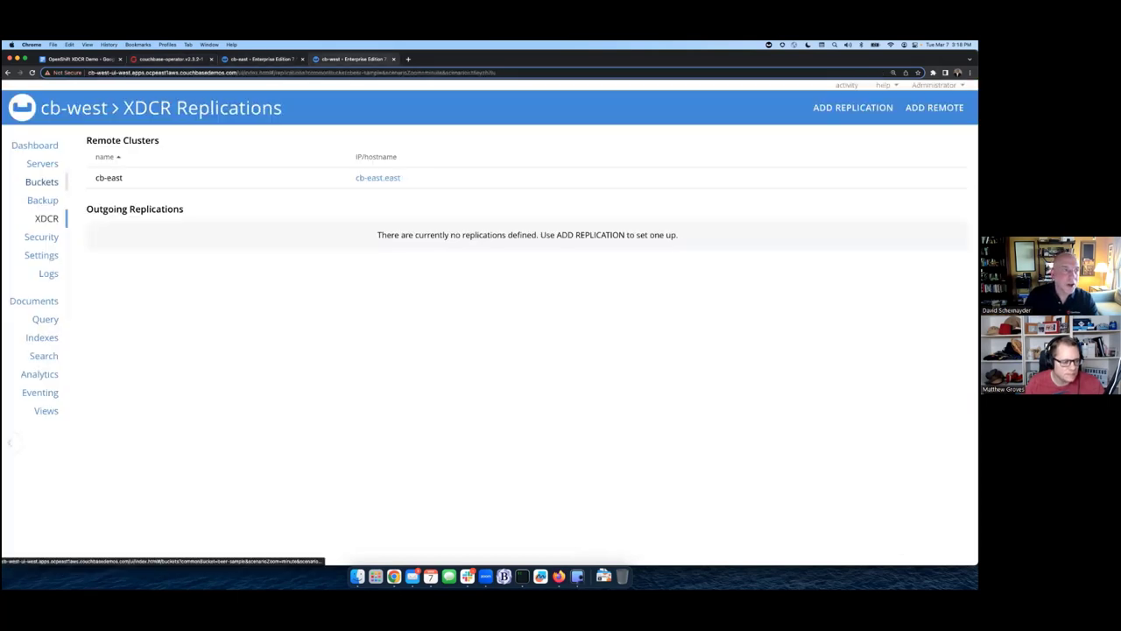
{"action": "left_click", "coordinate": [42, 181]}
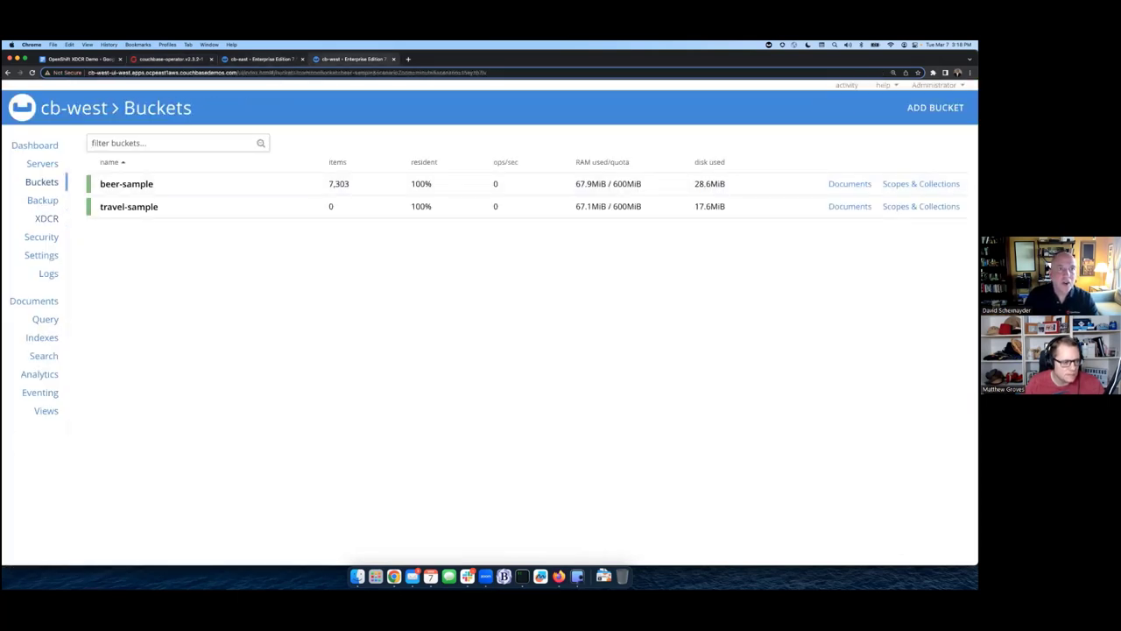
{"action": "left_click", "coordinate": [45, 218]}
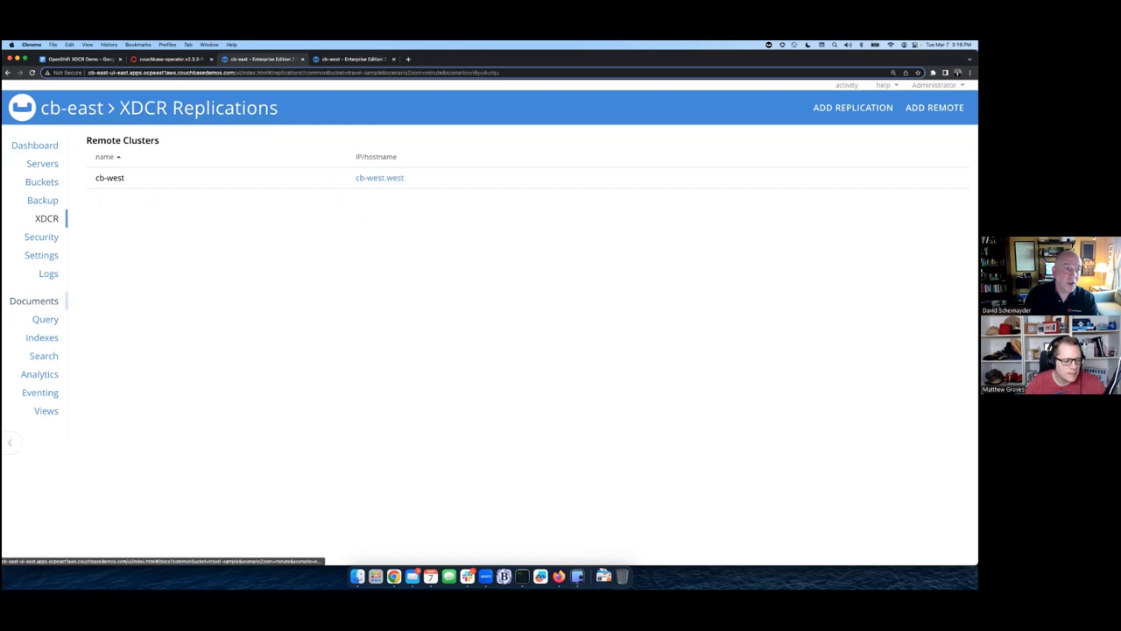
{"action": "left_click", "coordinate": [33, 301]}
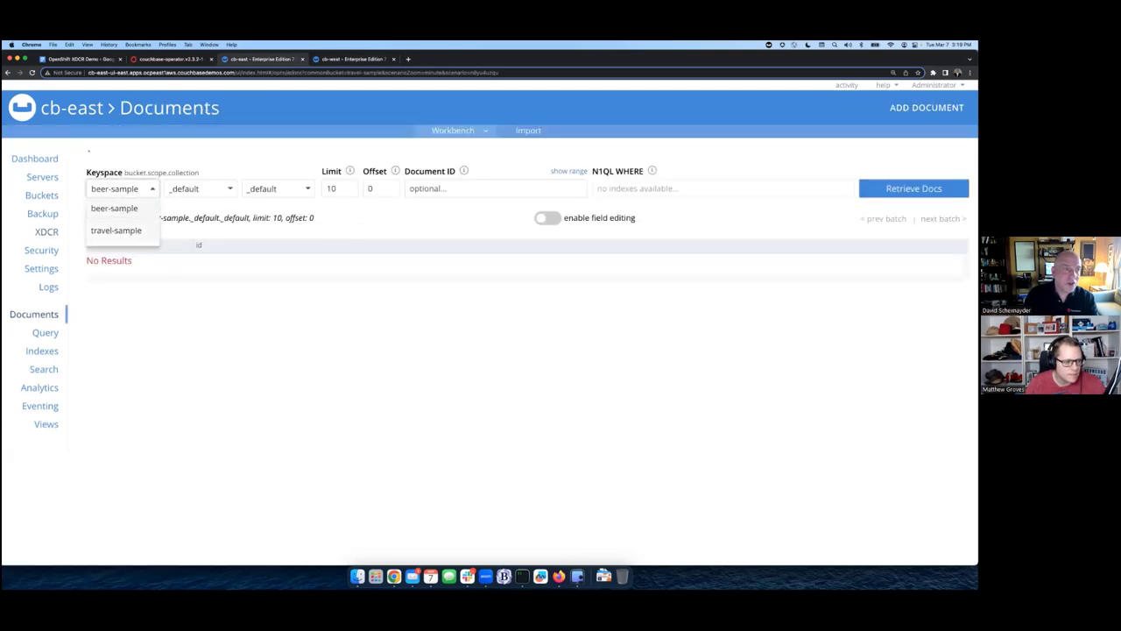
Step: In cb-east's travel-sample, change airline_10's callsign to MILE-AIR-2 and save
{"action": "left_click", "coordinate": [116, 230]}
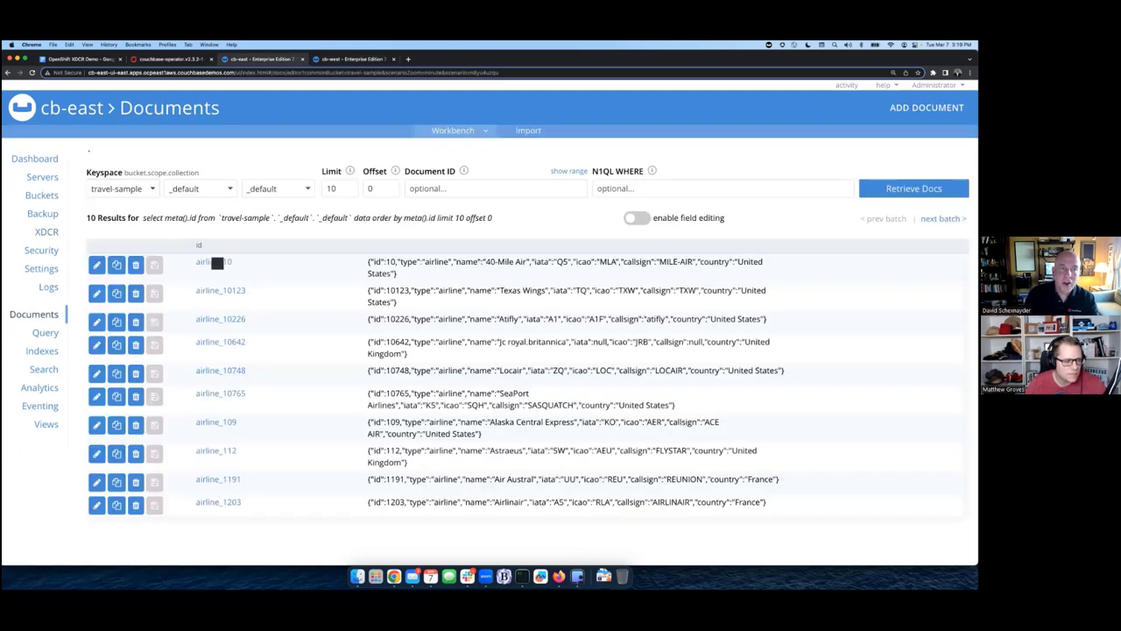
{"action": "left_click", "coordinate": [97, 264]}
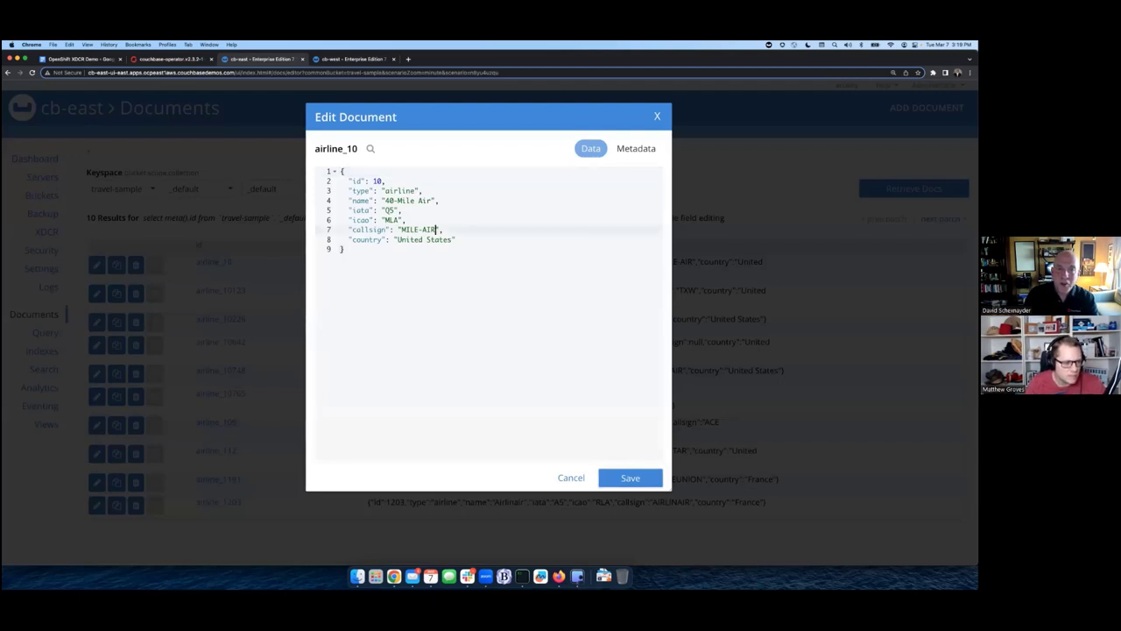
{"action": "type", "text": "-2"}
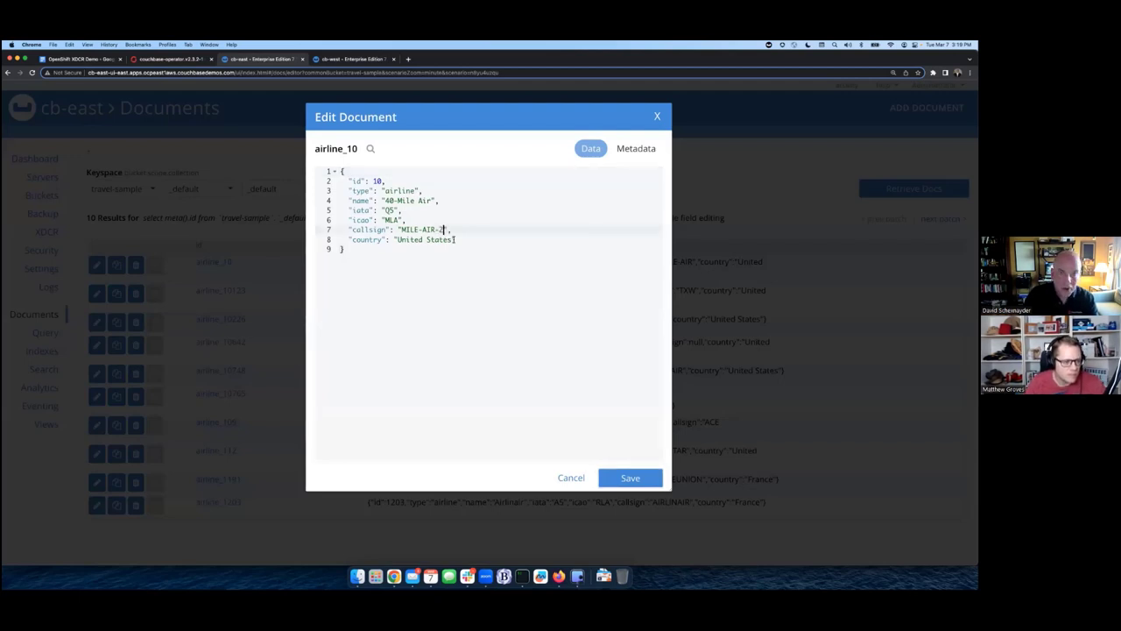
{"action": "left_click", "coordinate": [630, 478]}
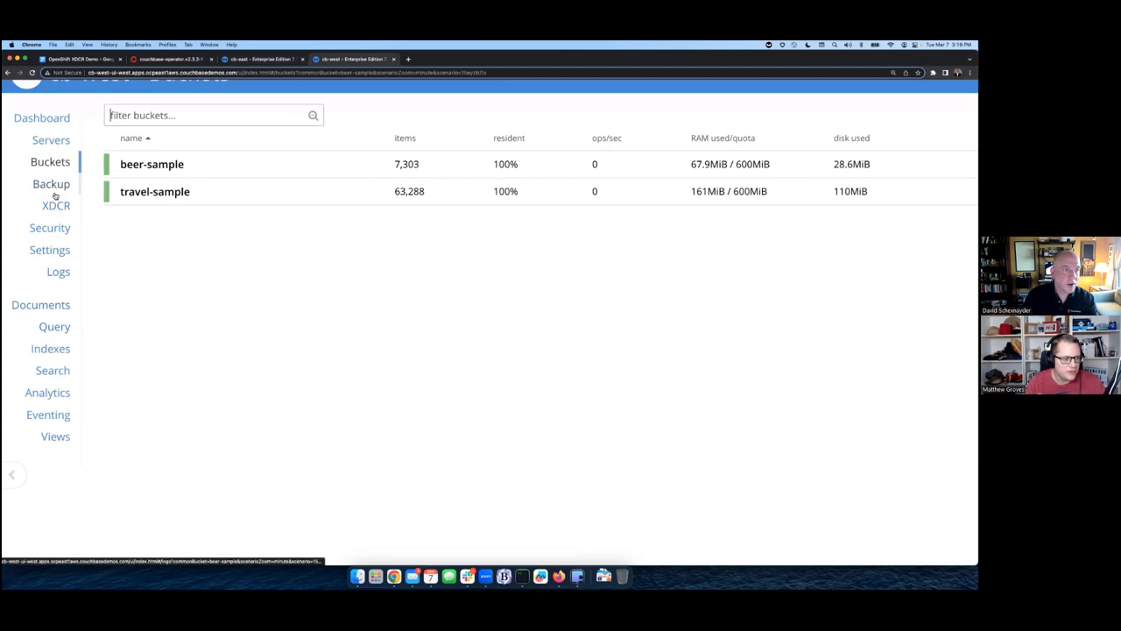
Step: View airline_10 in cb-west's travel-sample without saving, then check the bucket list
{"action": "left_click", "coordinate": [40, 304]}
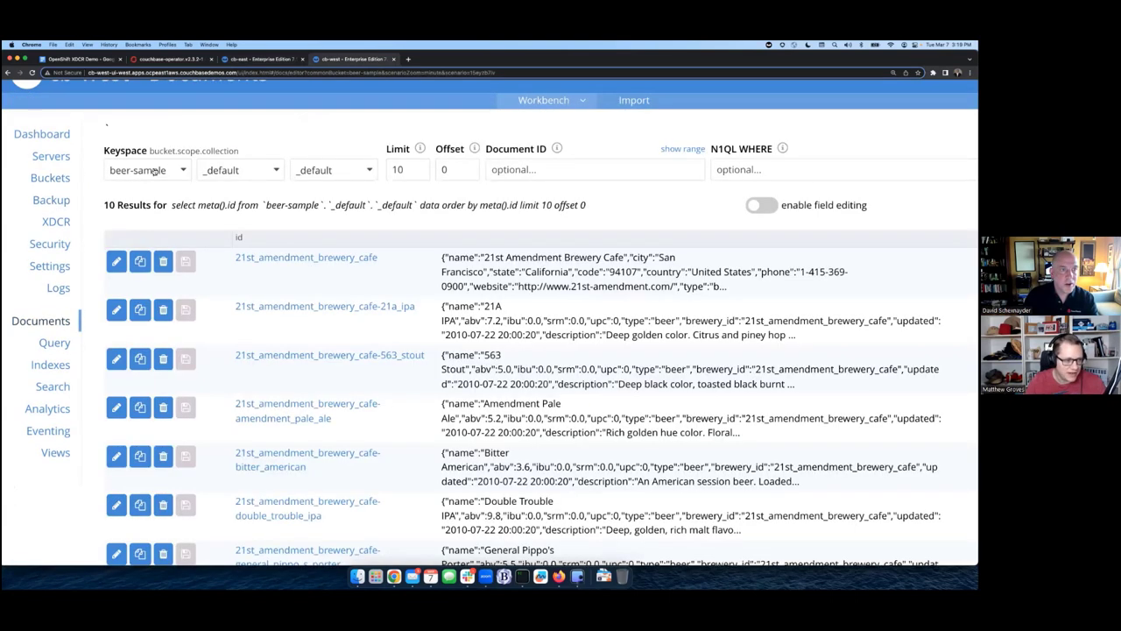
{"action": "left_click", "coordinate": [146, 169]}
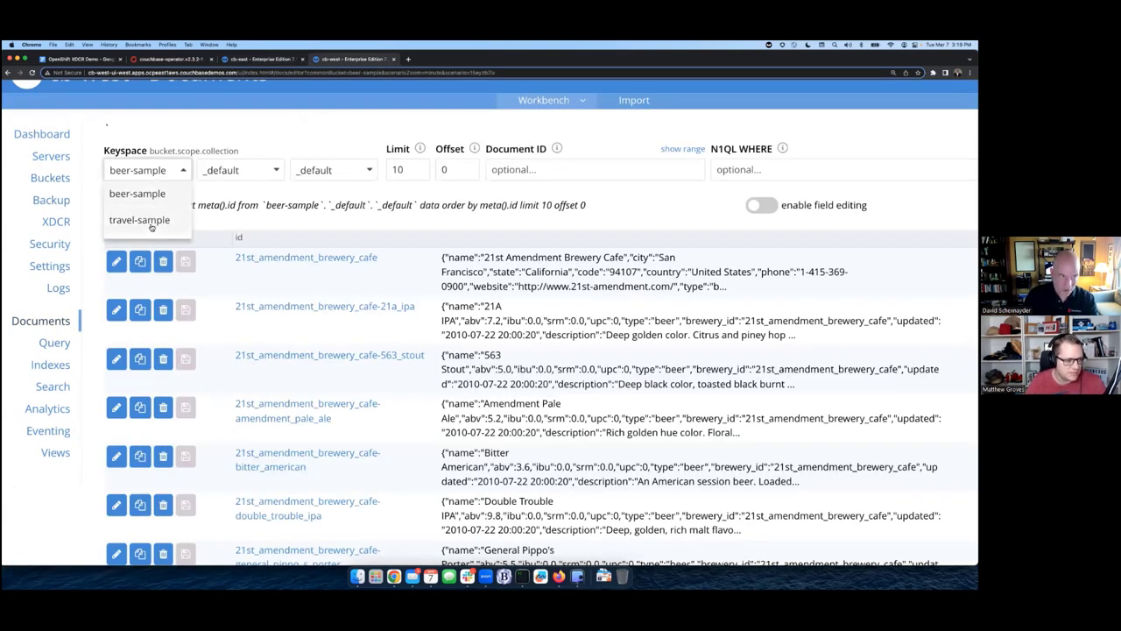
{"action": "left_click", "coordinate": [140, 220]}
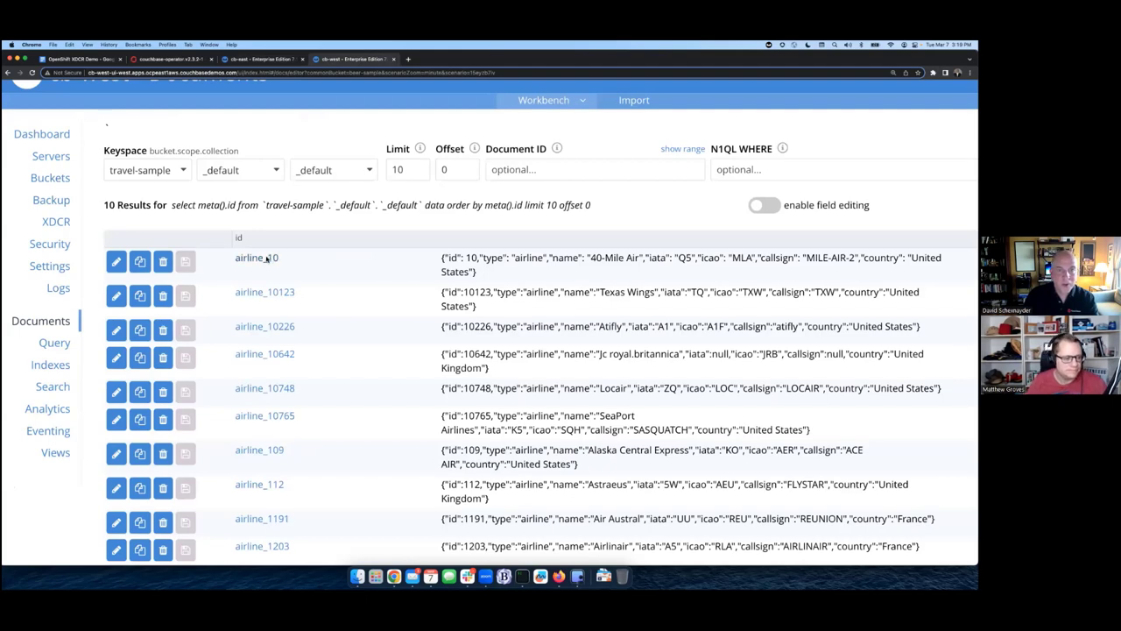
{"action": "left_click", "coordinate": [115, 261]}
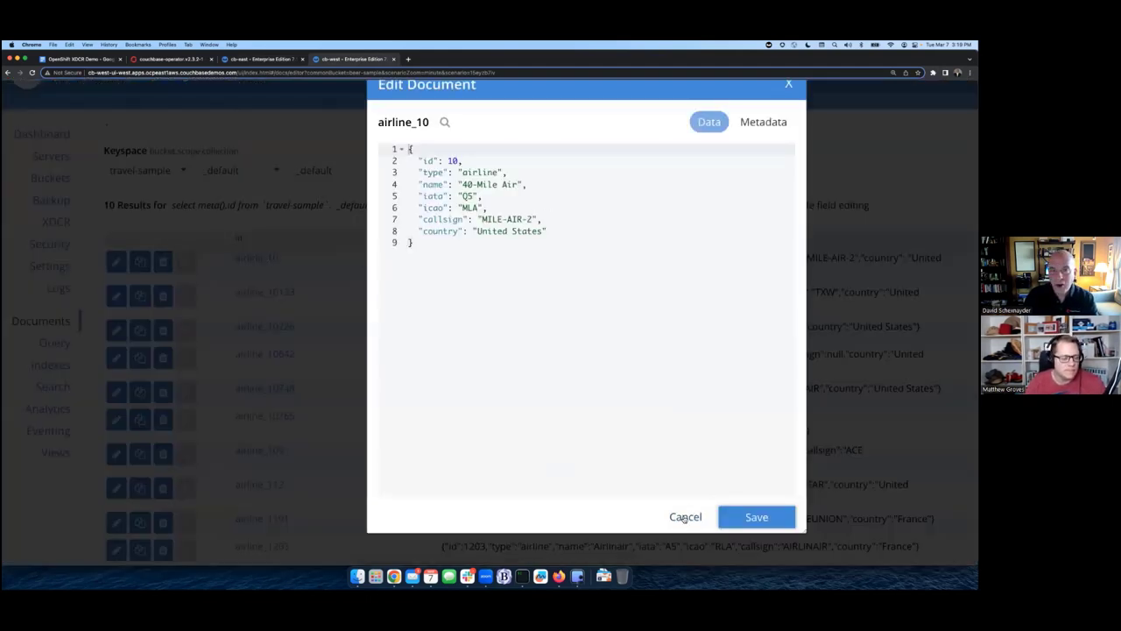
{"action": "left_click", "coordinate": [685, 516]}
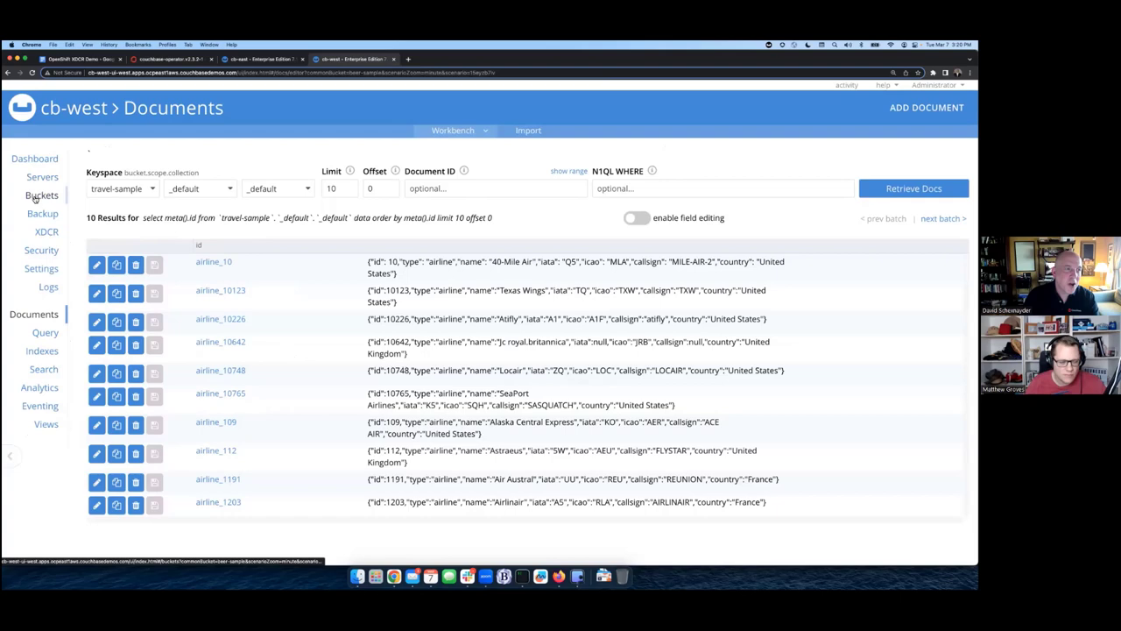
{"action": "left_click", "coordinate": [41, 195]}
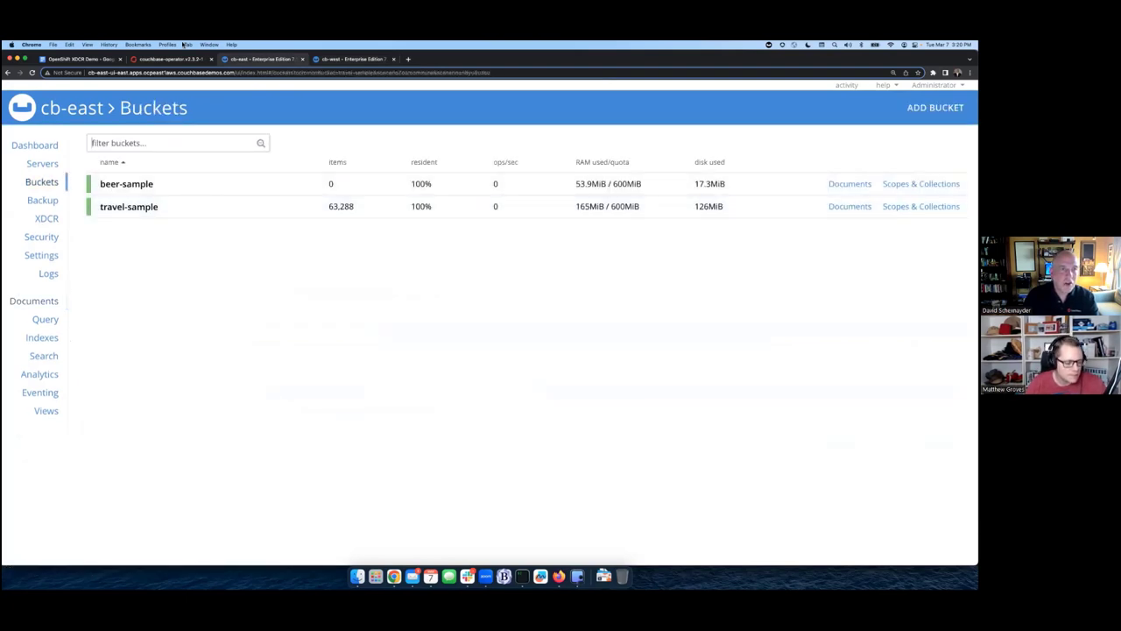
Step: In project west, create the beer-sample replicate-west-to-east Couchbase Replication from YAML
{"action": "left_click", "coordinate": [81, 59]}
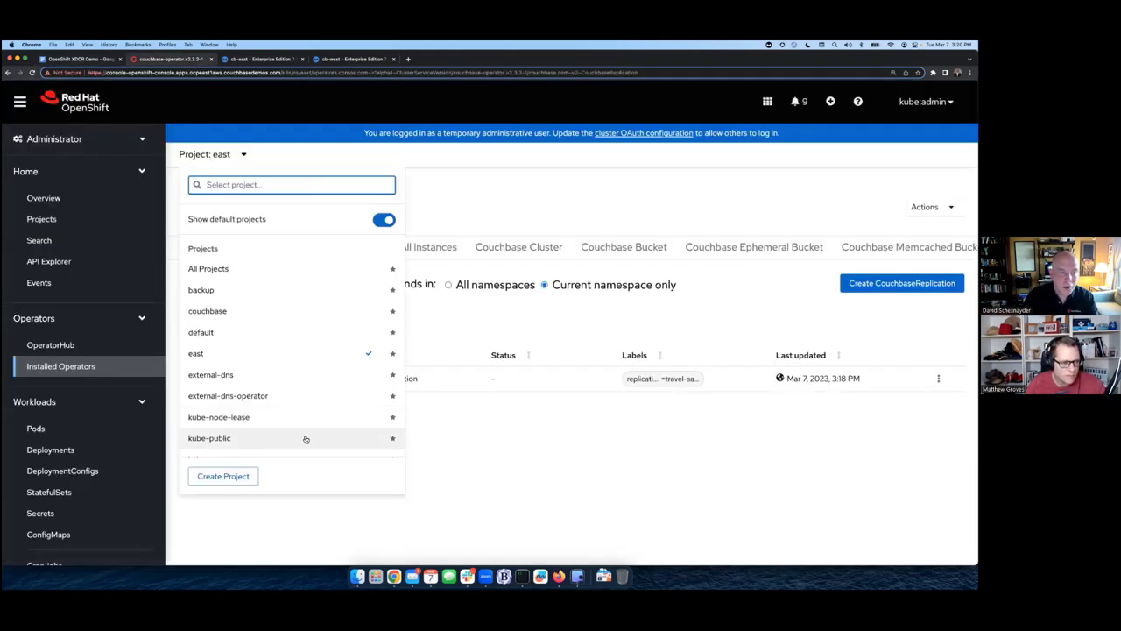
{"action": "scroll", "scroll_direction": "down", "scroll_amount": 3}
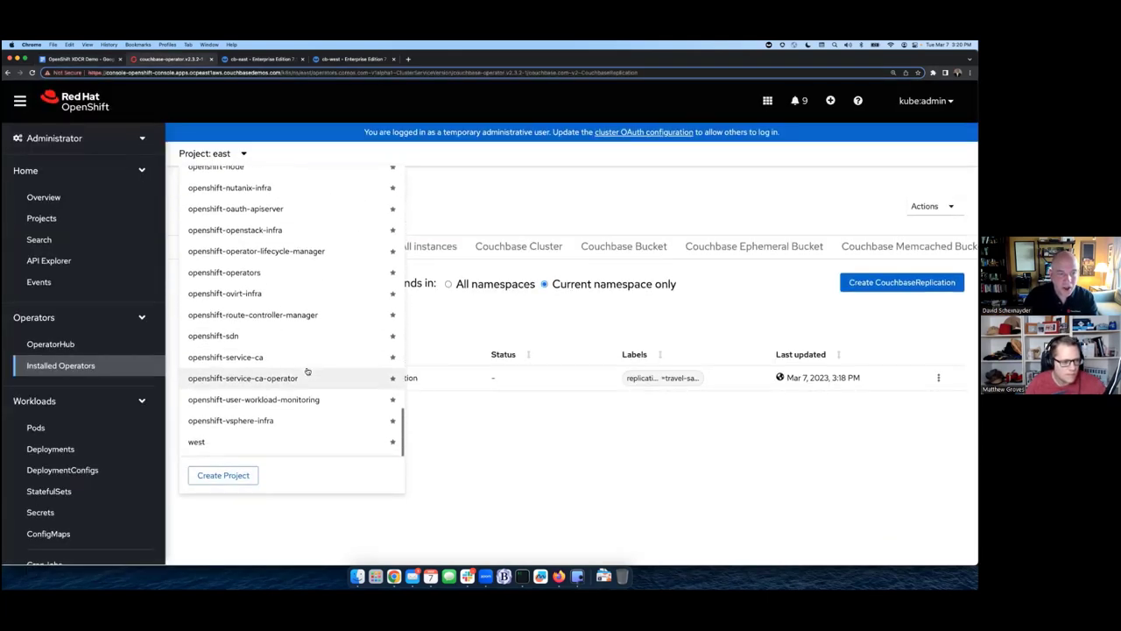
{"action": "left_click", "coordinate": [196, 441]}
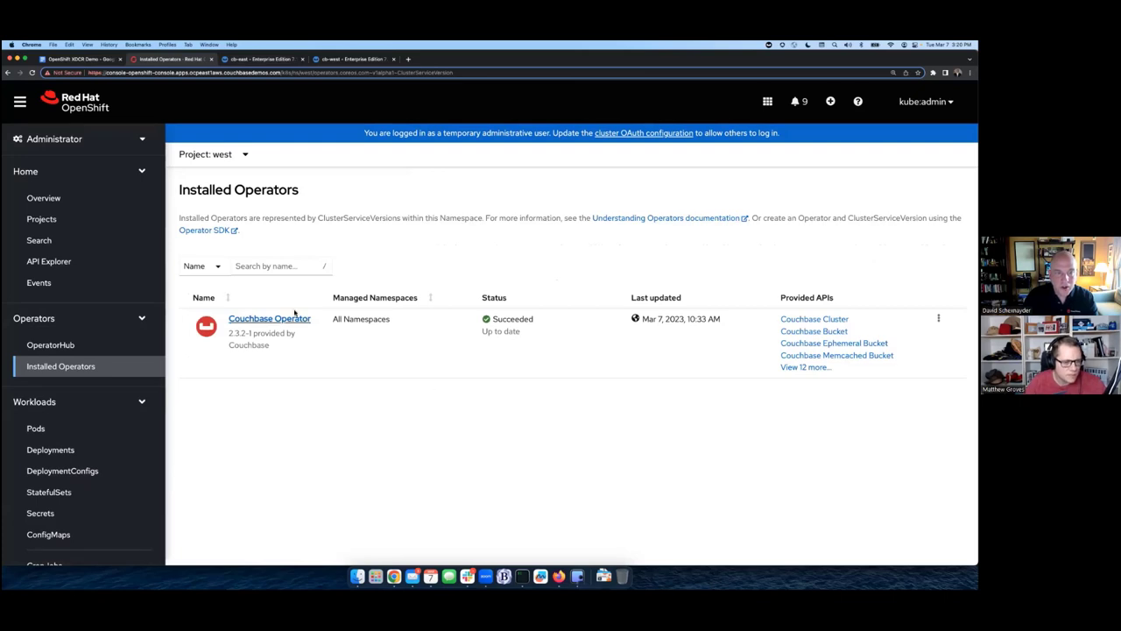
{"action": "left_click", "coordinate": [269, 318]}
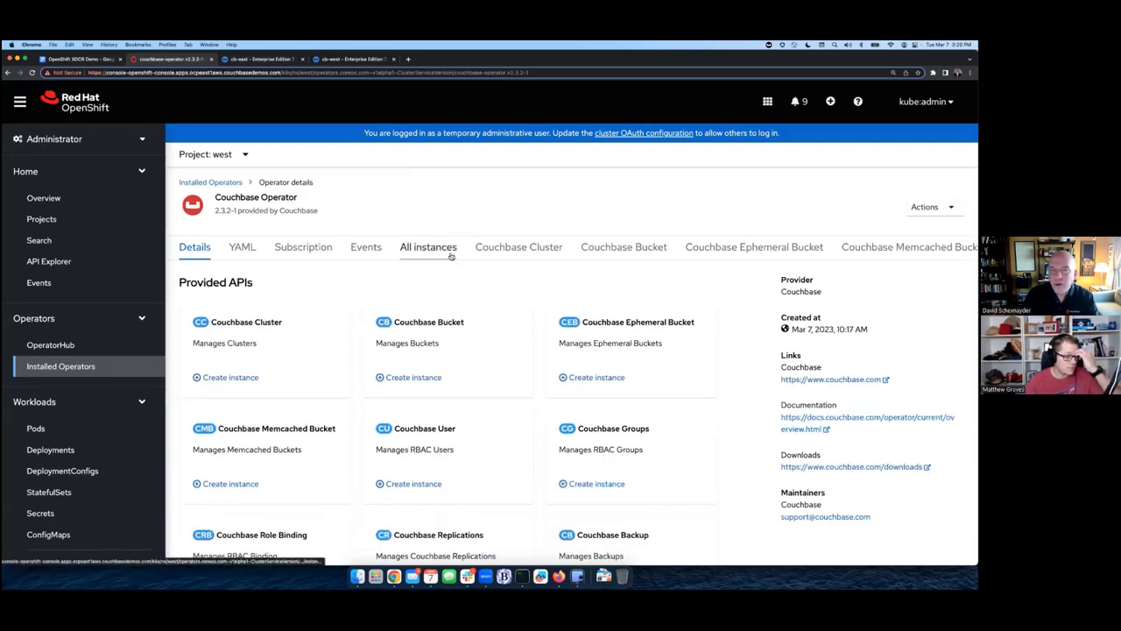
{"action": "left_click", "coordinate": [428, 246]}
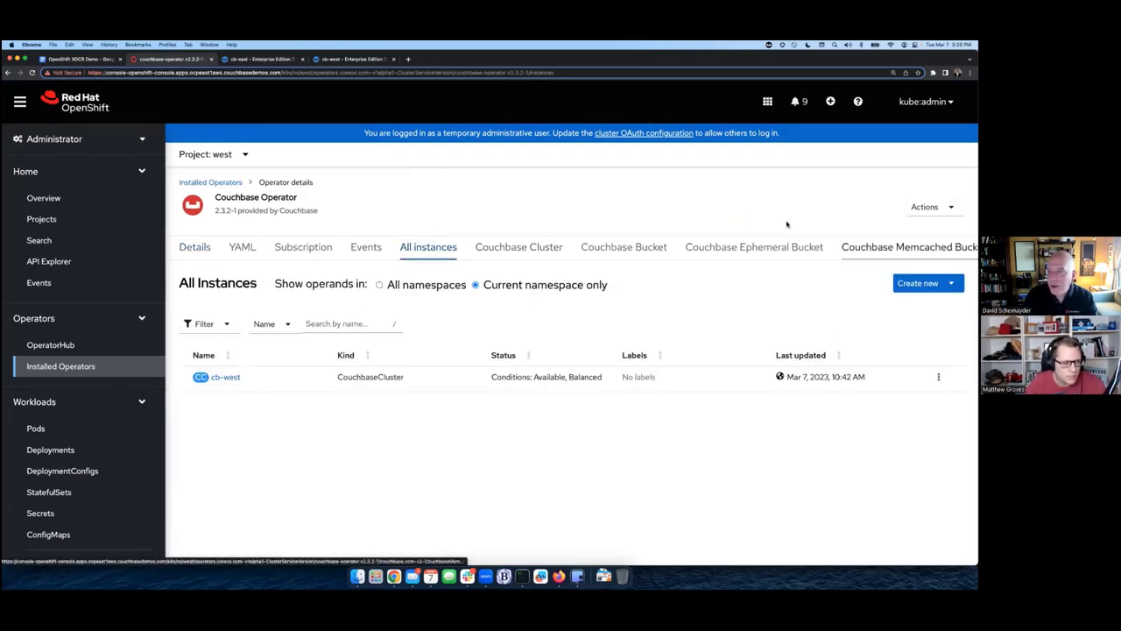
{"action": "left_click", "coordinate": [917, 283]}
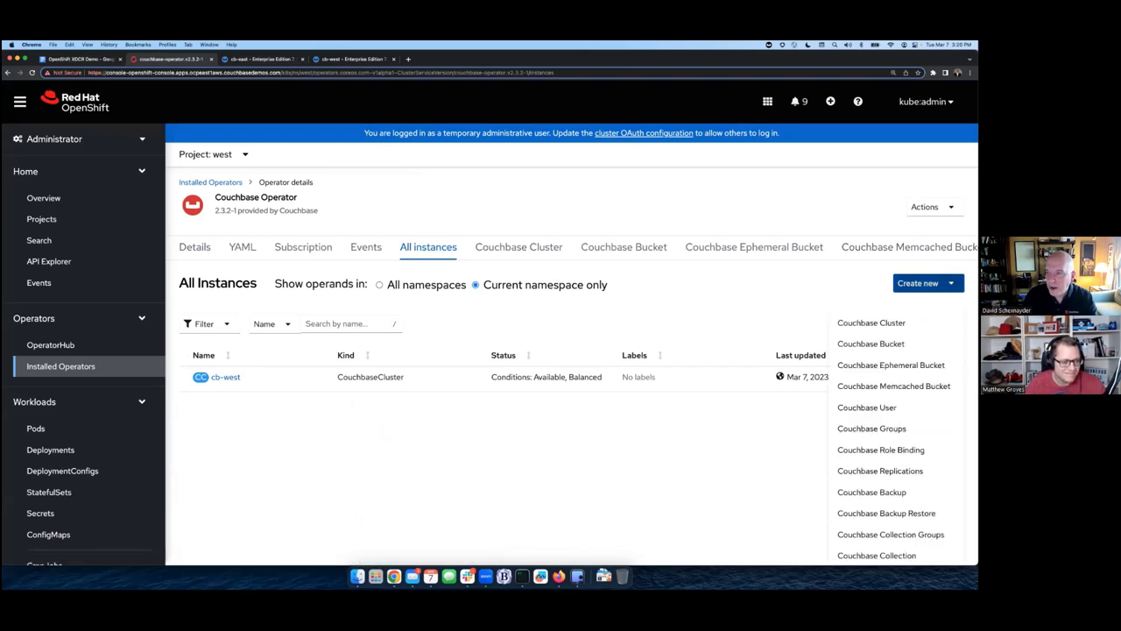
{"action": "left_click", "coordinate": [879, 471]}
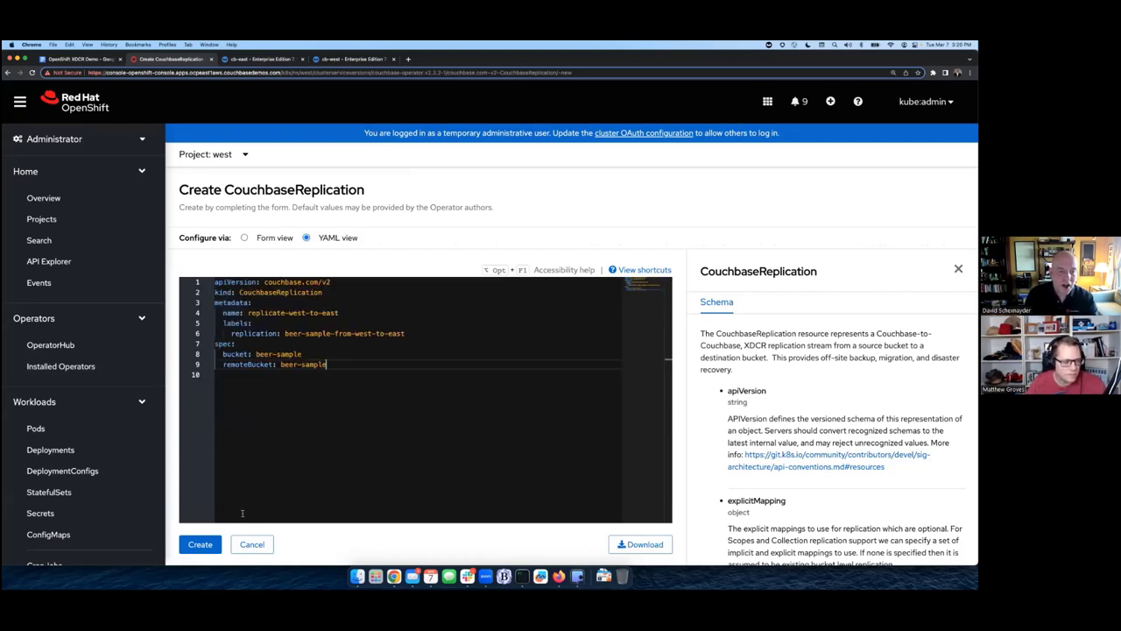
{"action": "left_click", "coordinate": [200, 545]}
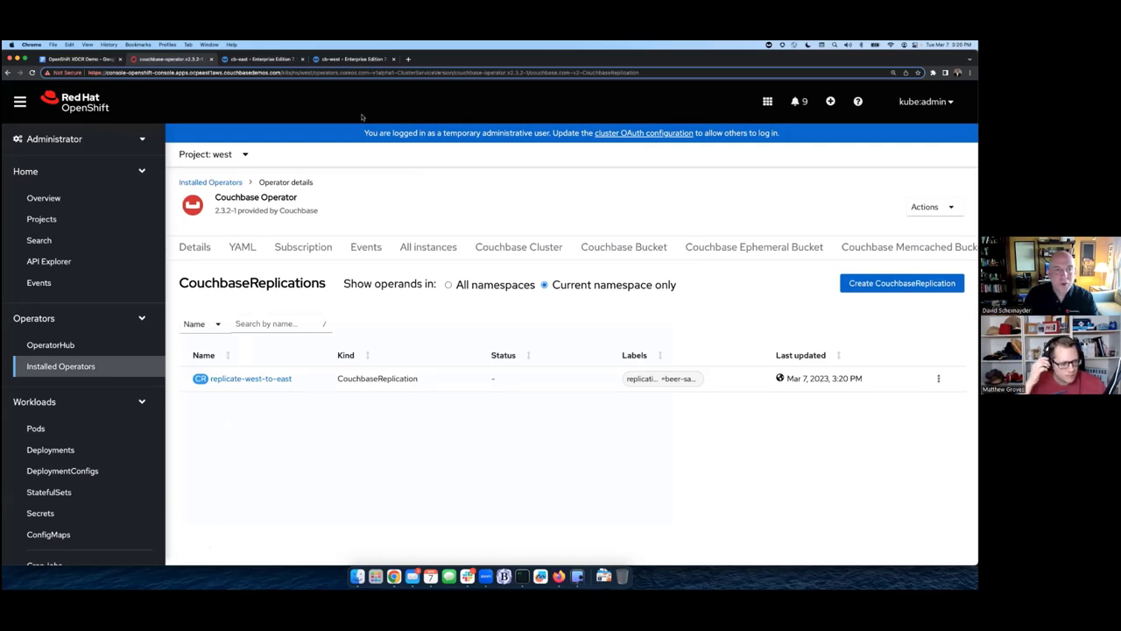
Step: Open cb-west's outgoing beer-sample replication to cb-east and expand its XDCR Stats charts
{"action": "left_click", "coordinate": [351, 58]}
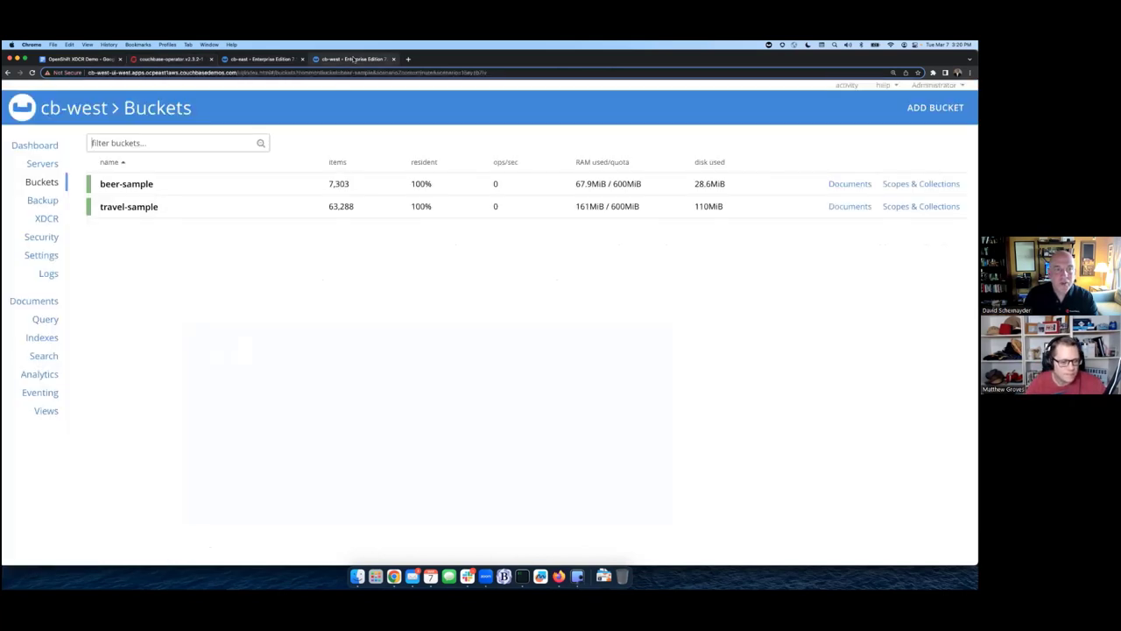
{"action": "left_click", "coordinate": [45, 218]}
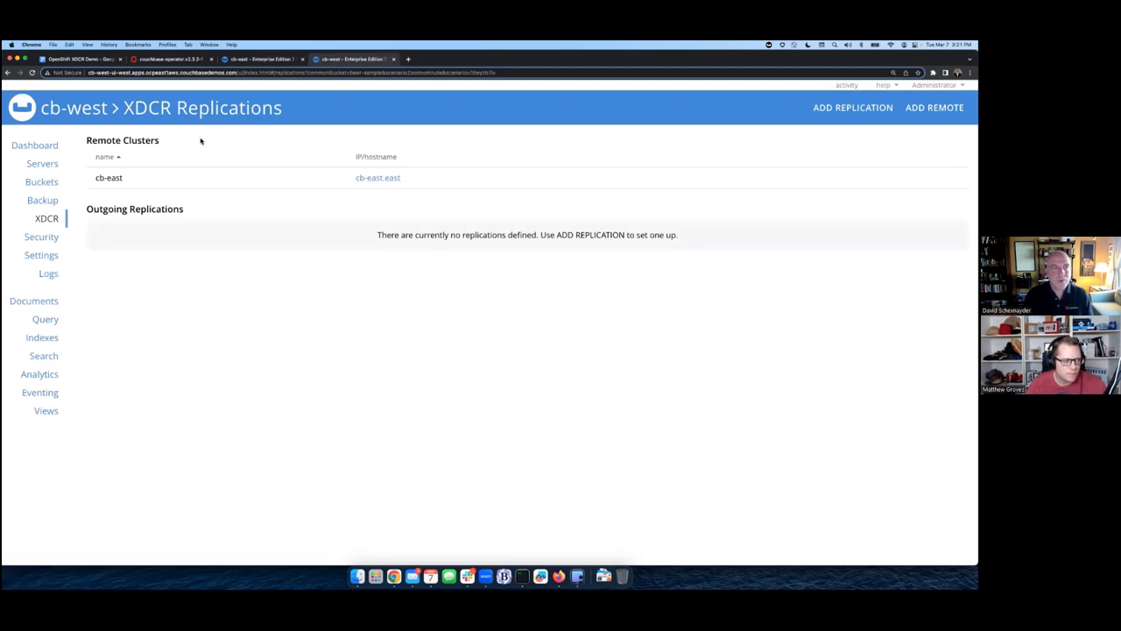
{"action": "mouse_move", "coordinate": [179, 200]}
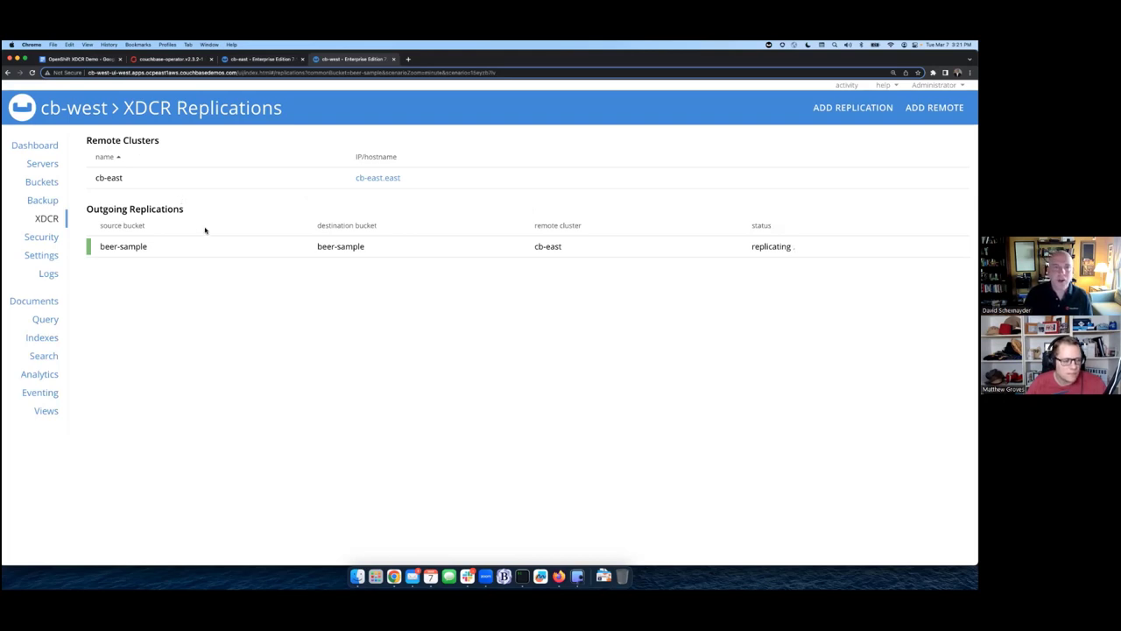
{"action": "left_click", "coordinate": [260, 59]}
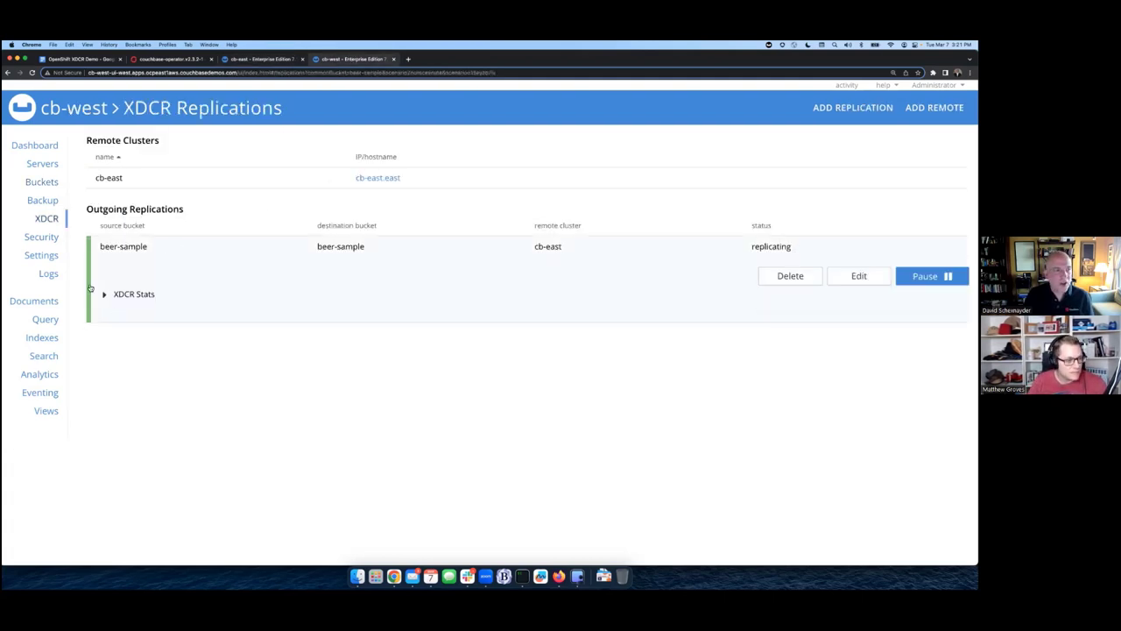
{"action": "left_click", "coordinate": [104, 293]}
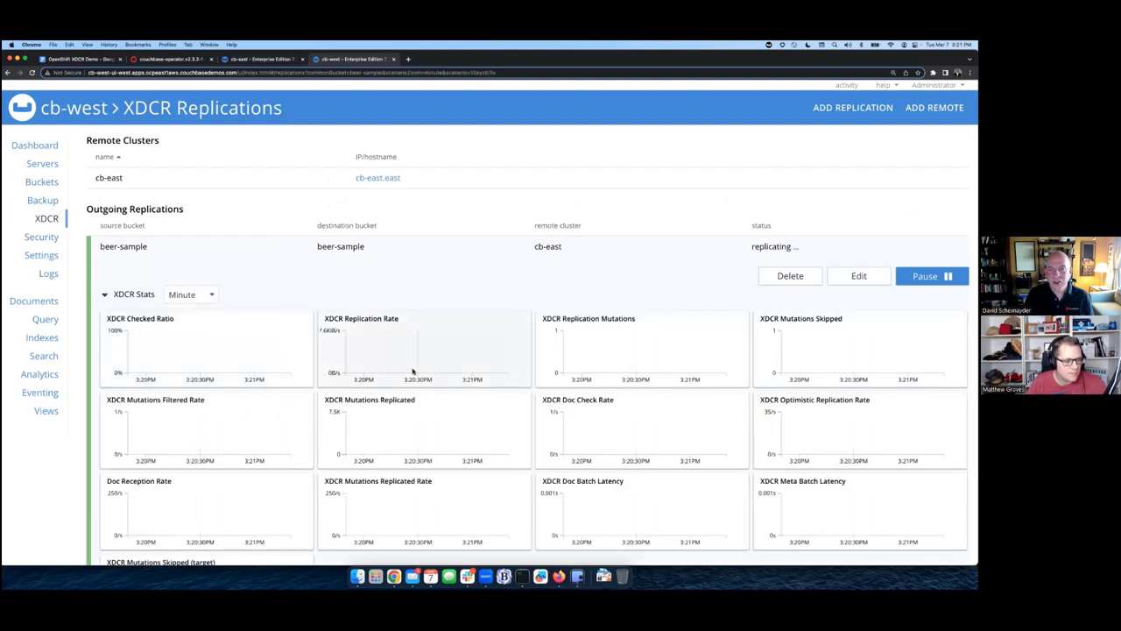
{"action": "mouse_move", "coordinate": [453, 282]}
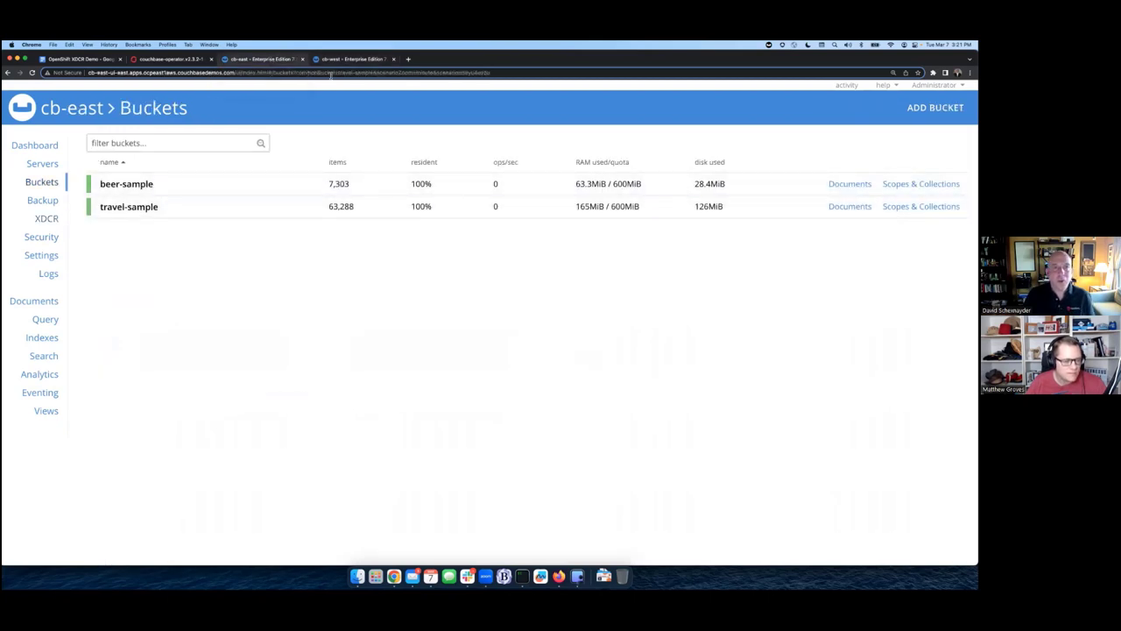
{"action": "left_click", "coordinate": [45, 218]}
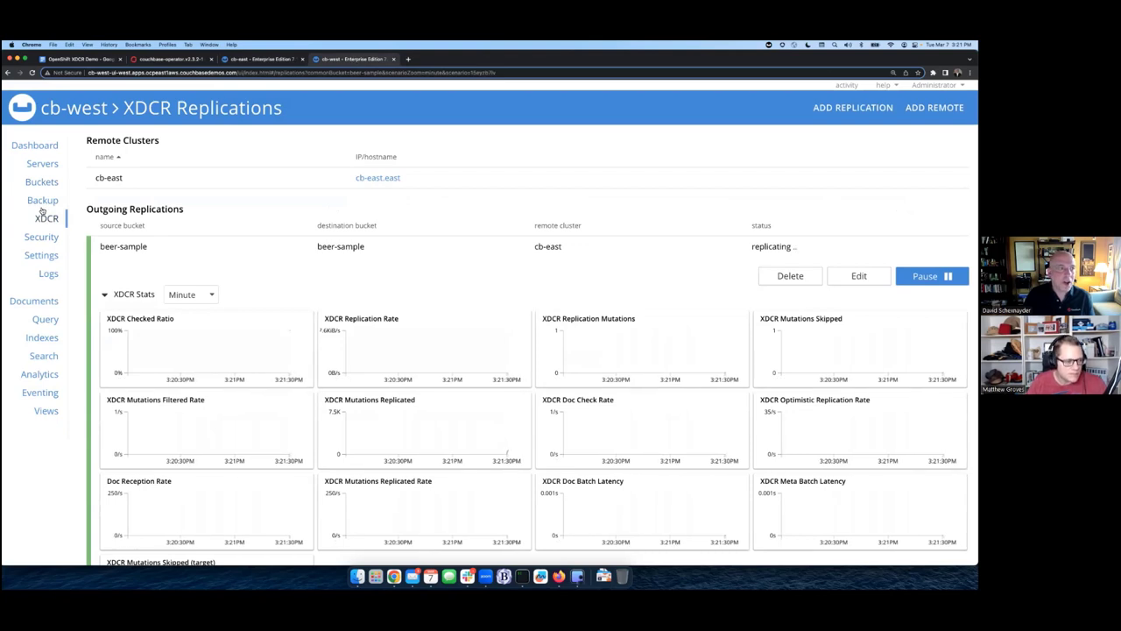
{"action": "left_click", "coordinate": [41, 181]}
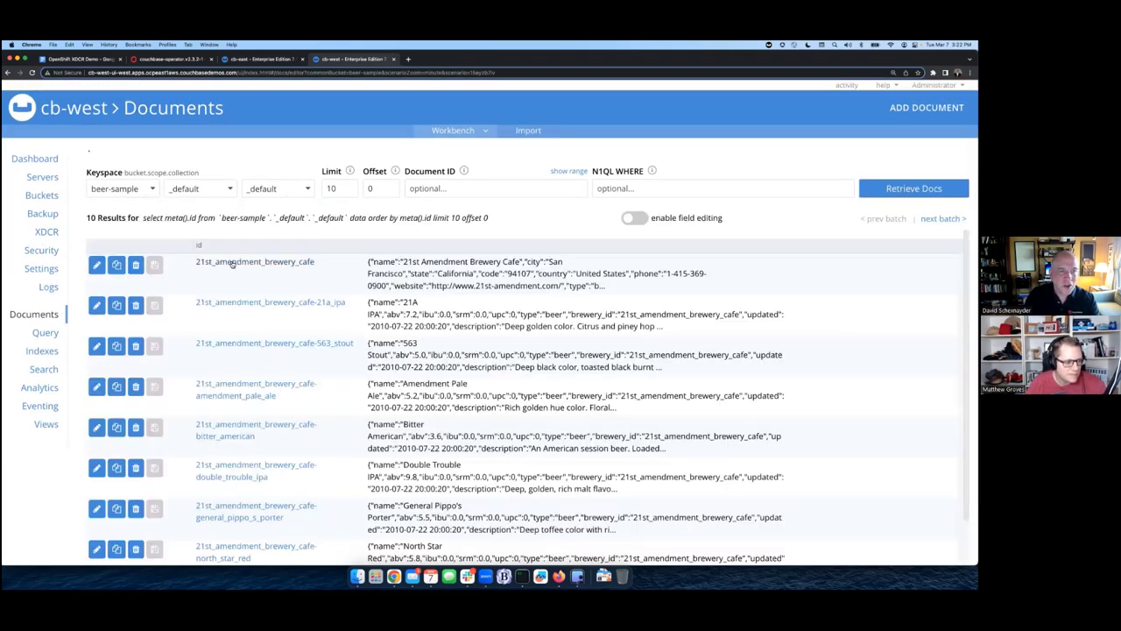
Step: Save code 94108 on cb-west's 21st_amendment_brewery_cafe, then view cb-east's beer-sample copy
{"action": "left_click", "coordinate": [96, 264]}
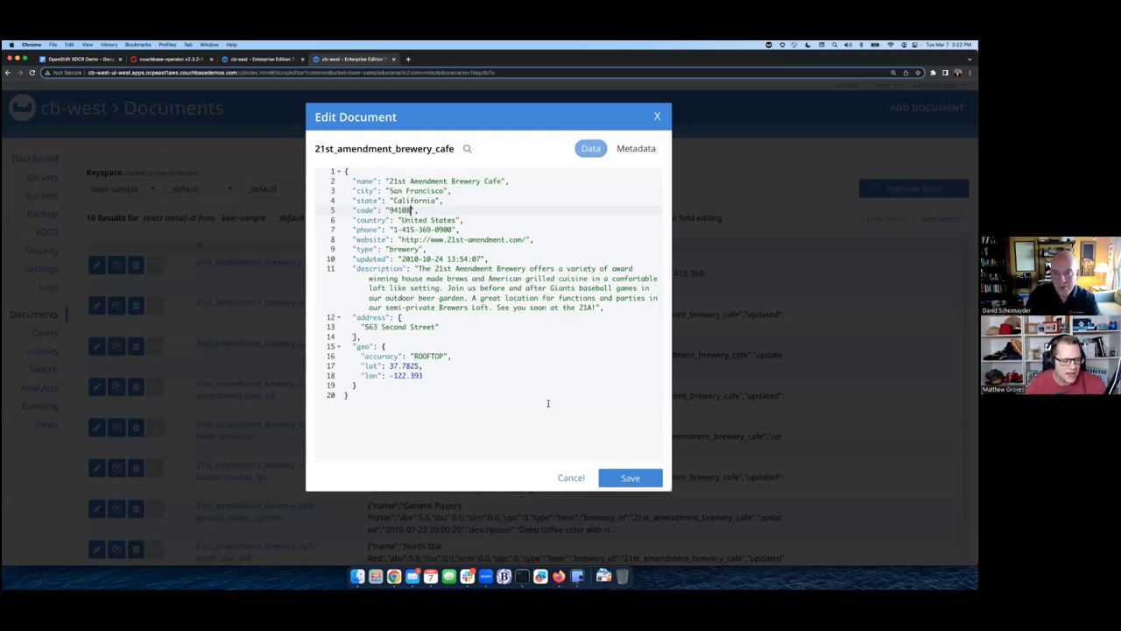
{"action": "left_click", "coordinate": [571, 478]}
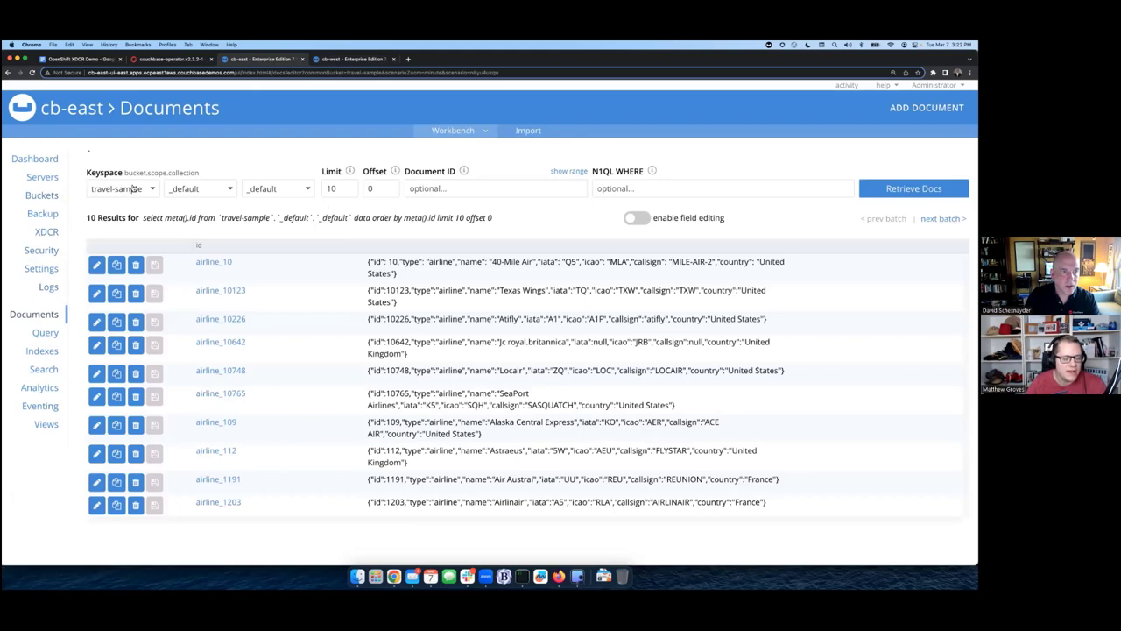
{"action": "left_click", "coordinate": [122, 189]}
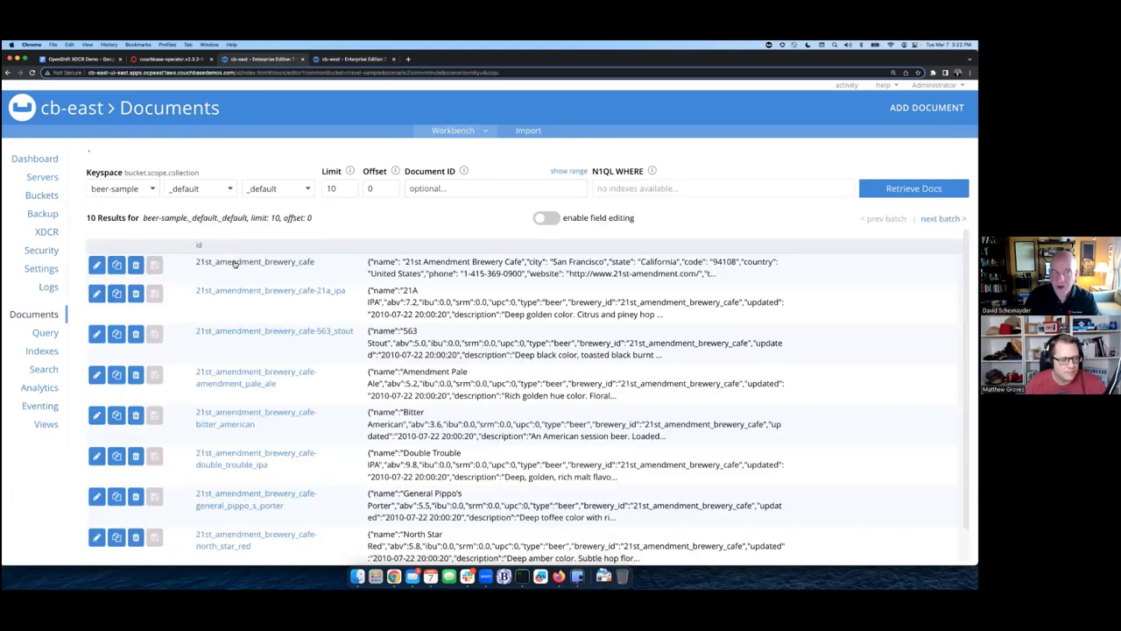
{"action": "left_click", "coordinate": [97, 265]}
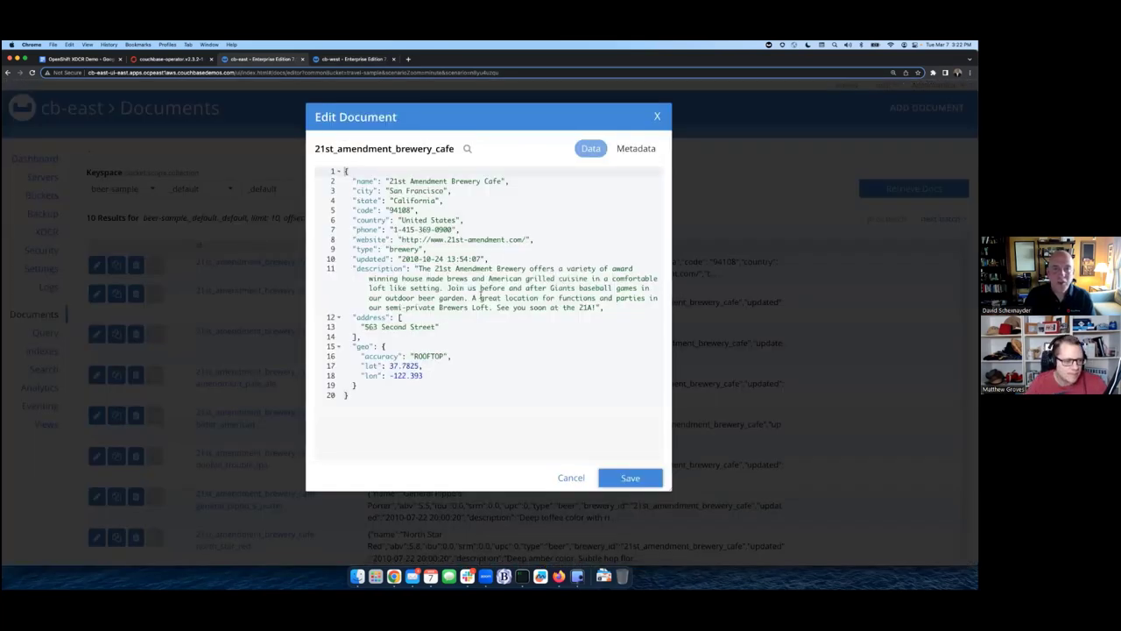
{"action": "left_click", "coordinate": [570, 477]}
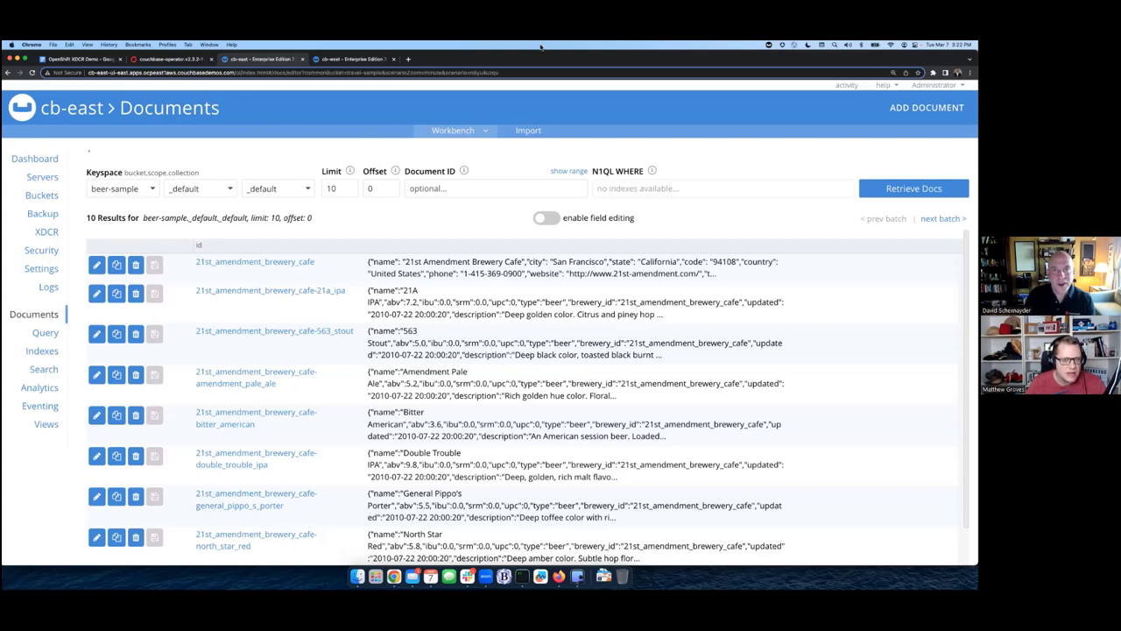
{"action": "mouse_move", "coordinate": [541, 50]}
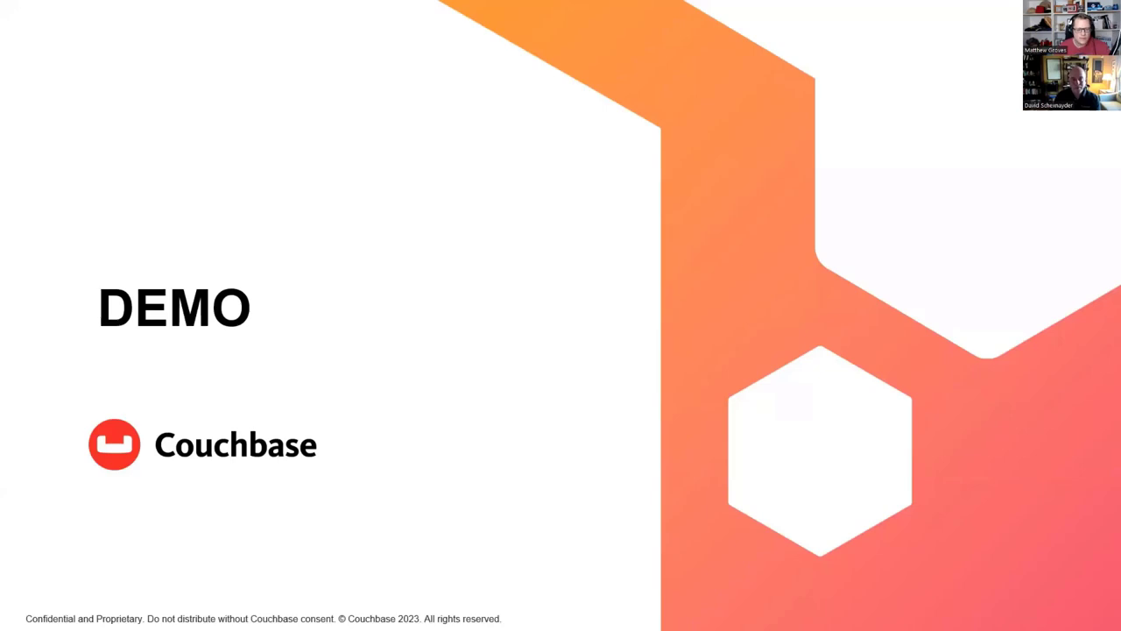
Step: Advance the Couchbase slide deck past the DEMO title slide
{"action": "key", "text": "Right"}
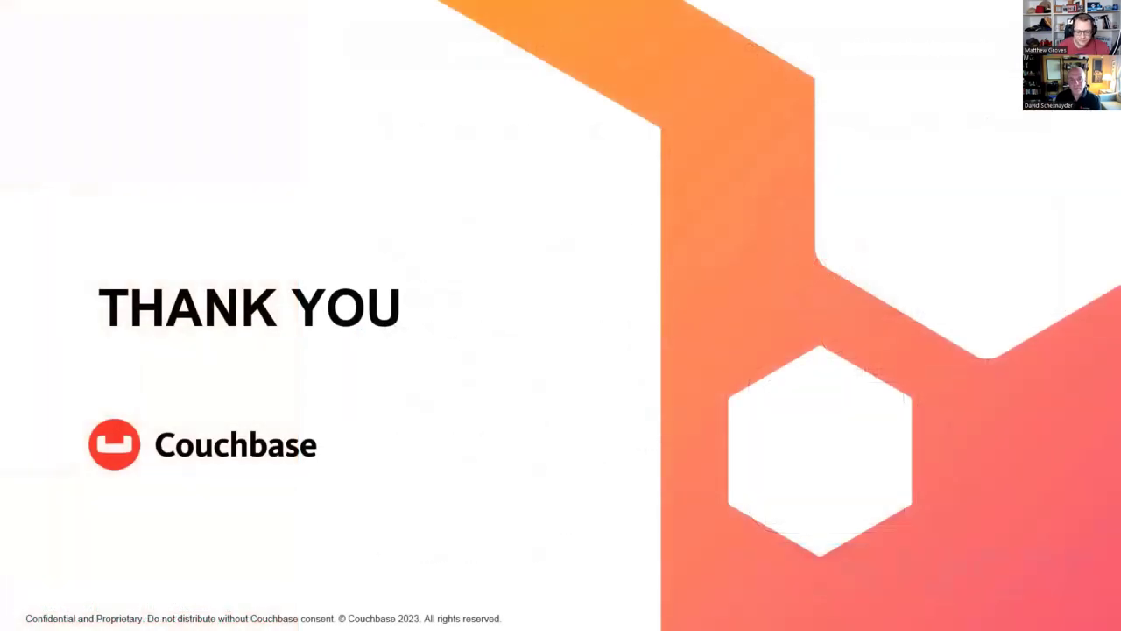